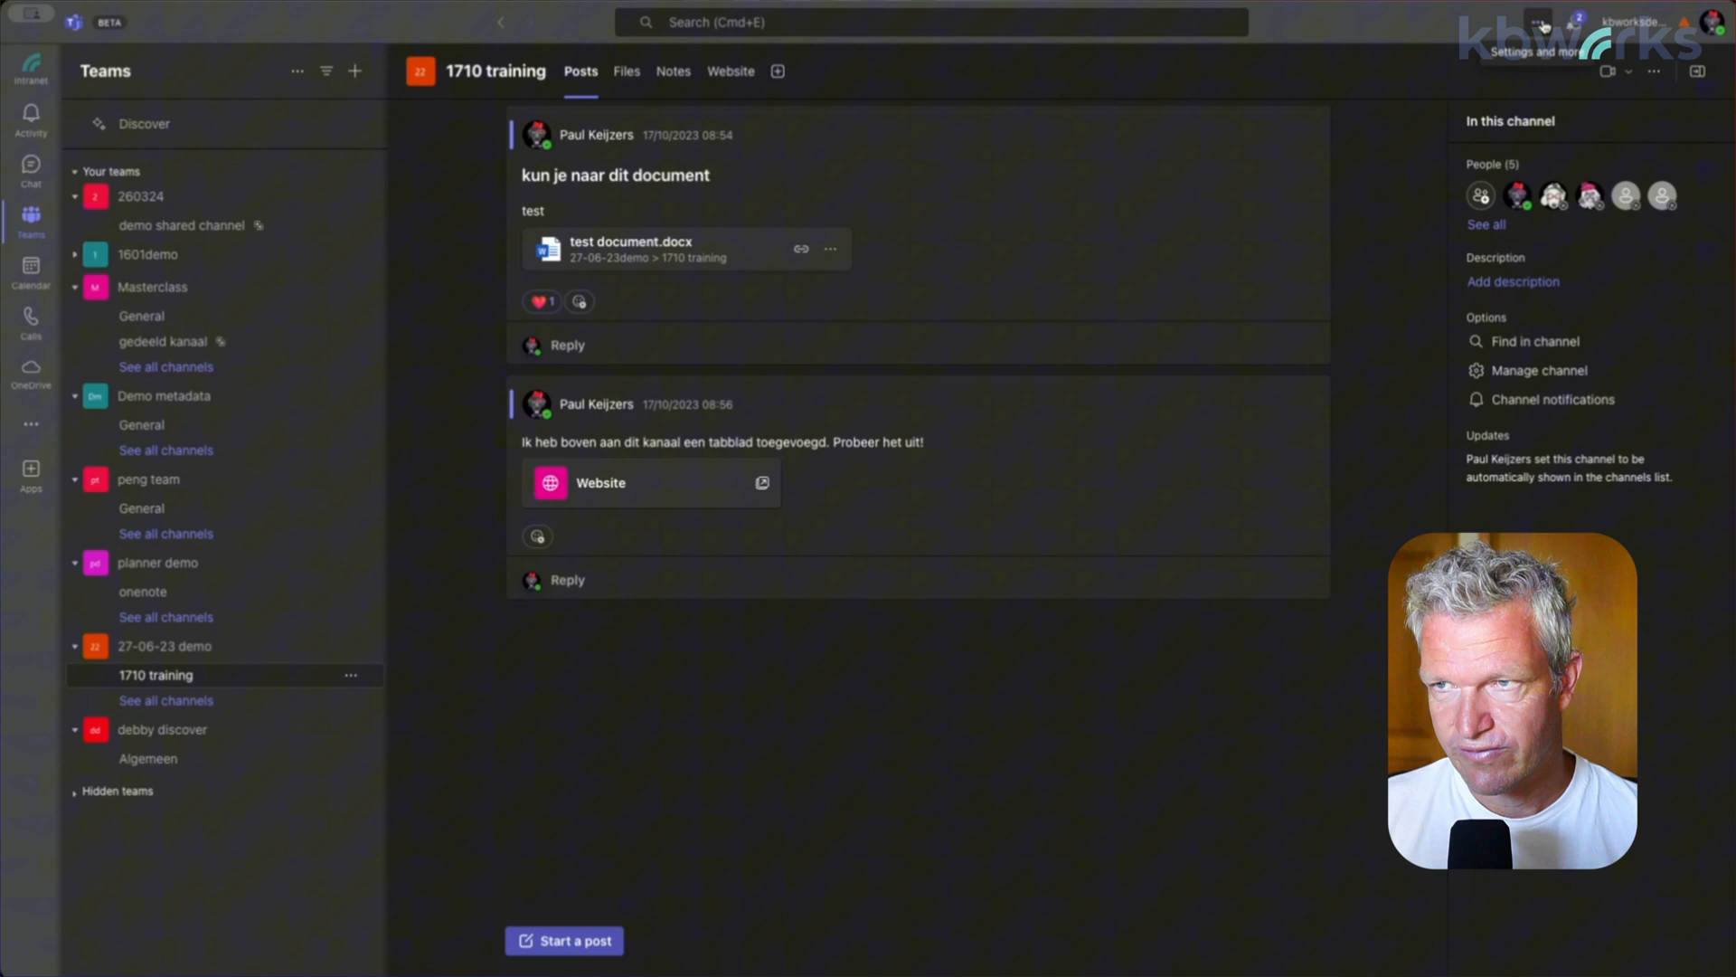
# Turn on the 'New chats & channels experience' toggle from the Settings and more menu
pyautogui.click(1538, 22)
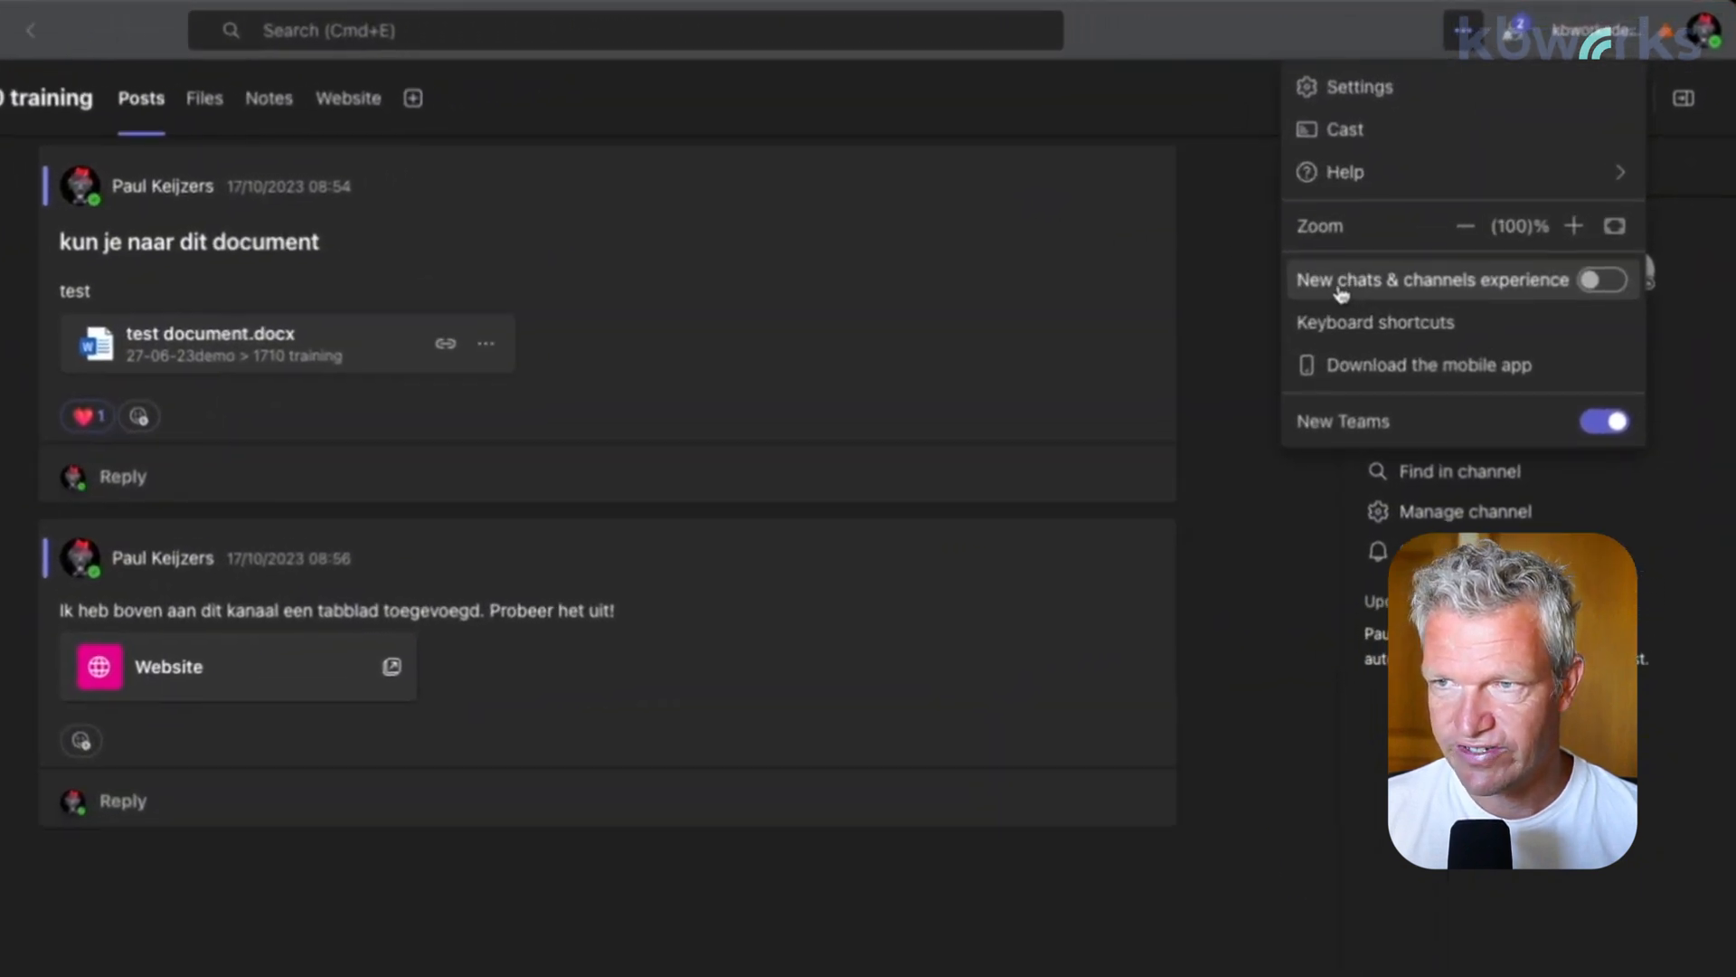
pyautogui.moveTo(1446, 292)
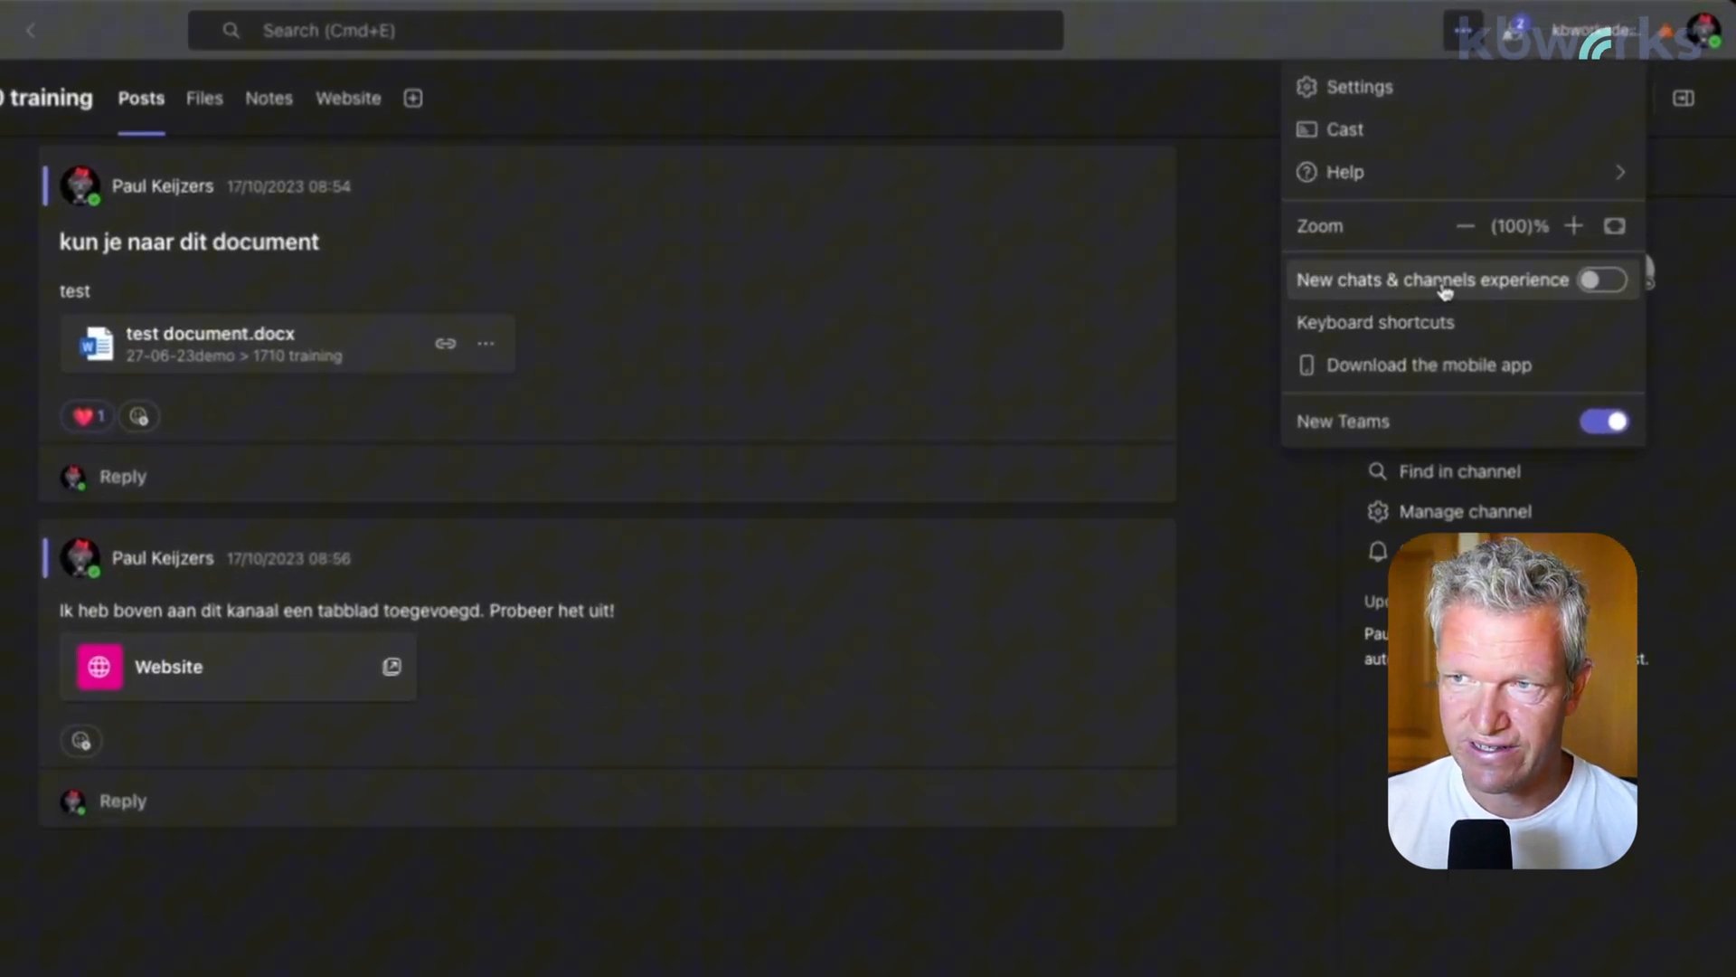
pyautogui.click(1604, 282)
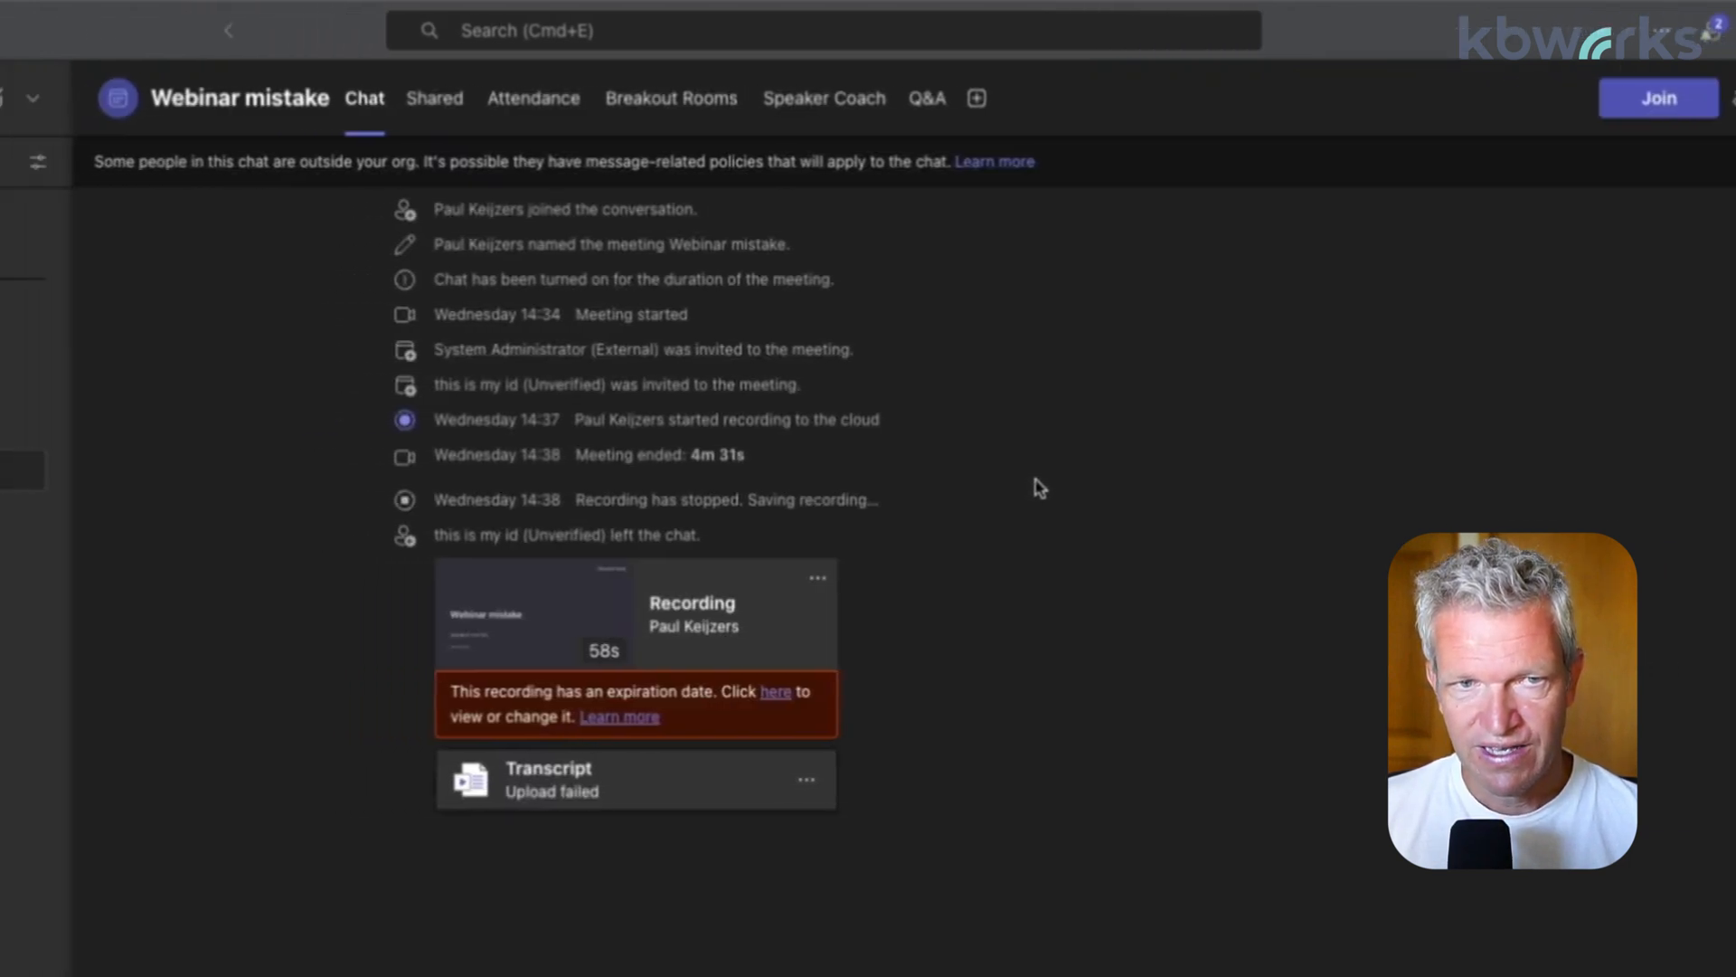
pyautogui.click(43, 226)
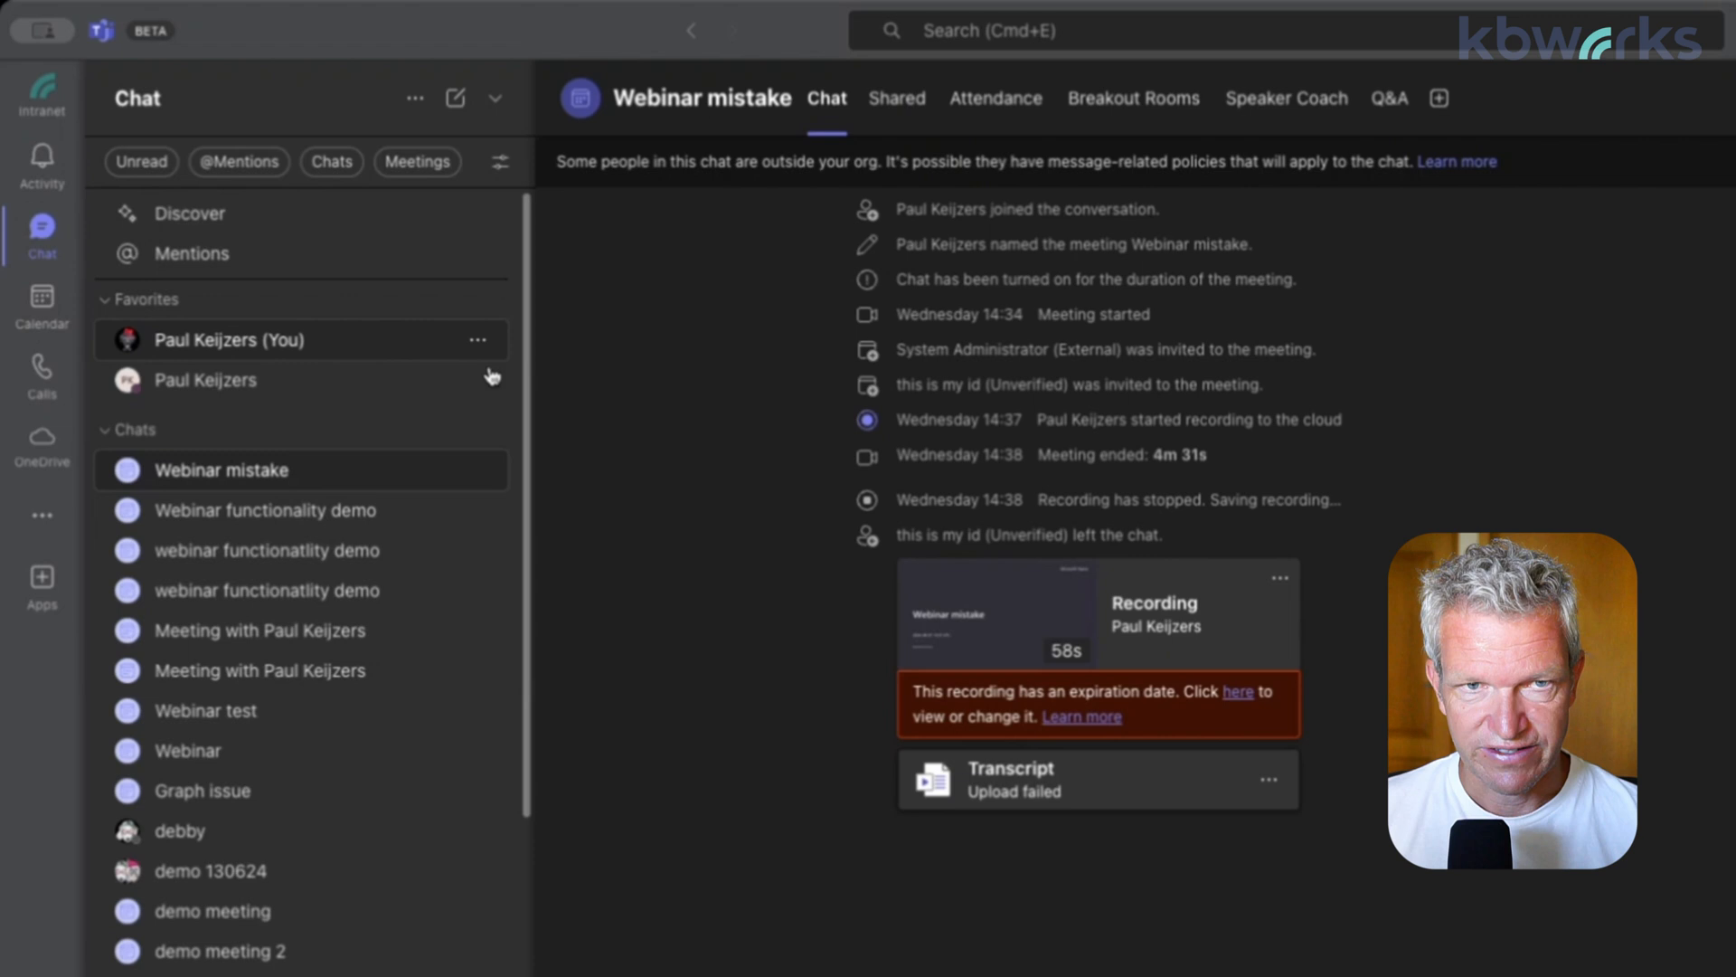
pyautogui.moveTo(568, 555)
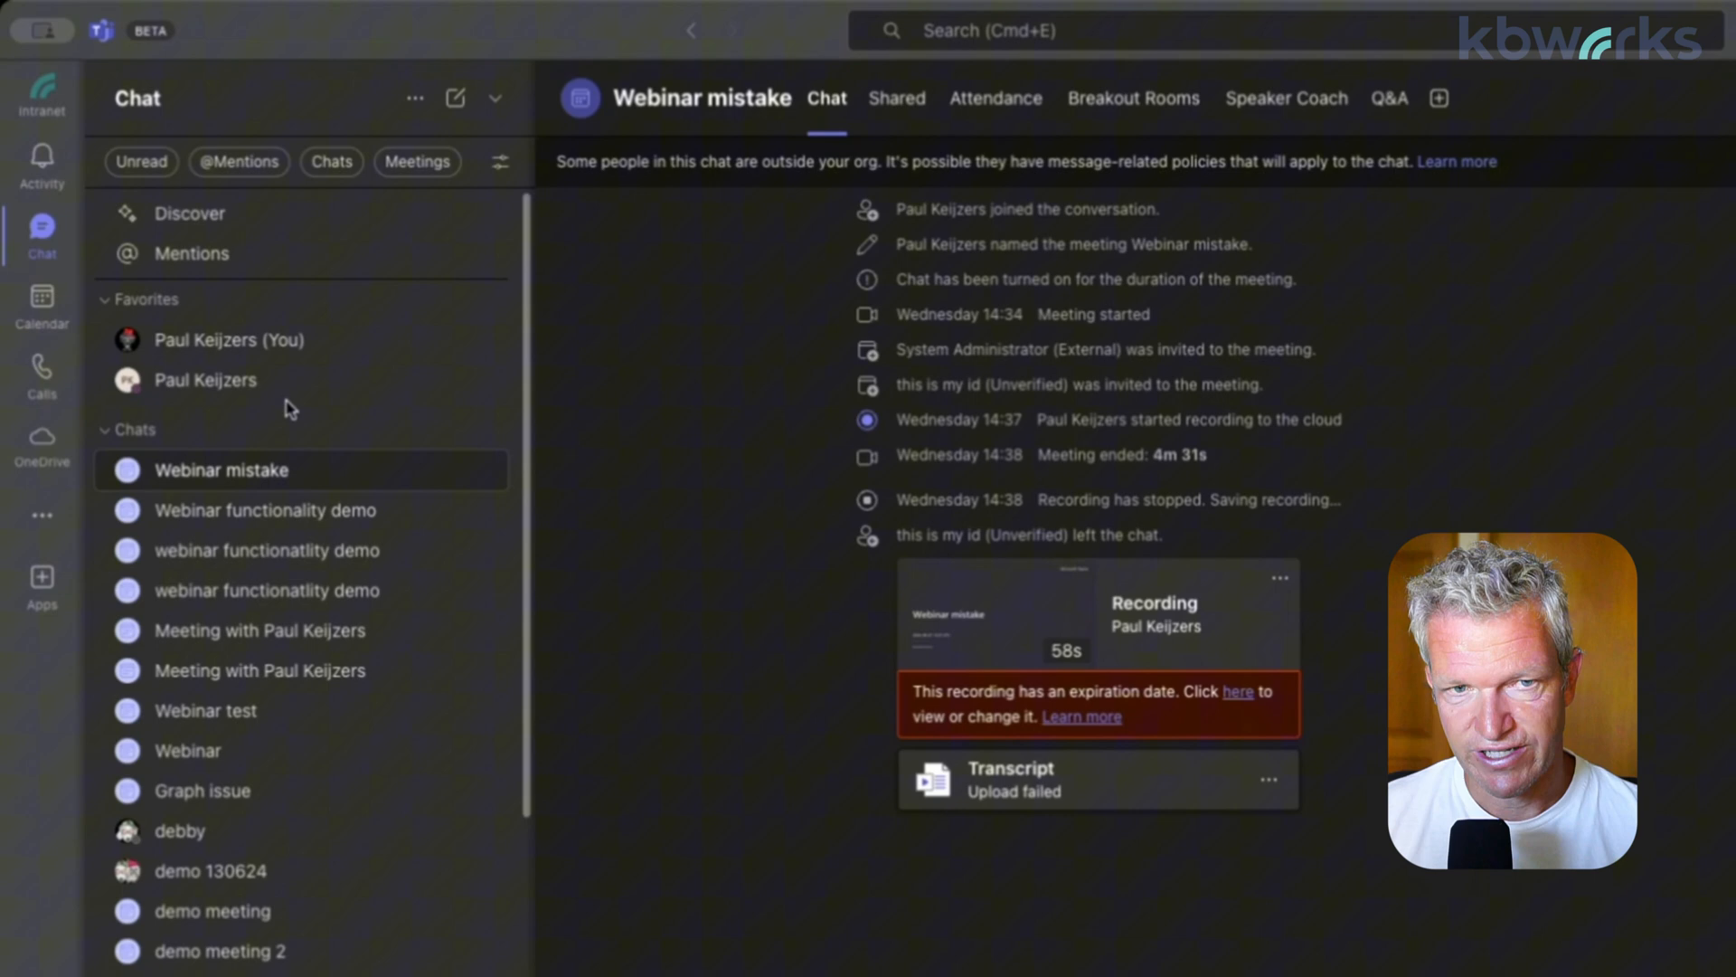
pyautogui.moveTo(381, 527)
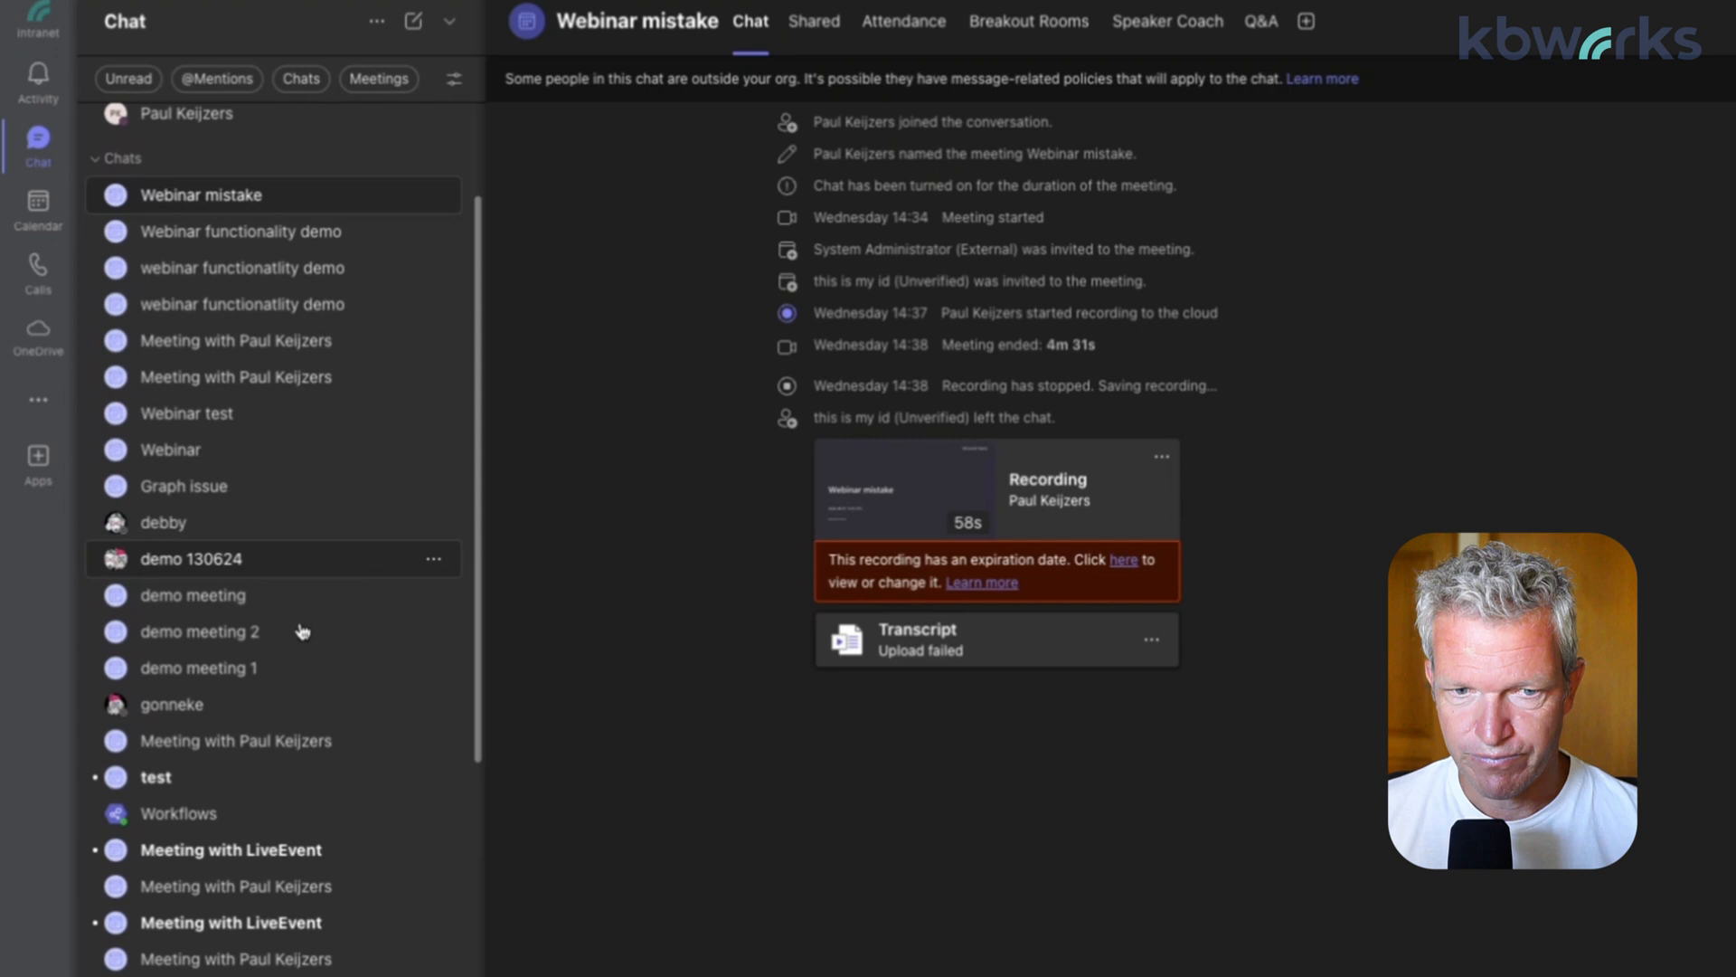
# Show all chats with 'See more' and scroll down to the Teams and channels section
pyautogui.scroll(-3)
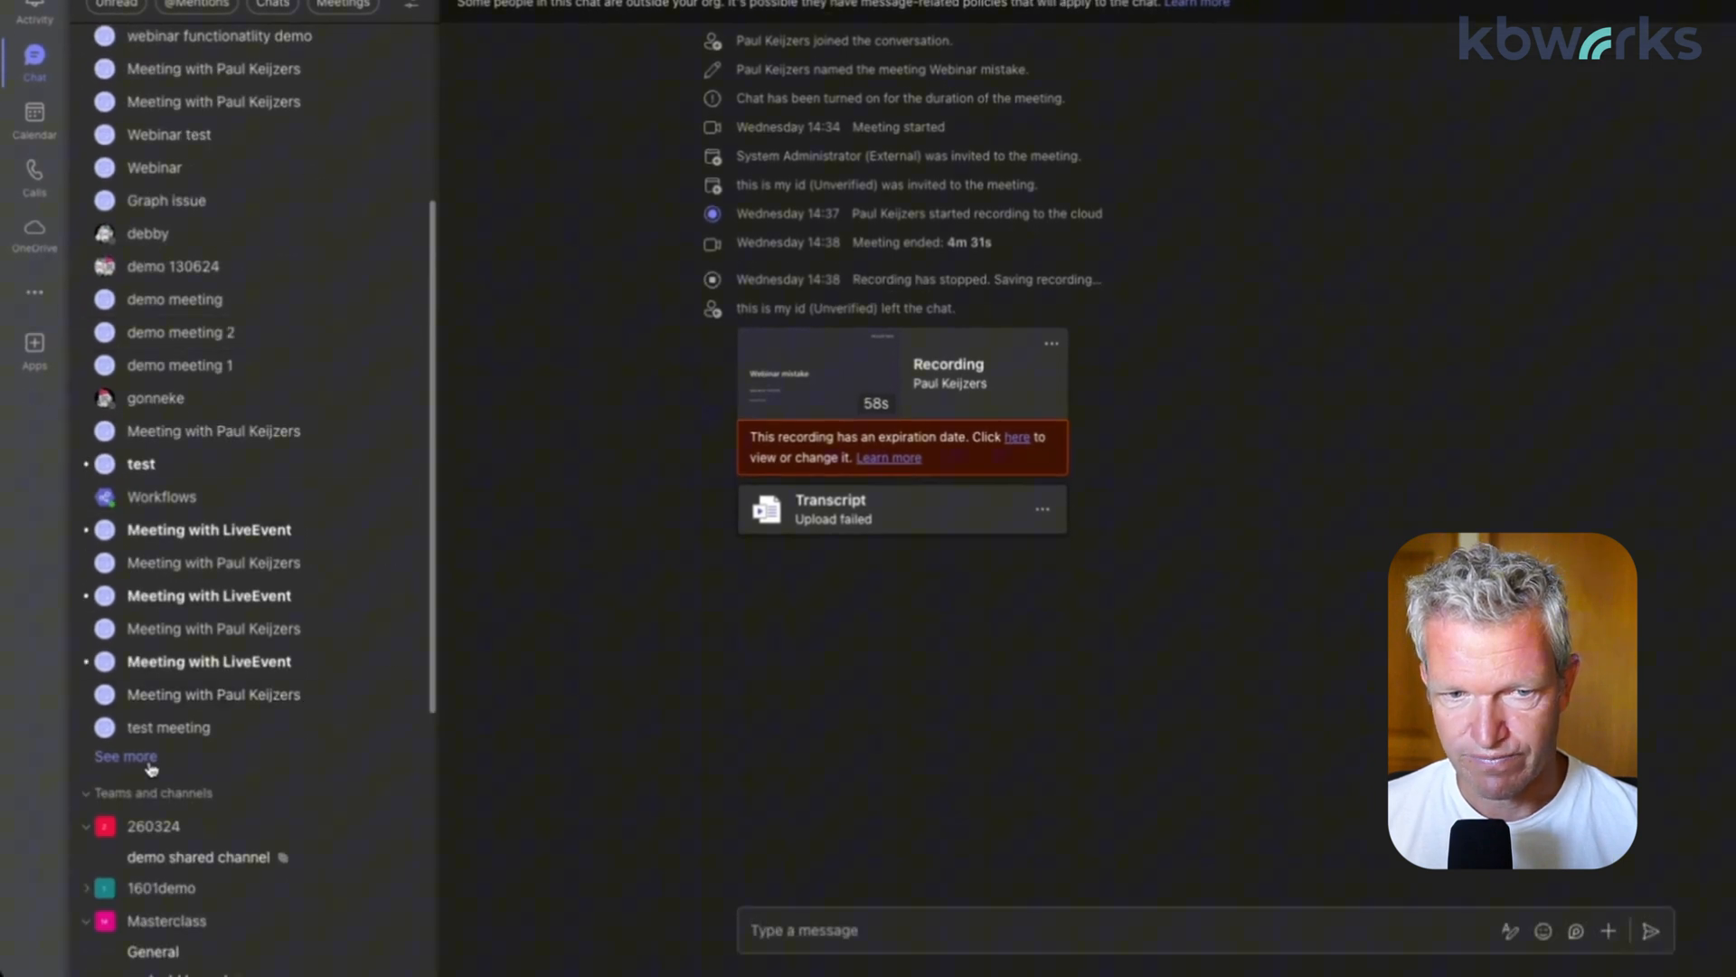
pyautogui.click(124, 756)
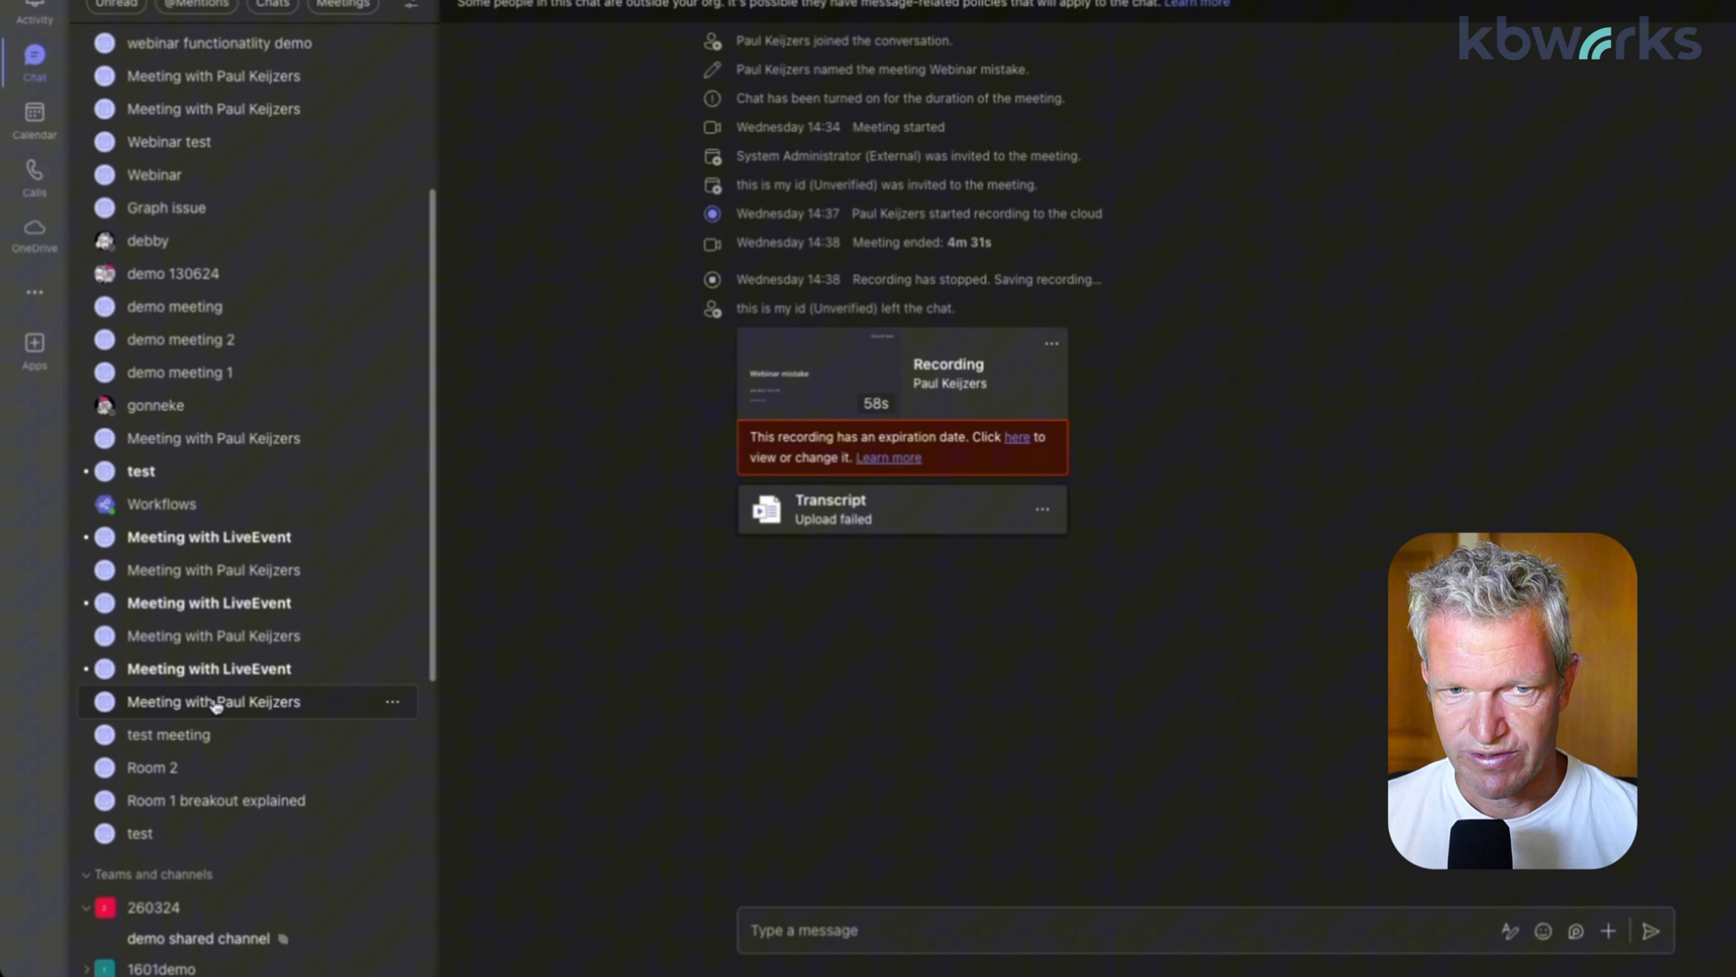
pyautogui.scroll(-3)
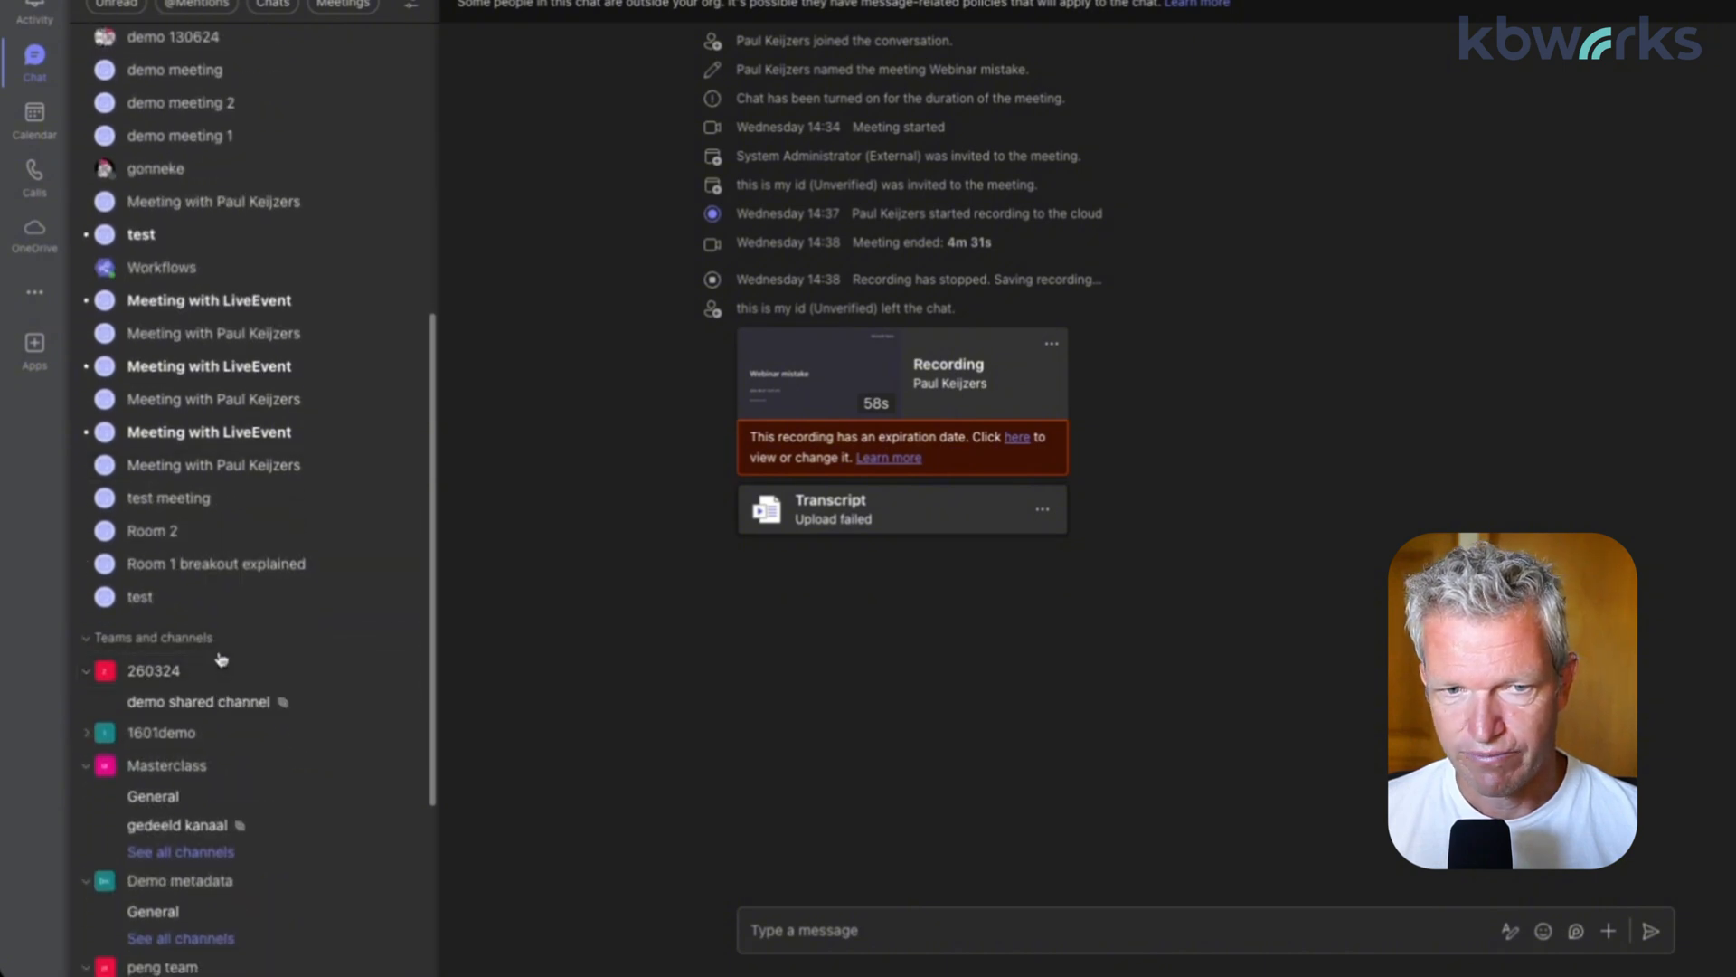
pyautogui.scroll(-3)
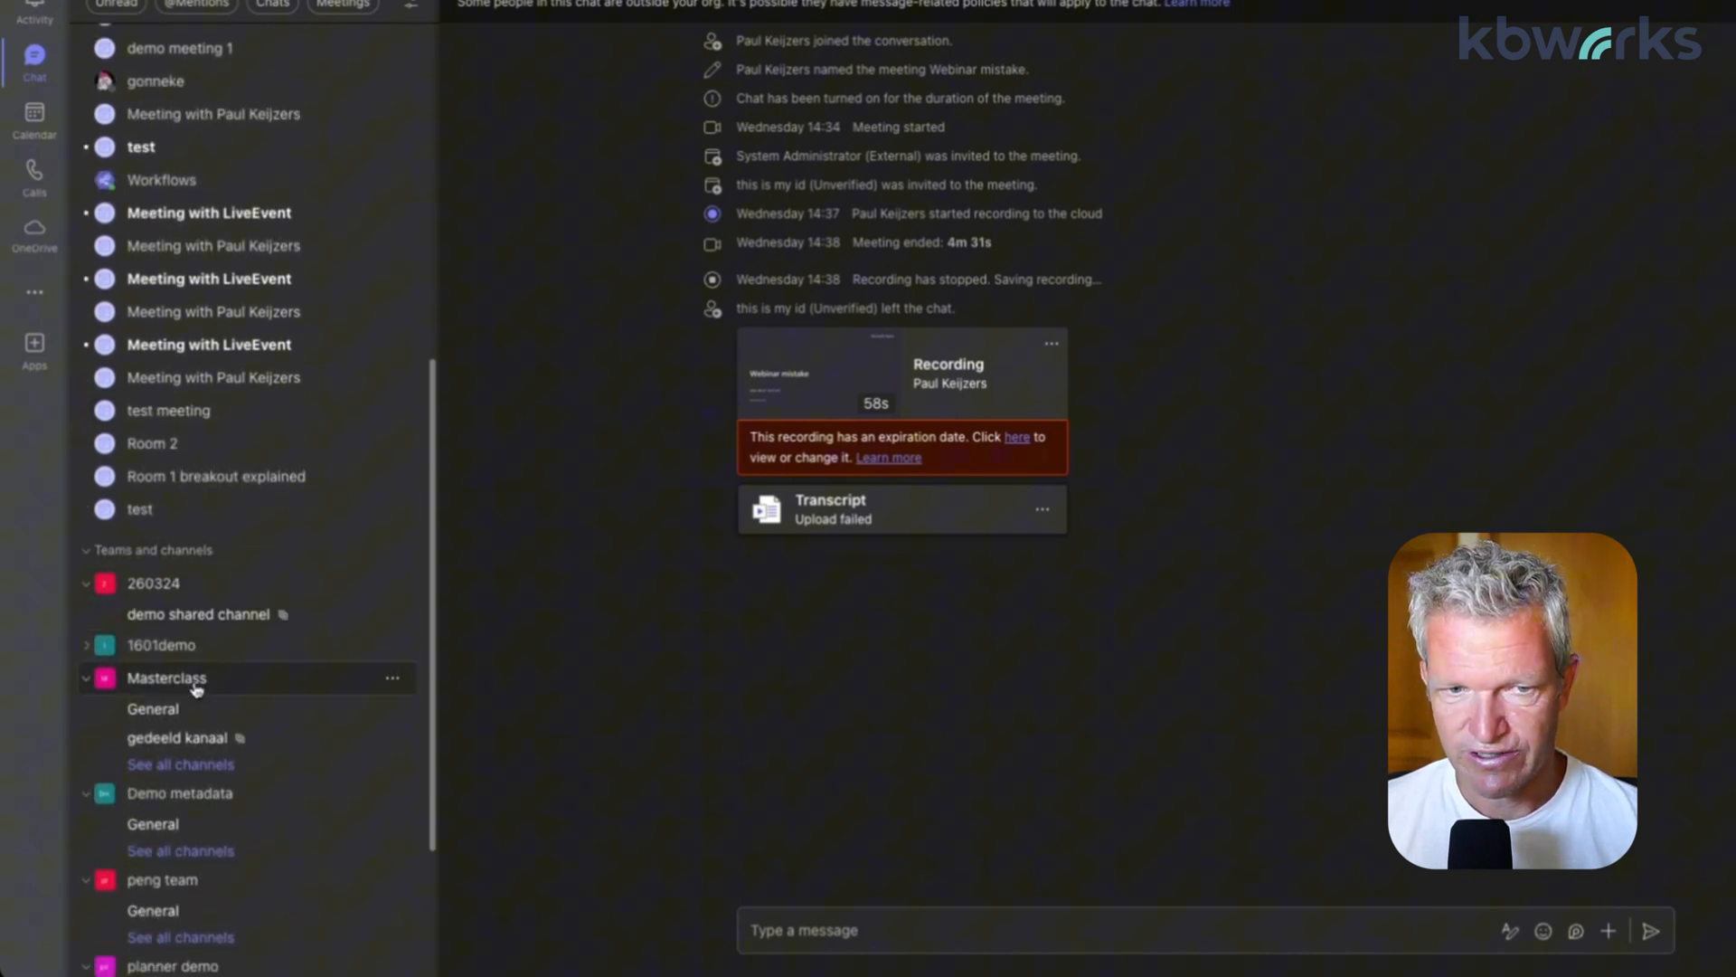
pyautogui.scroll(-3)
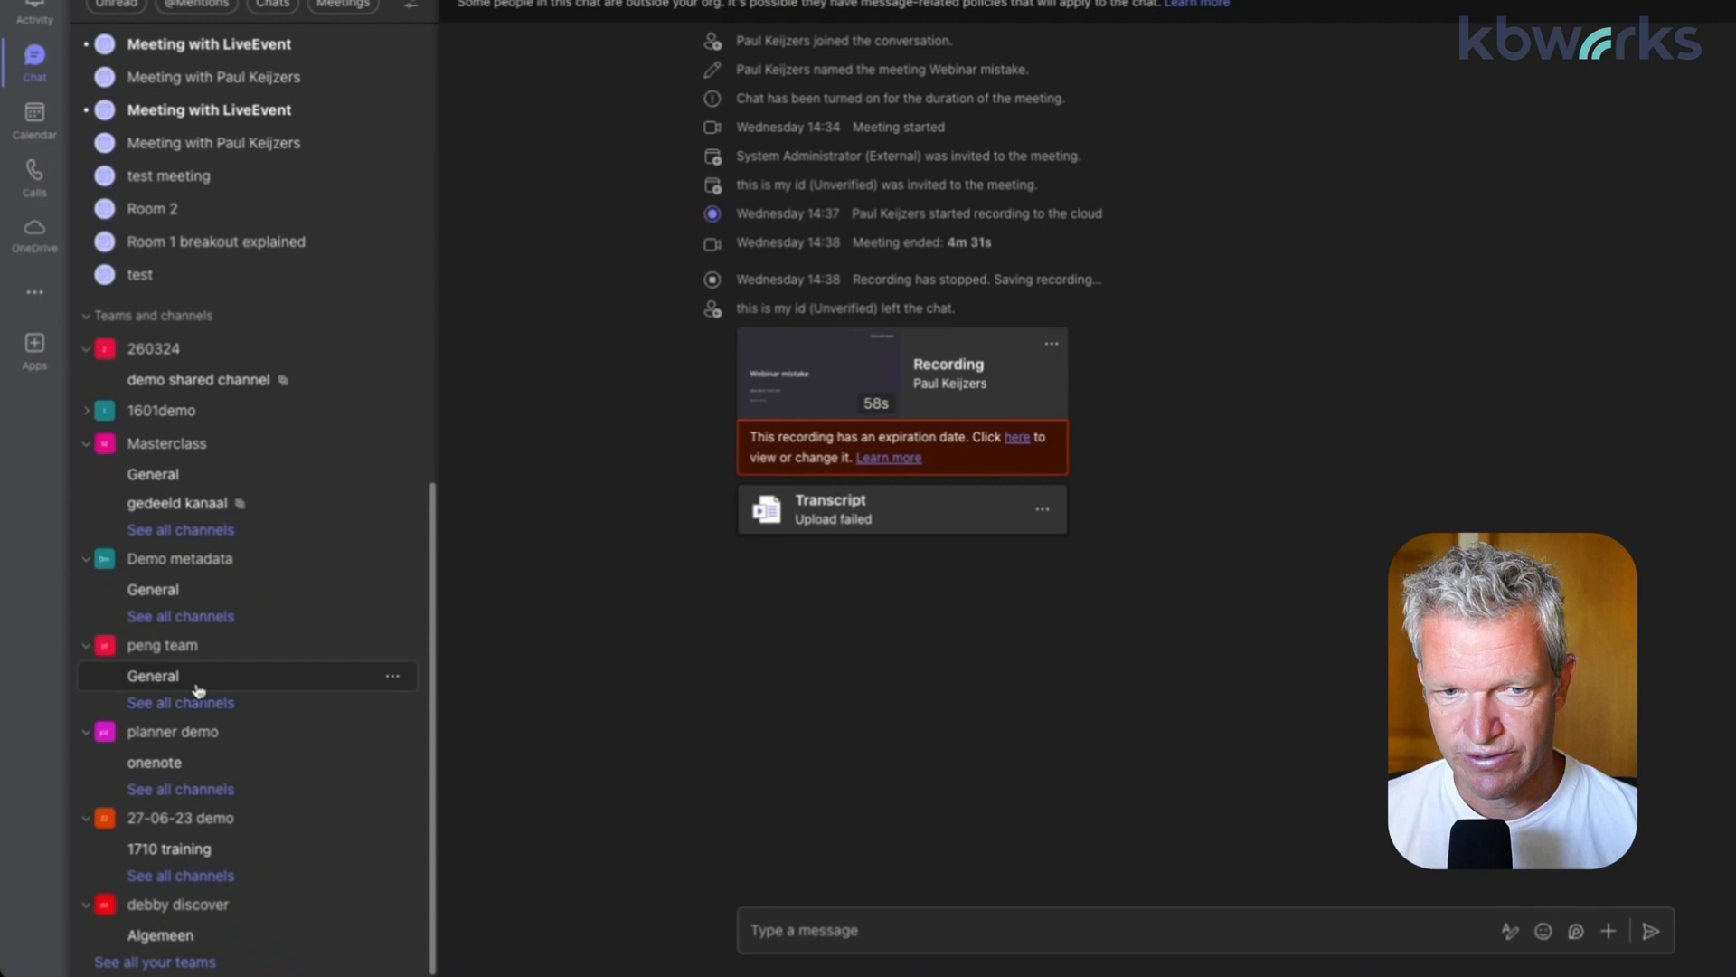
pyautogui.moveTo(363, 855)
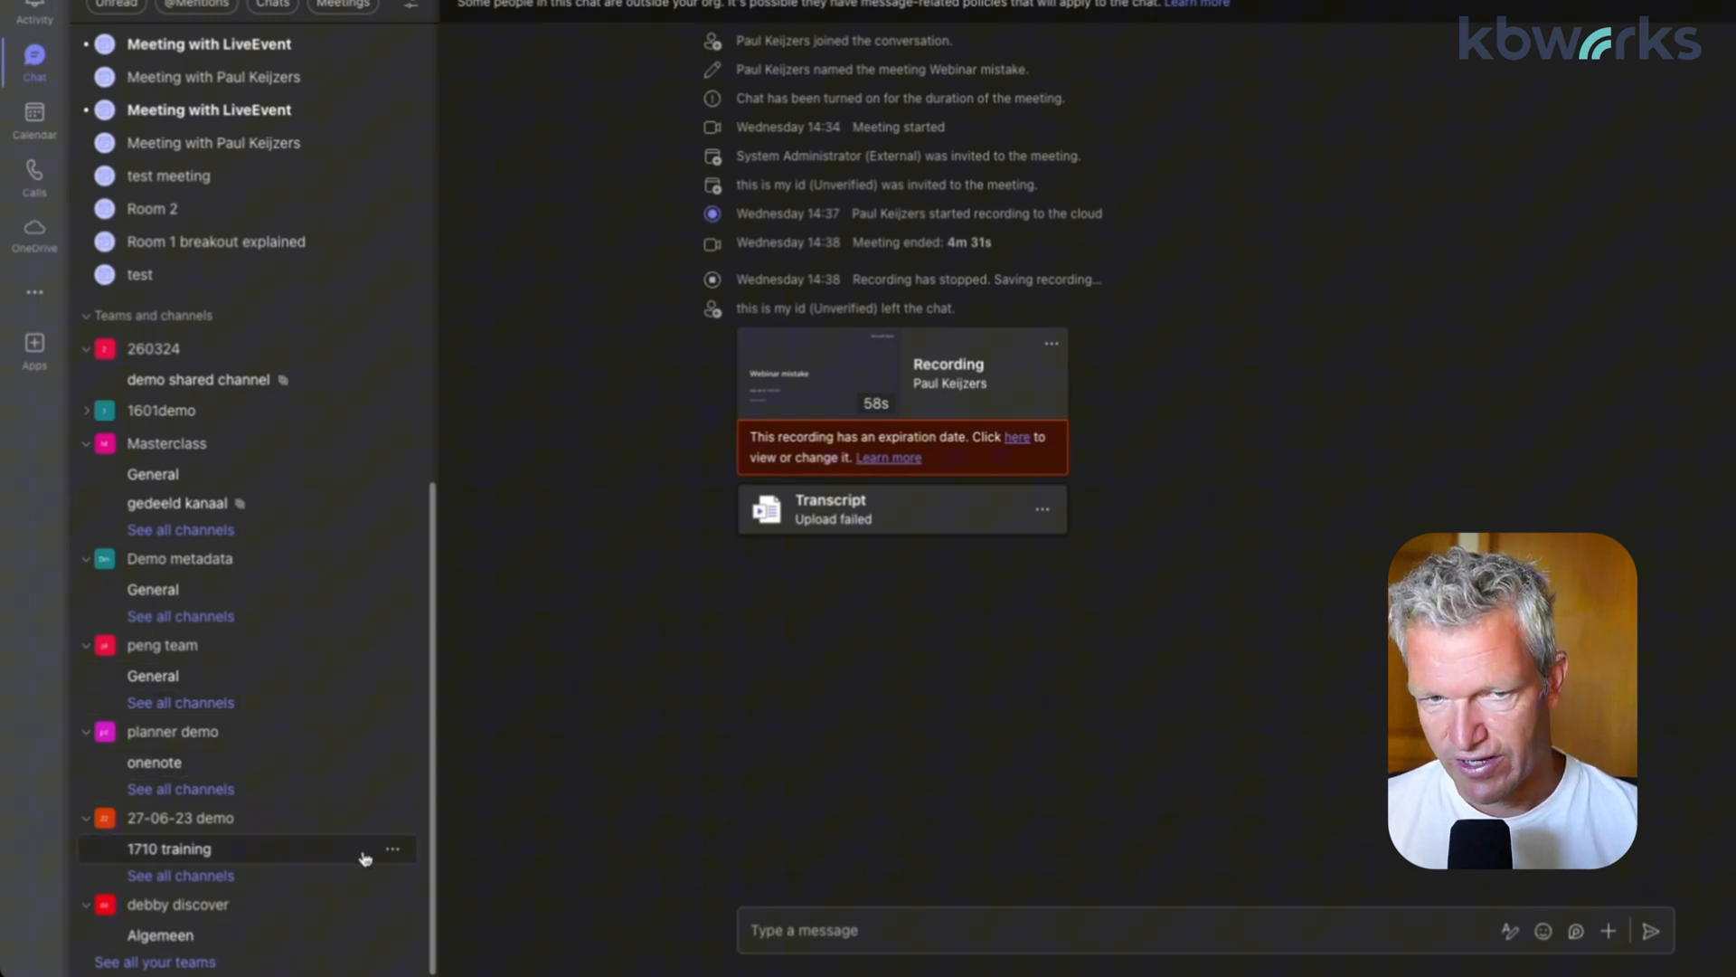
pyautogui.click(392, 848)
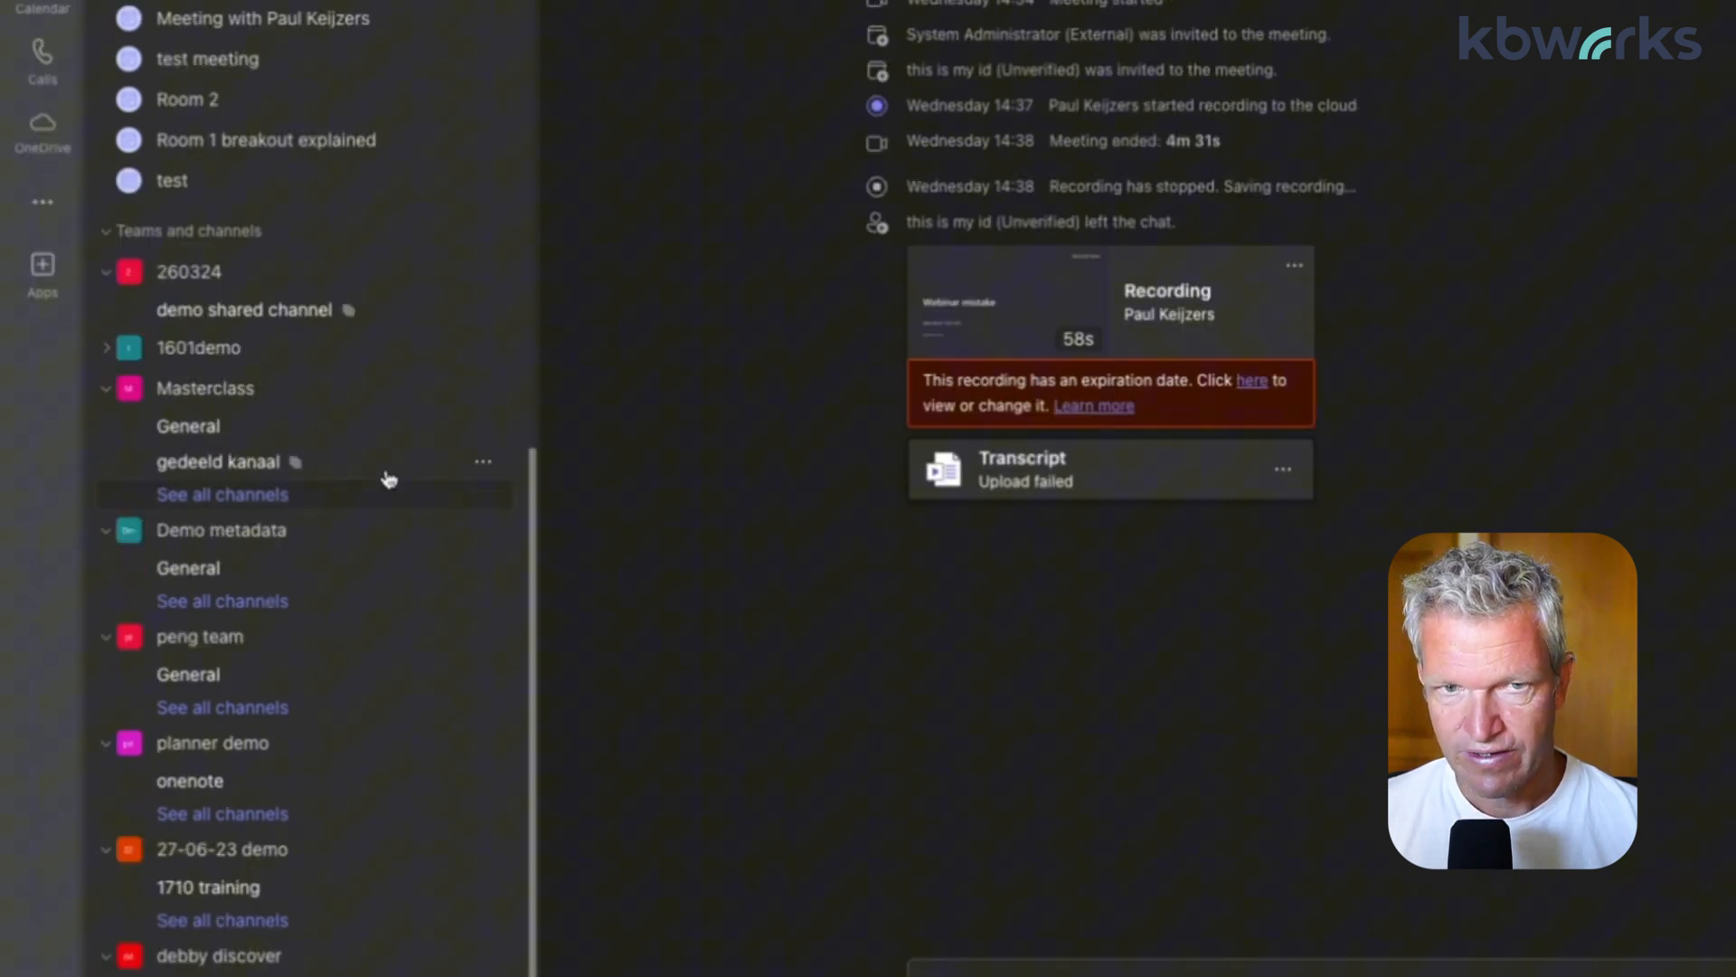
# Open the 1710 training channel and choose Move to from its More options menu
pyautogui.click(41, 136)
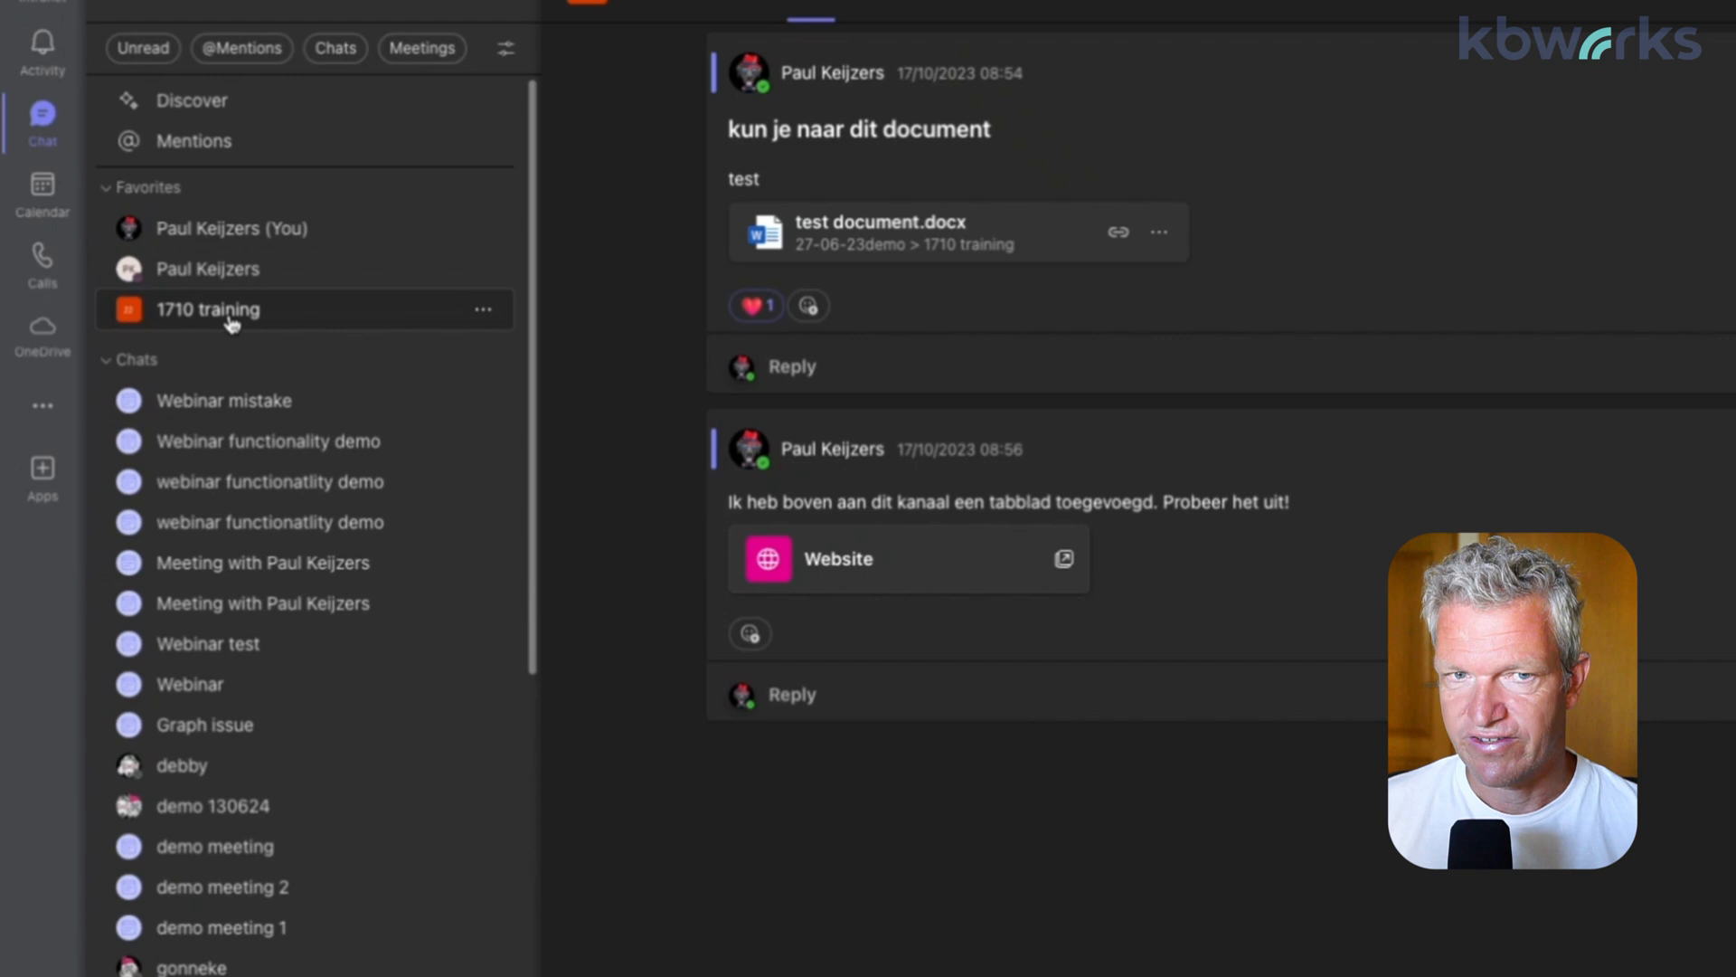
pyautogui.moveTo(464, 320)
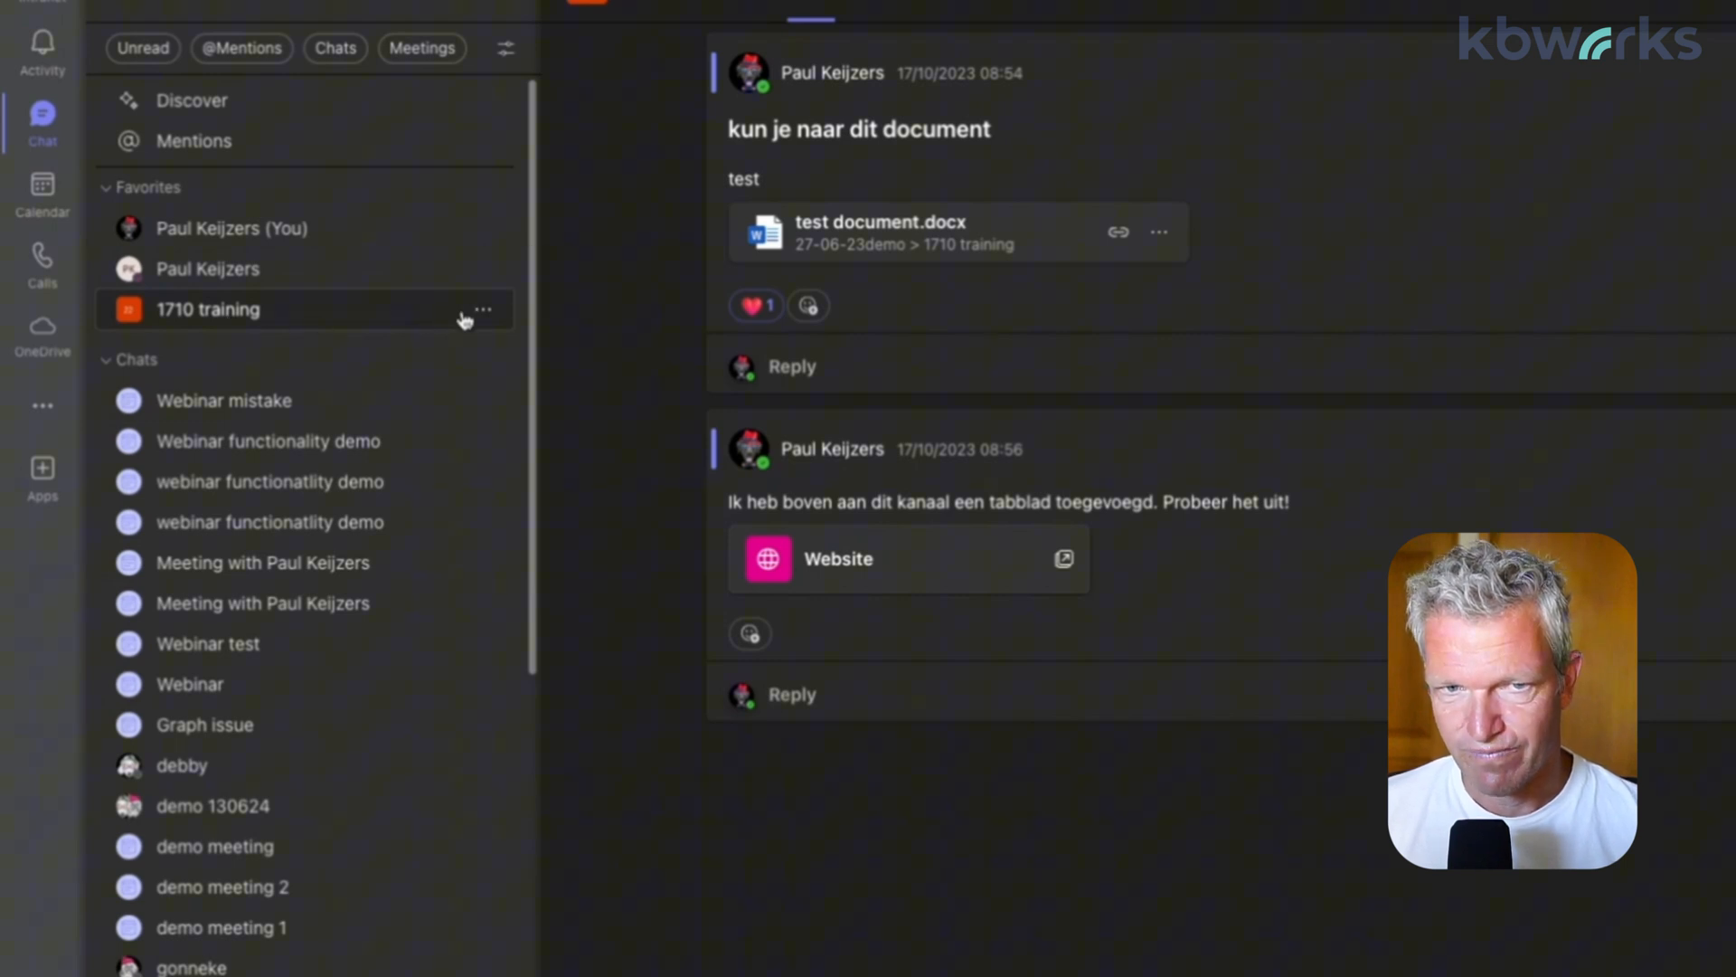
pyautogui.click(482, 310)
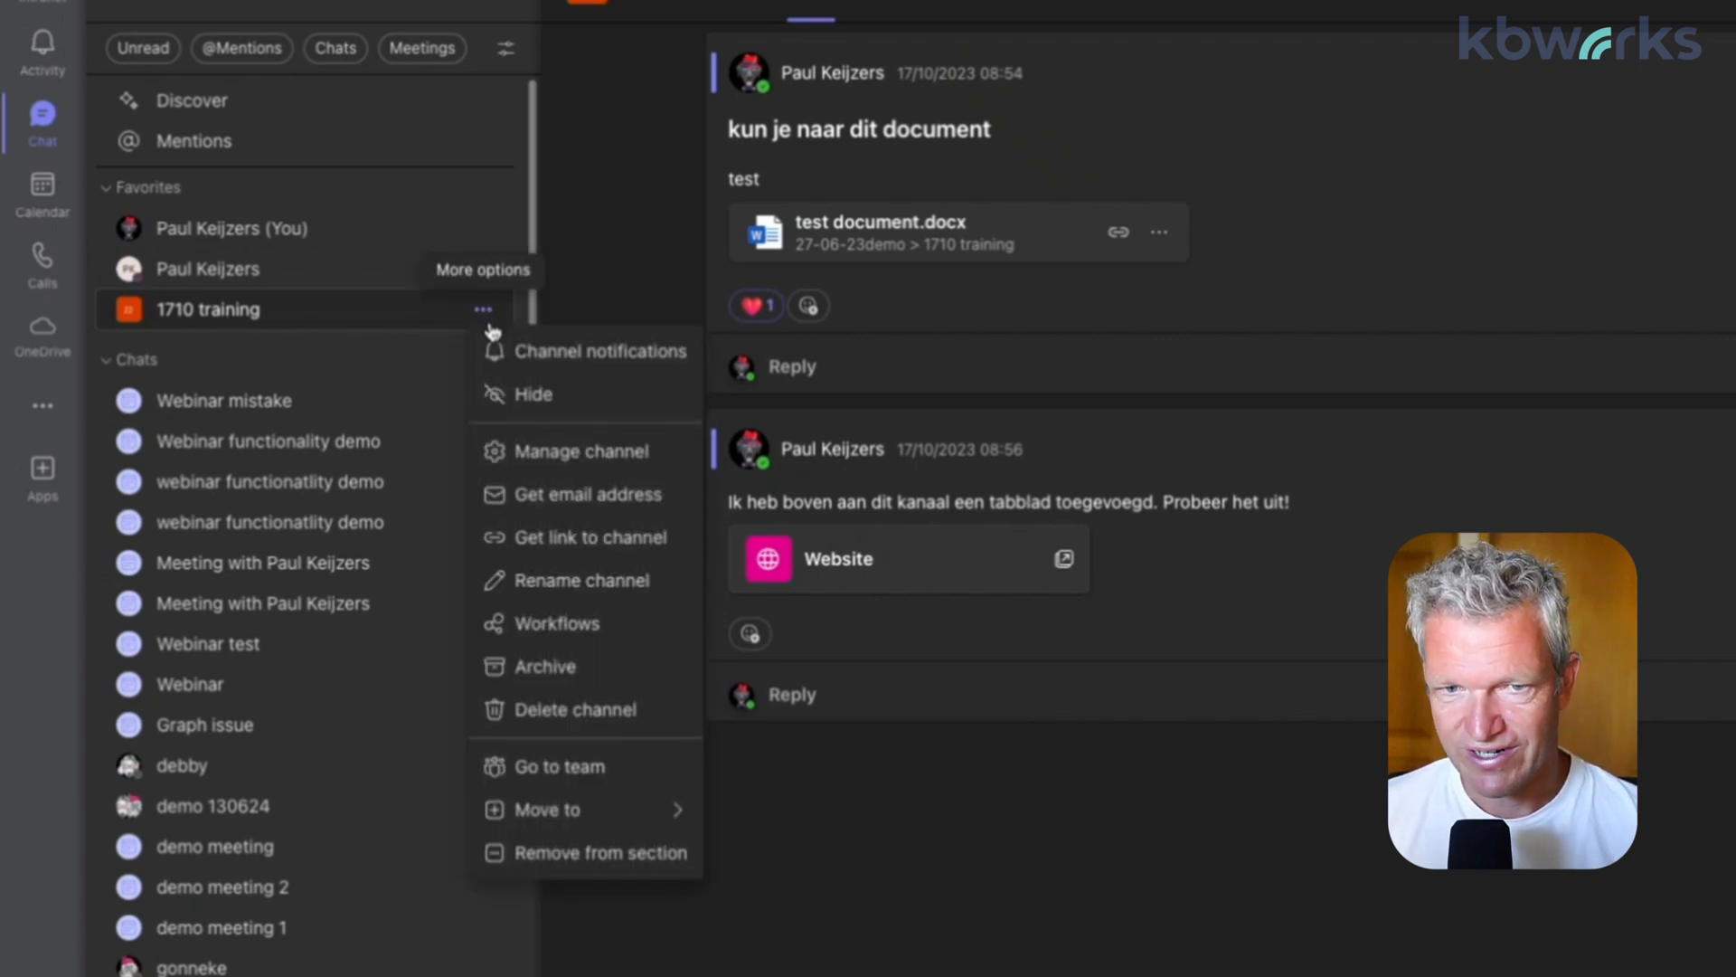
pyautogui.moveTo(583, 826)
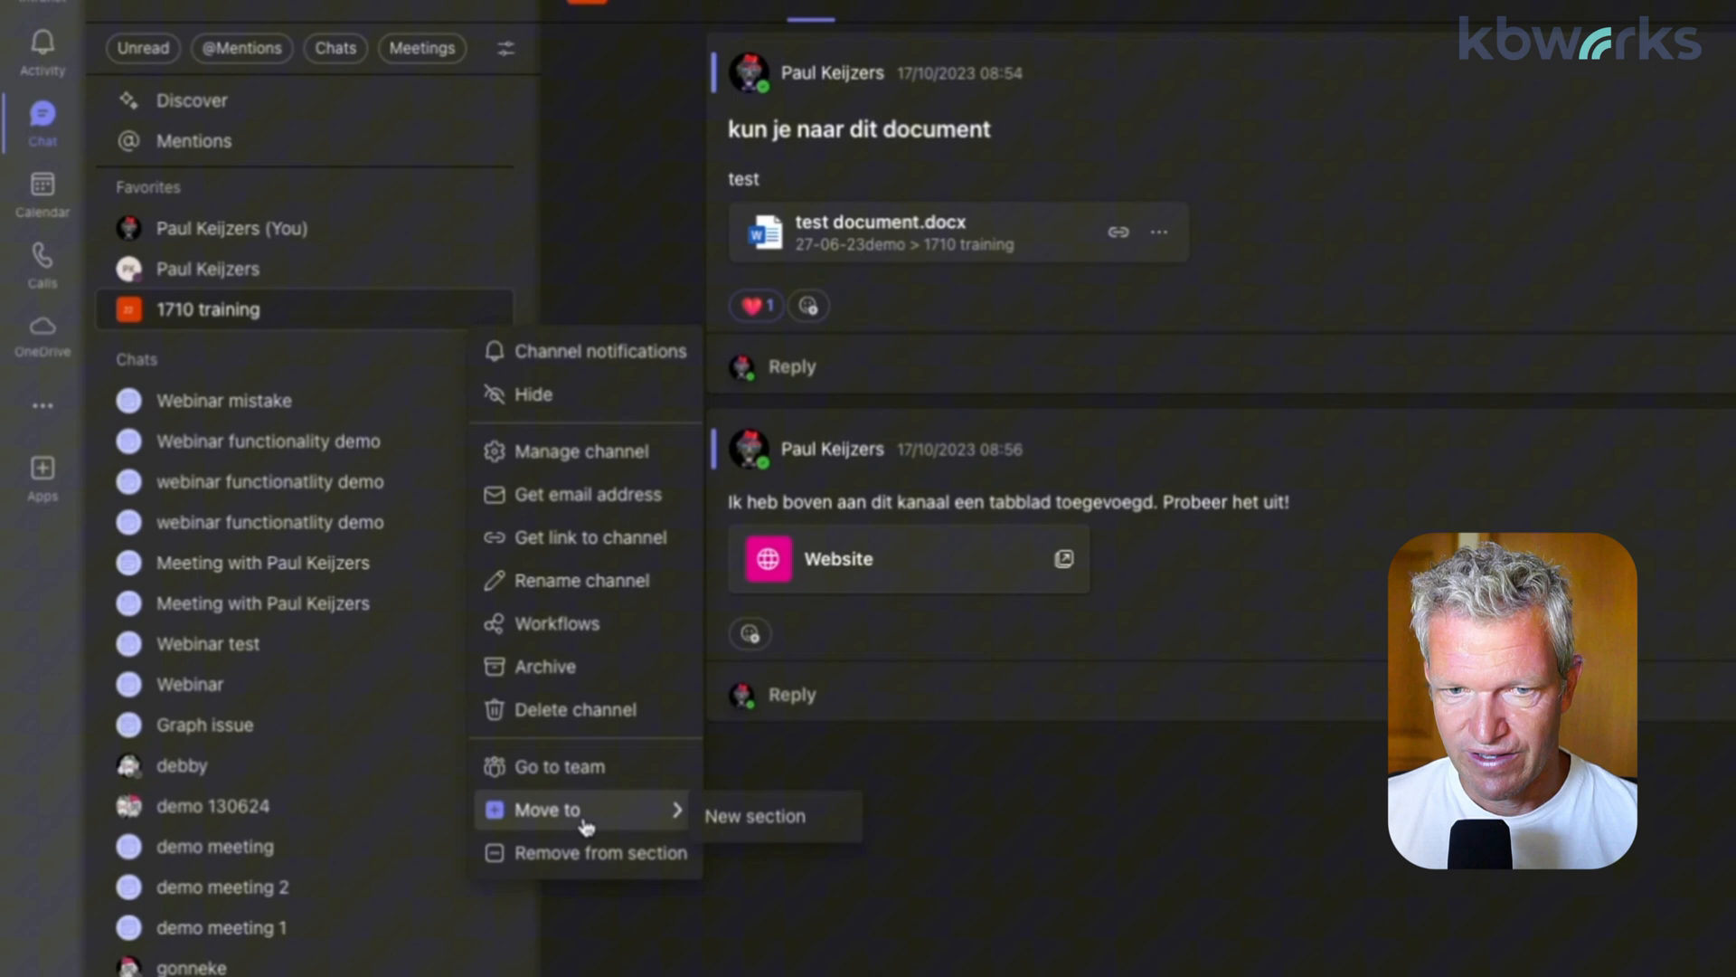
pyautogui.click(586, 825)
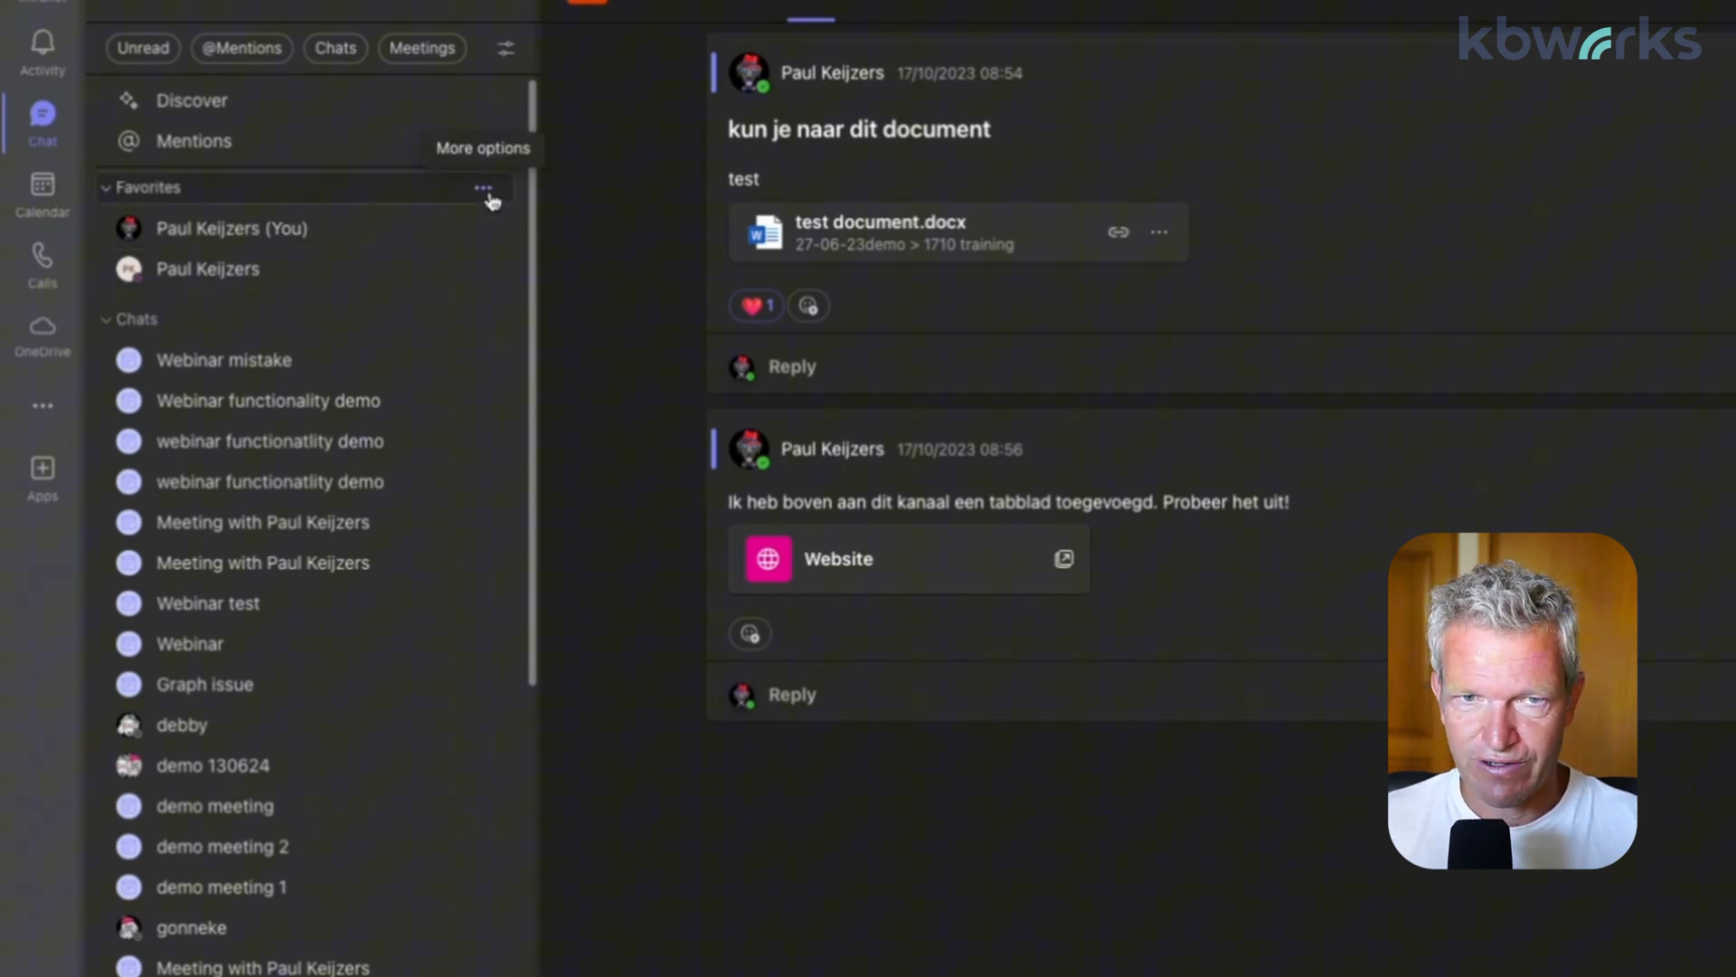
# Review the Favorites section menu's Sort, Rename and Remove options
pyautogui.click(484, 187)
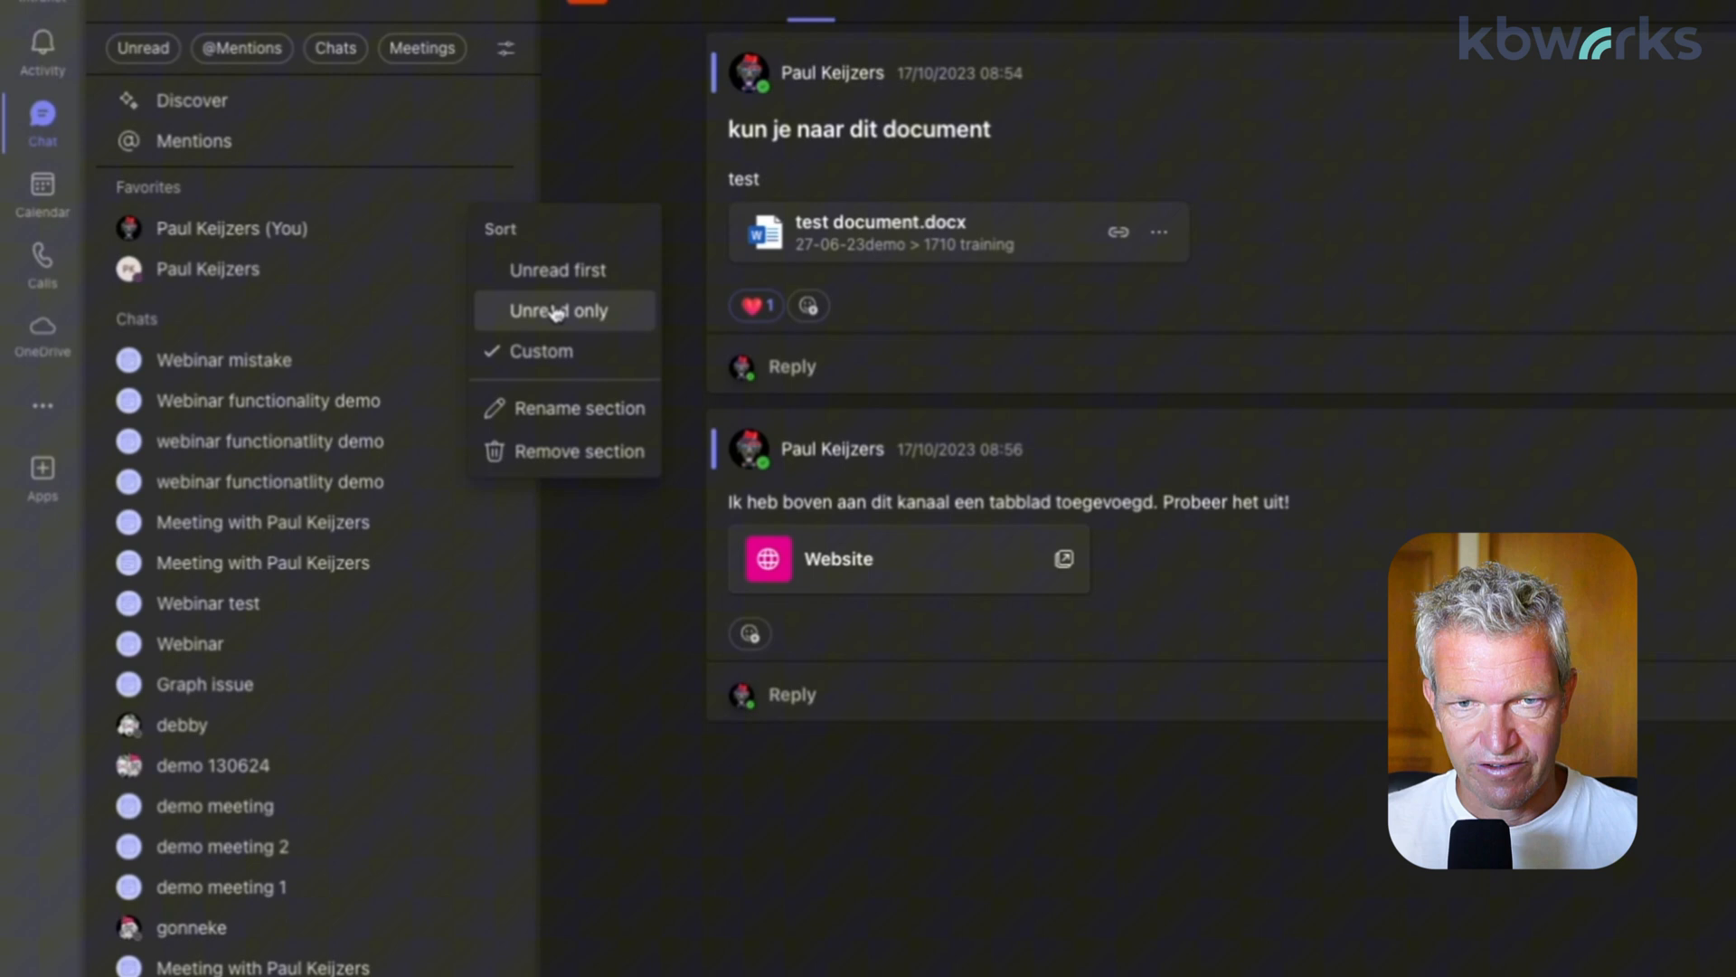
pyautogui.moveTo(555, 270)
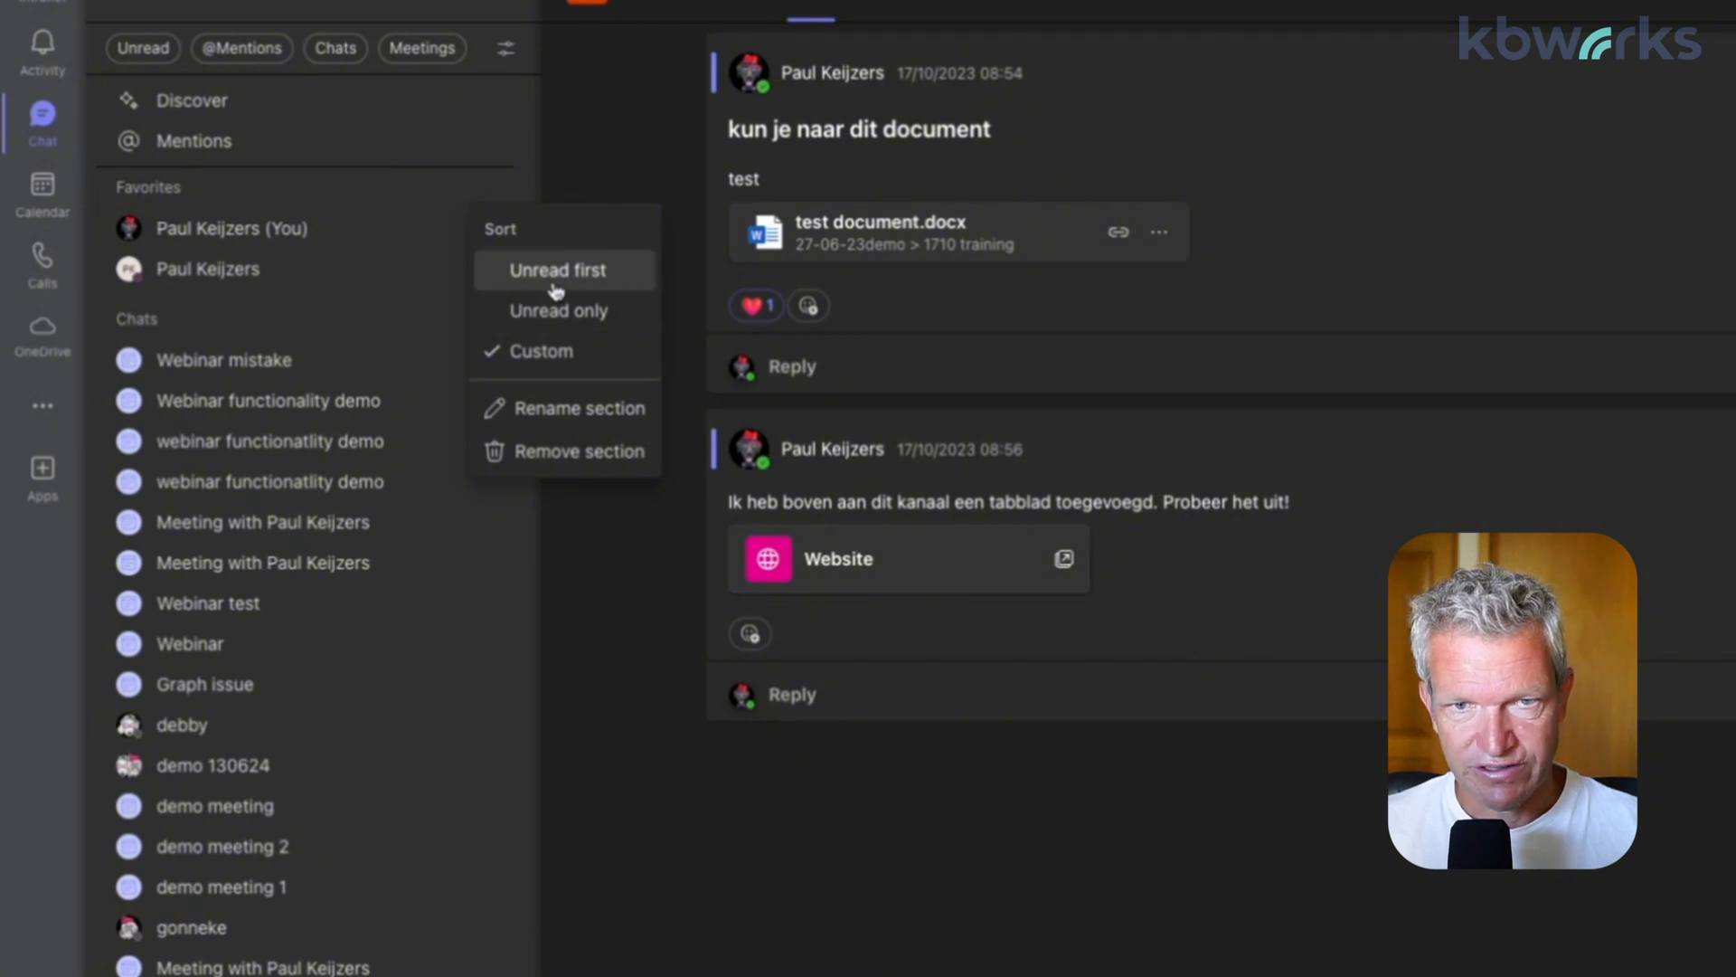
pyautogui.moveTo(570, 312)
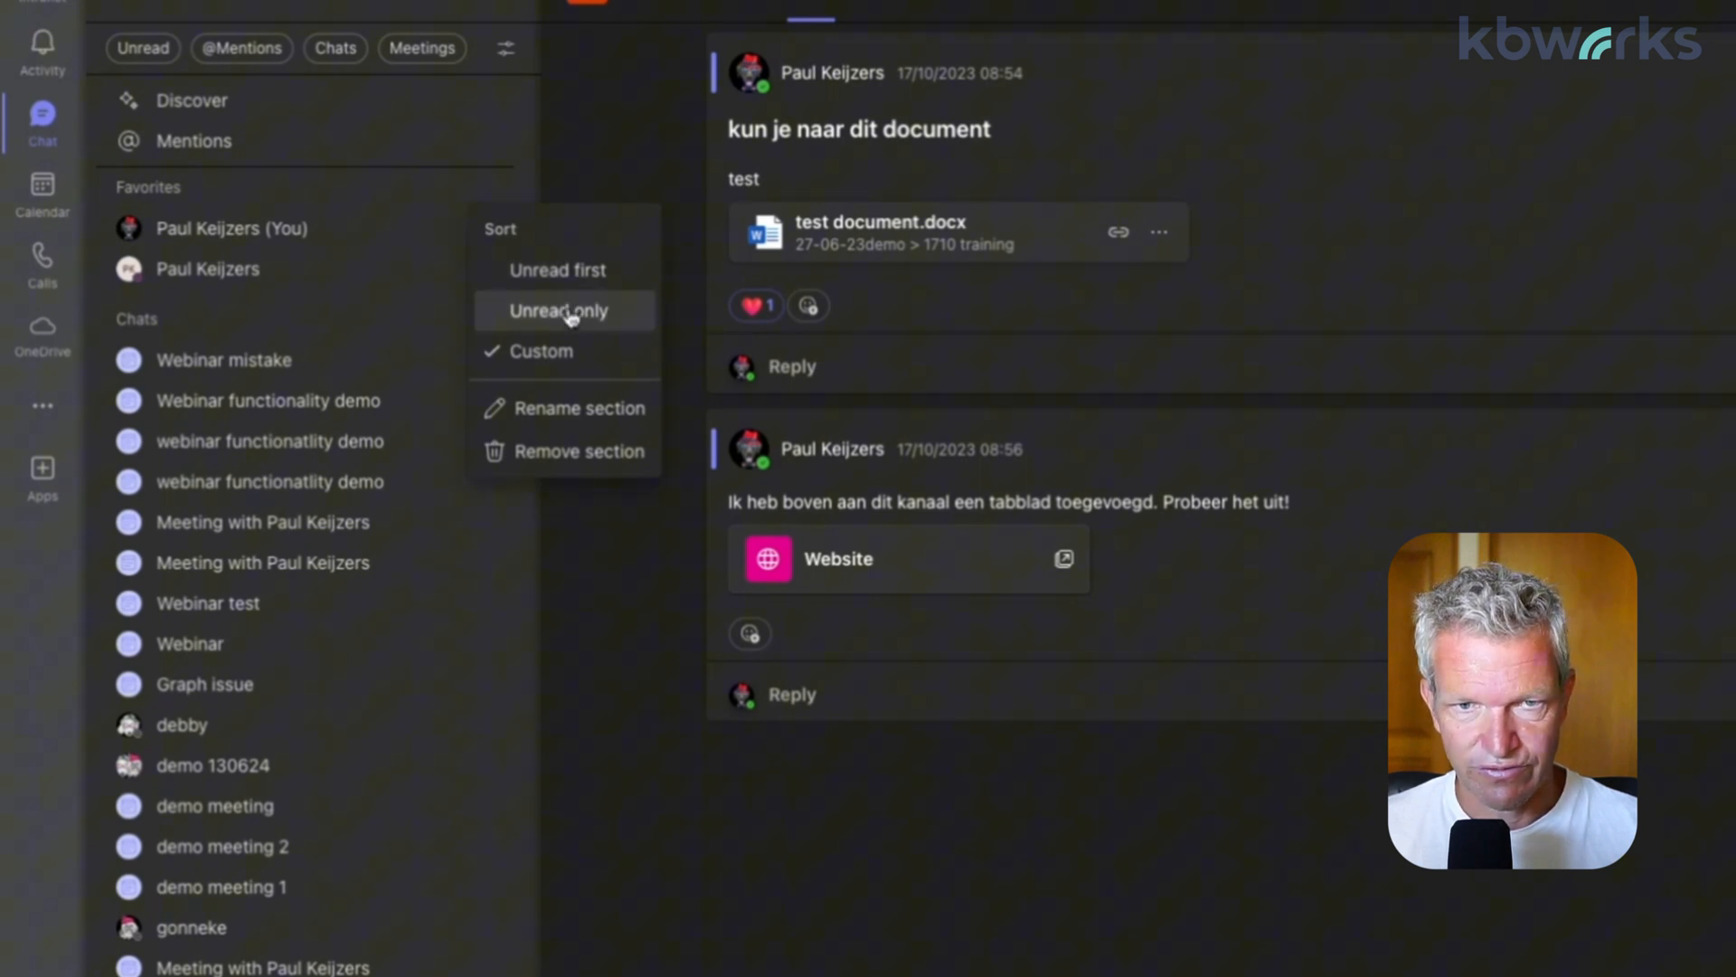
pyautogui.moveTo(589, 412)
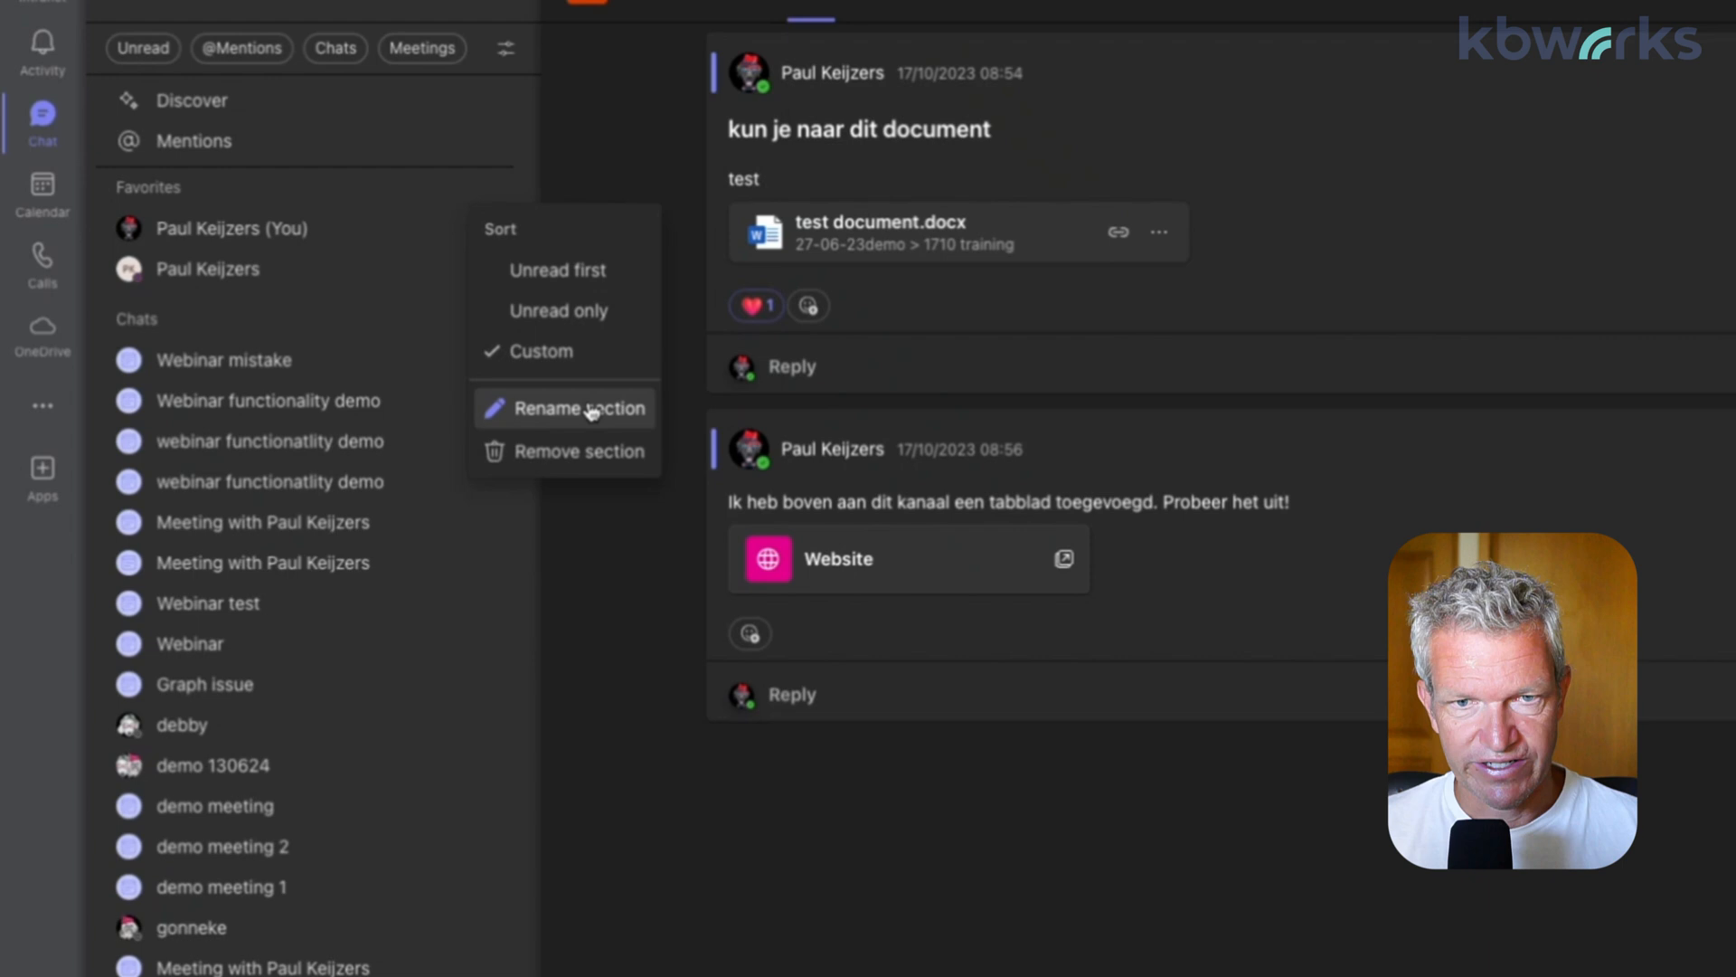
pyautogui.moveTo(585, 468)
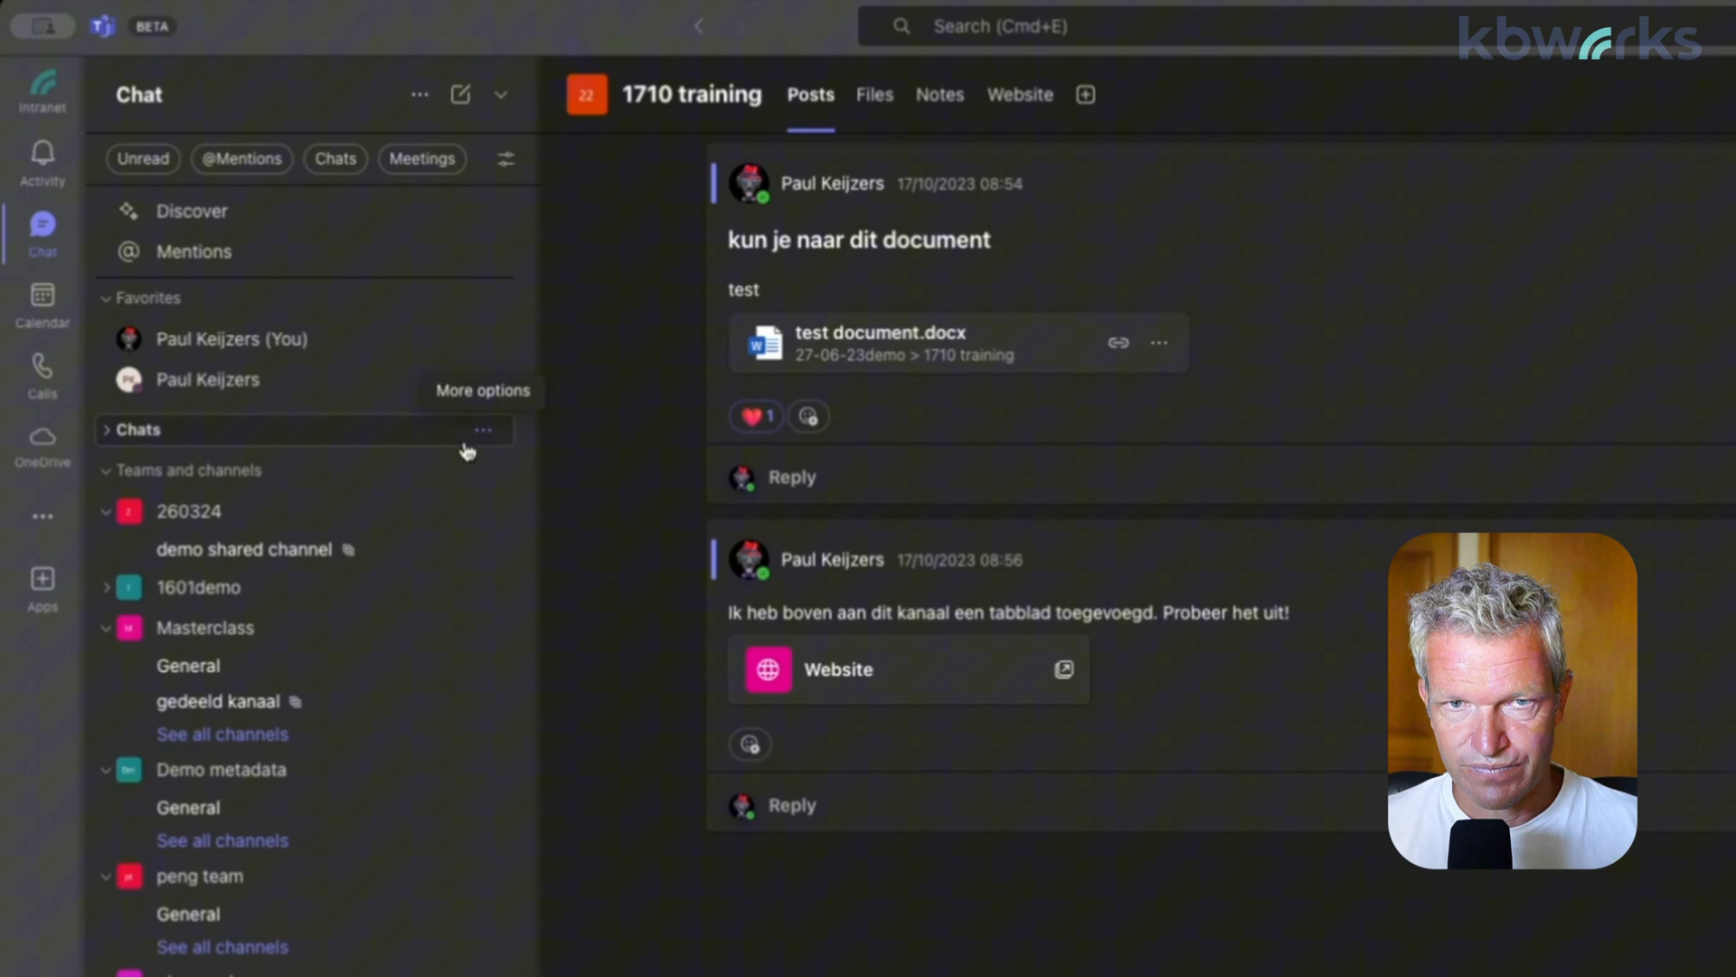
pyautogui.moveTo(501, 106)
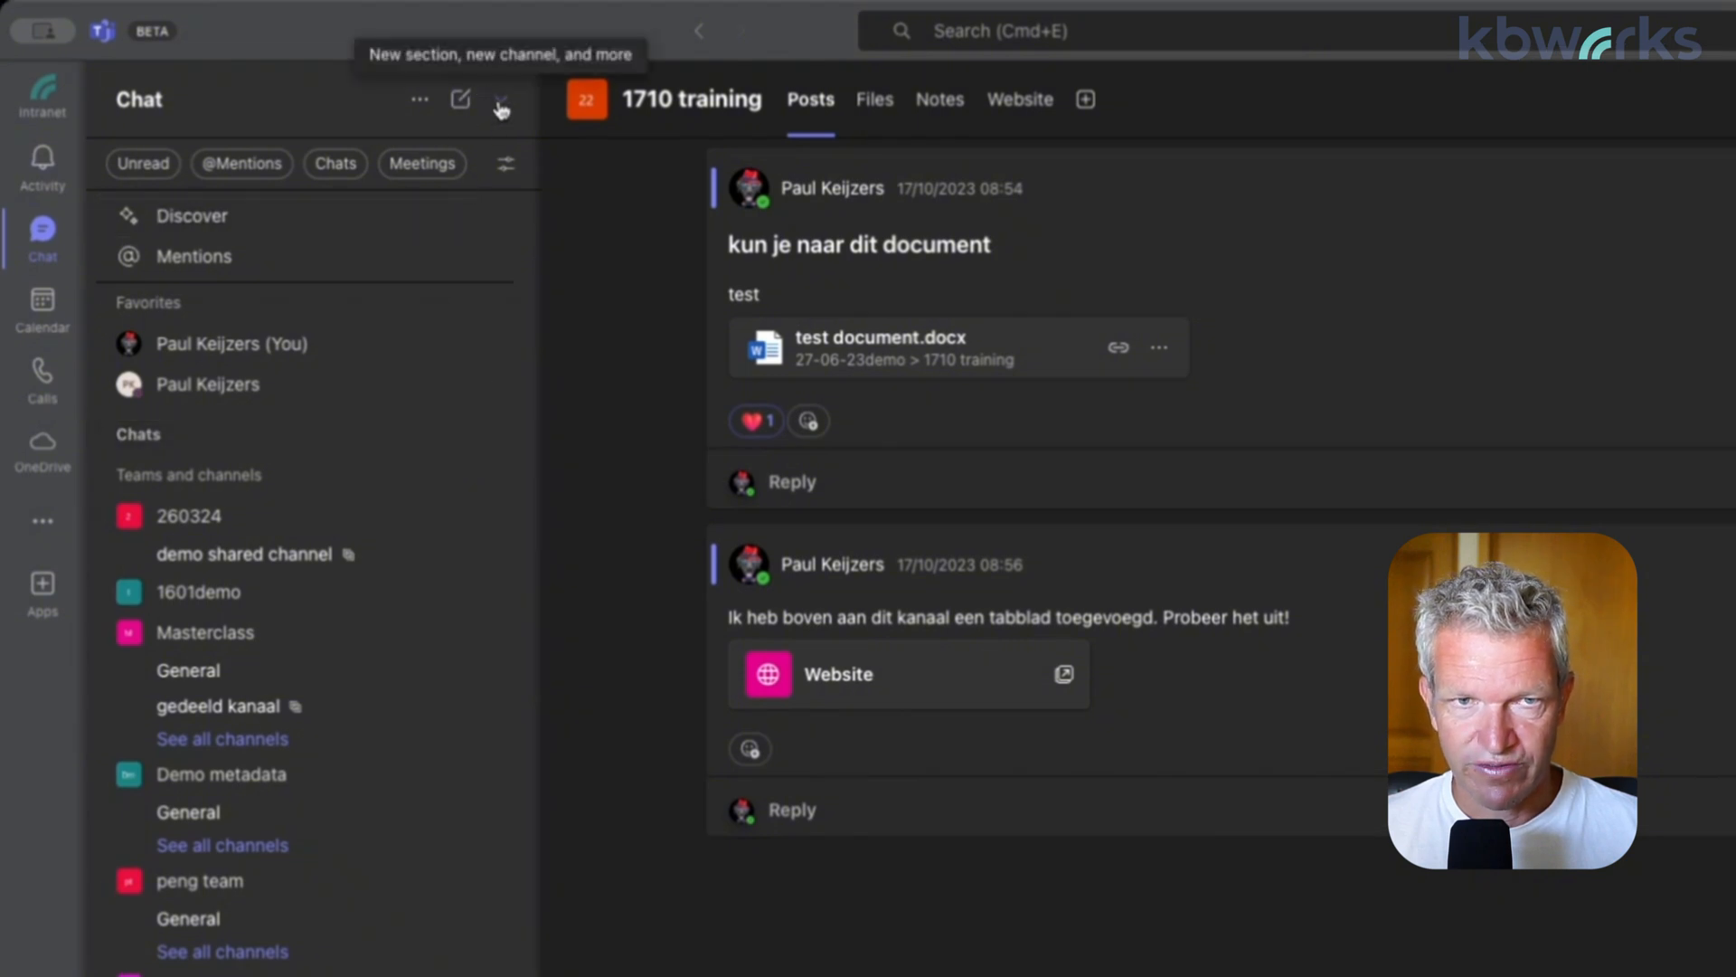
# Choose New section from the dropdown beside the compose icon in the Chat header
pyautogui.click(500, 101)
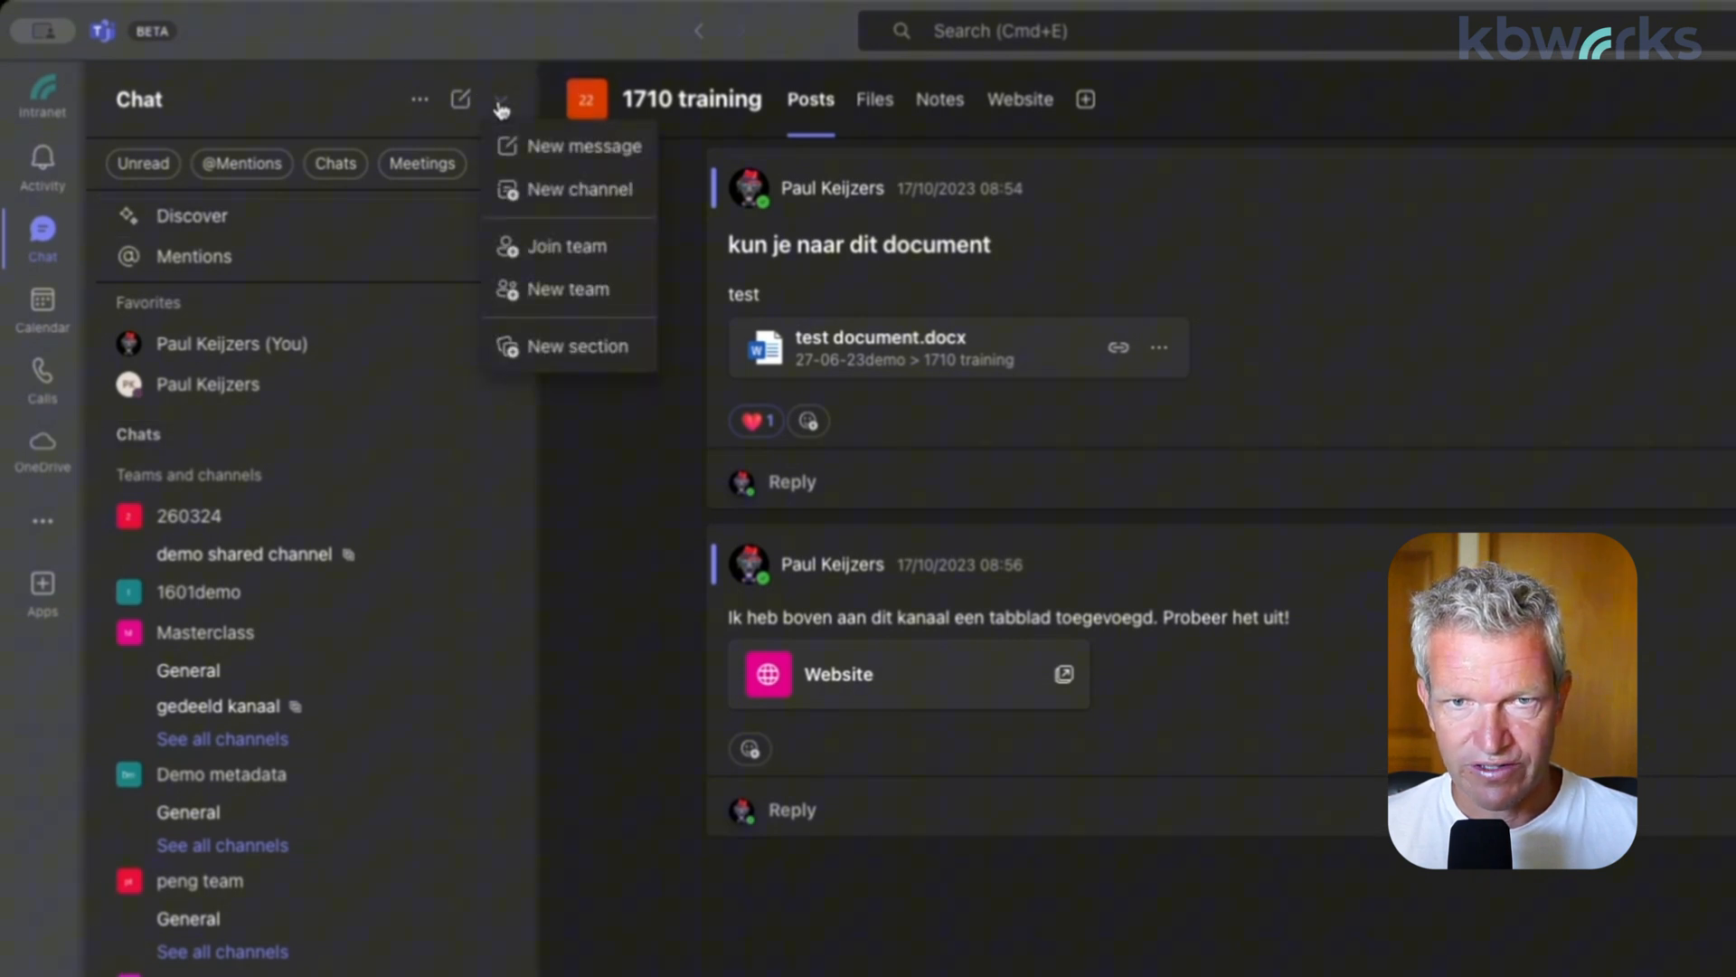
pyautogui.moveTo(538, 356)
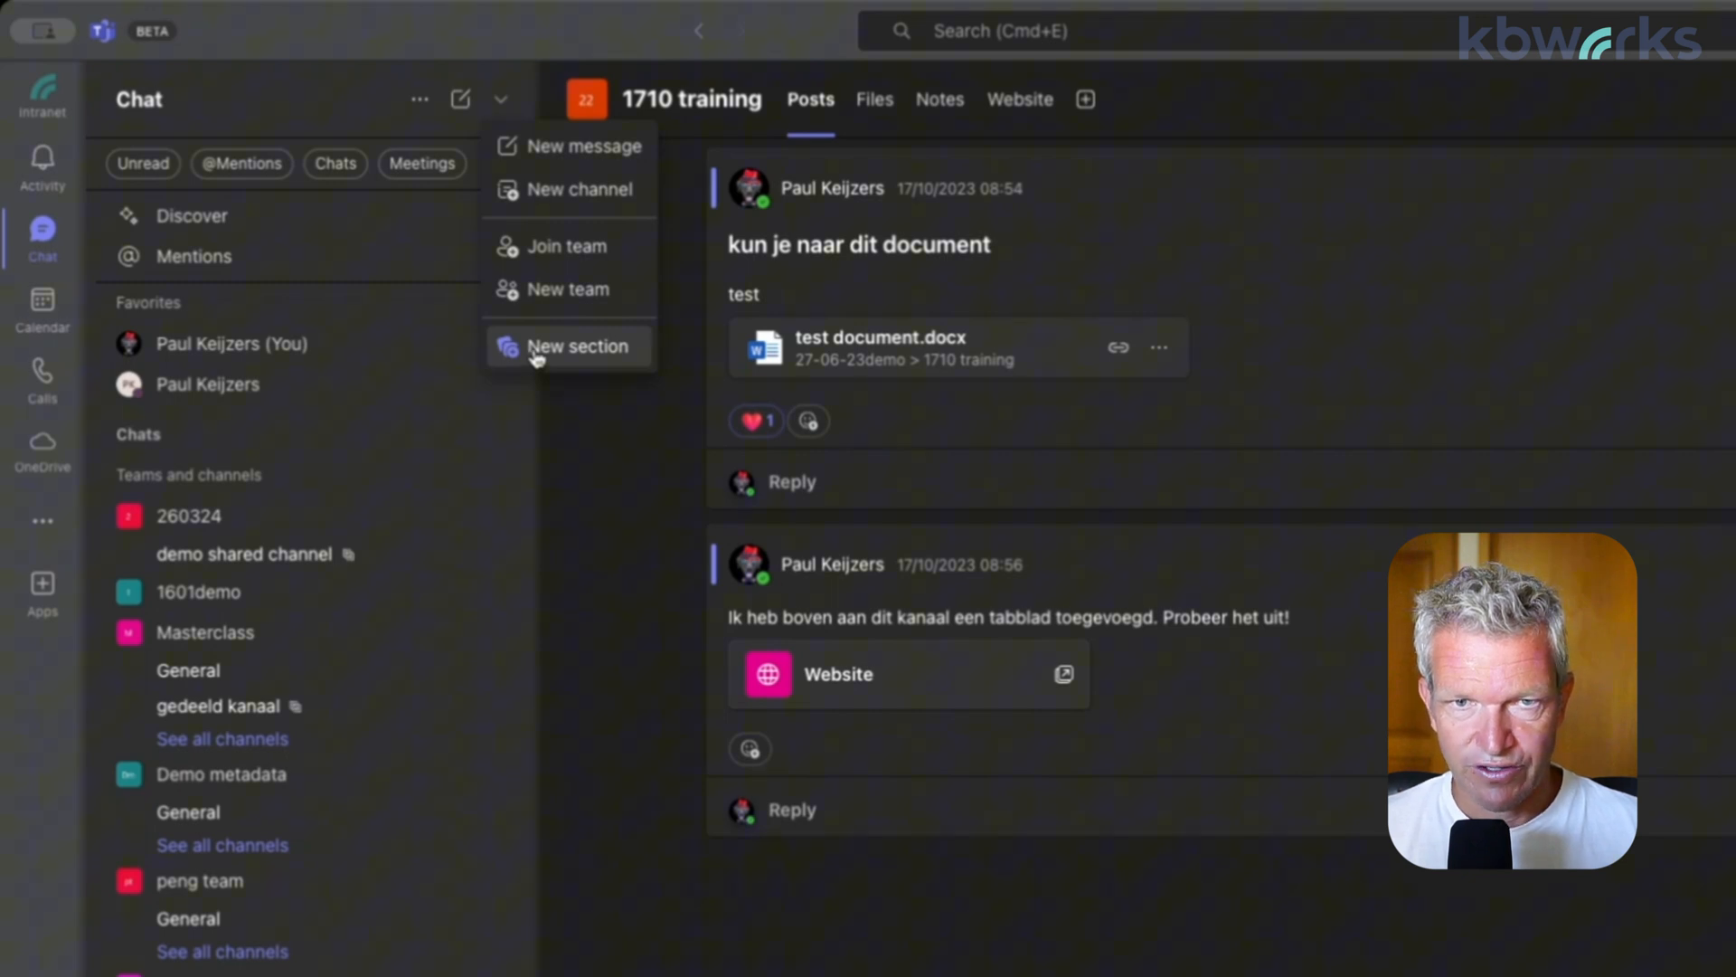
pyautogui.click(576, 346)
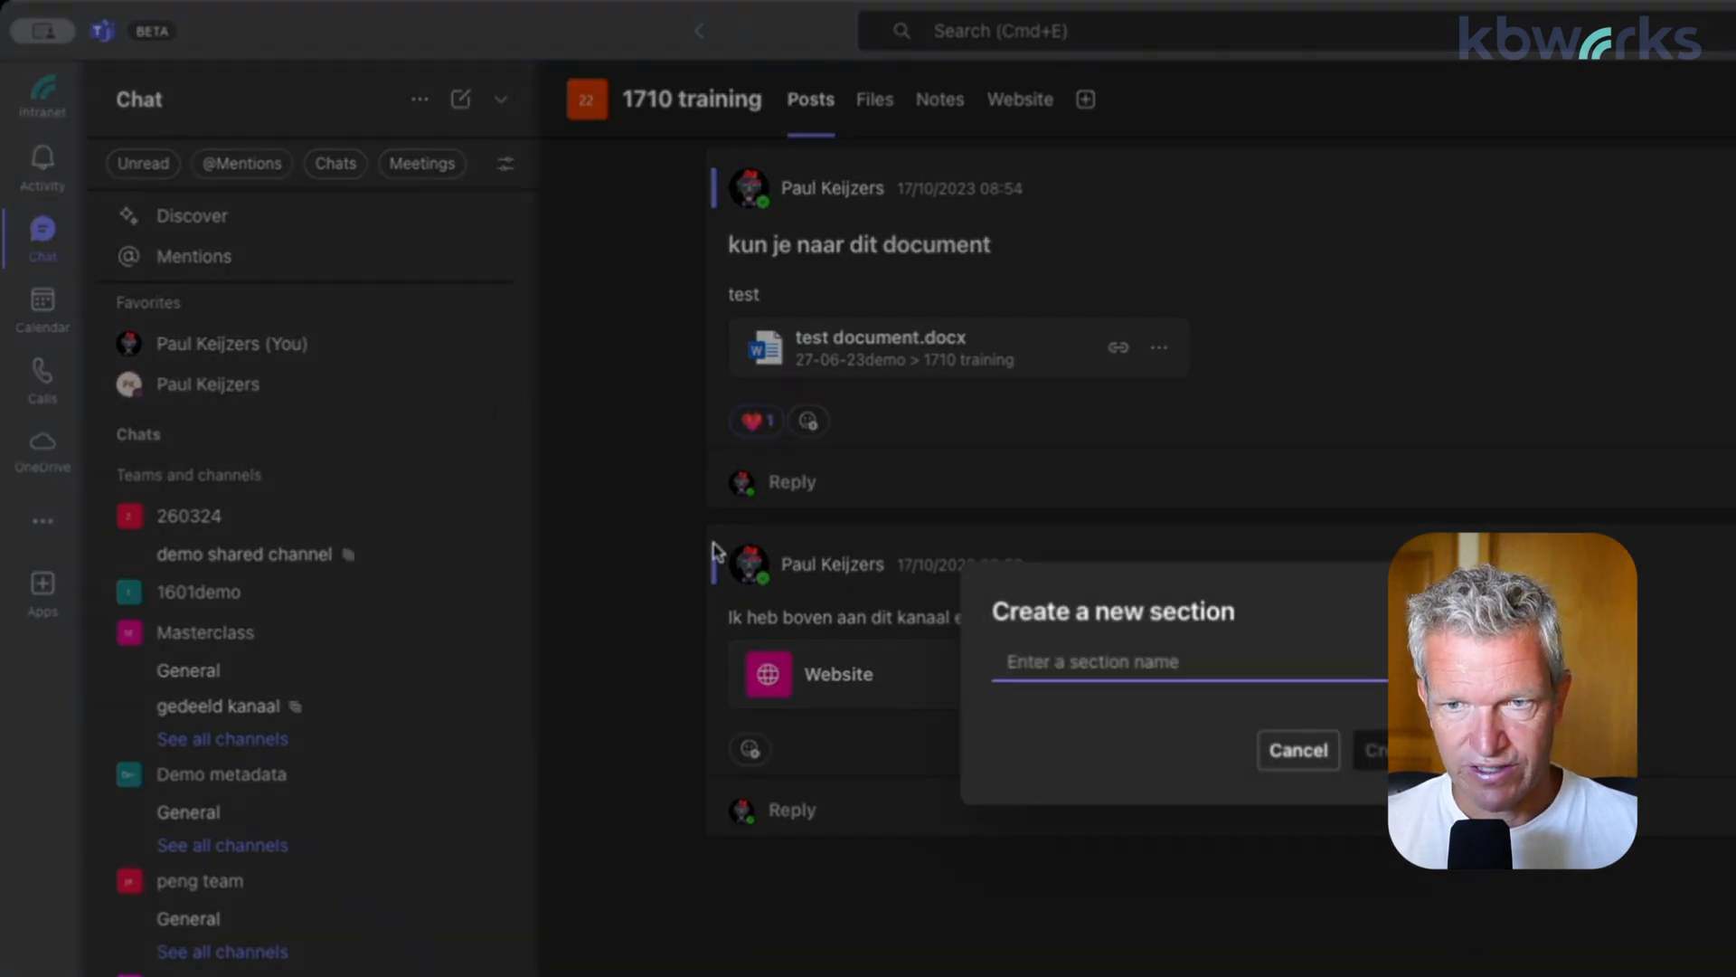
# Name the section 'demo new chat and teams experience' and create it
pyautogui.write('demo new')
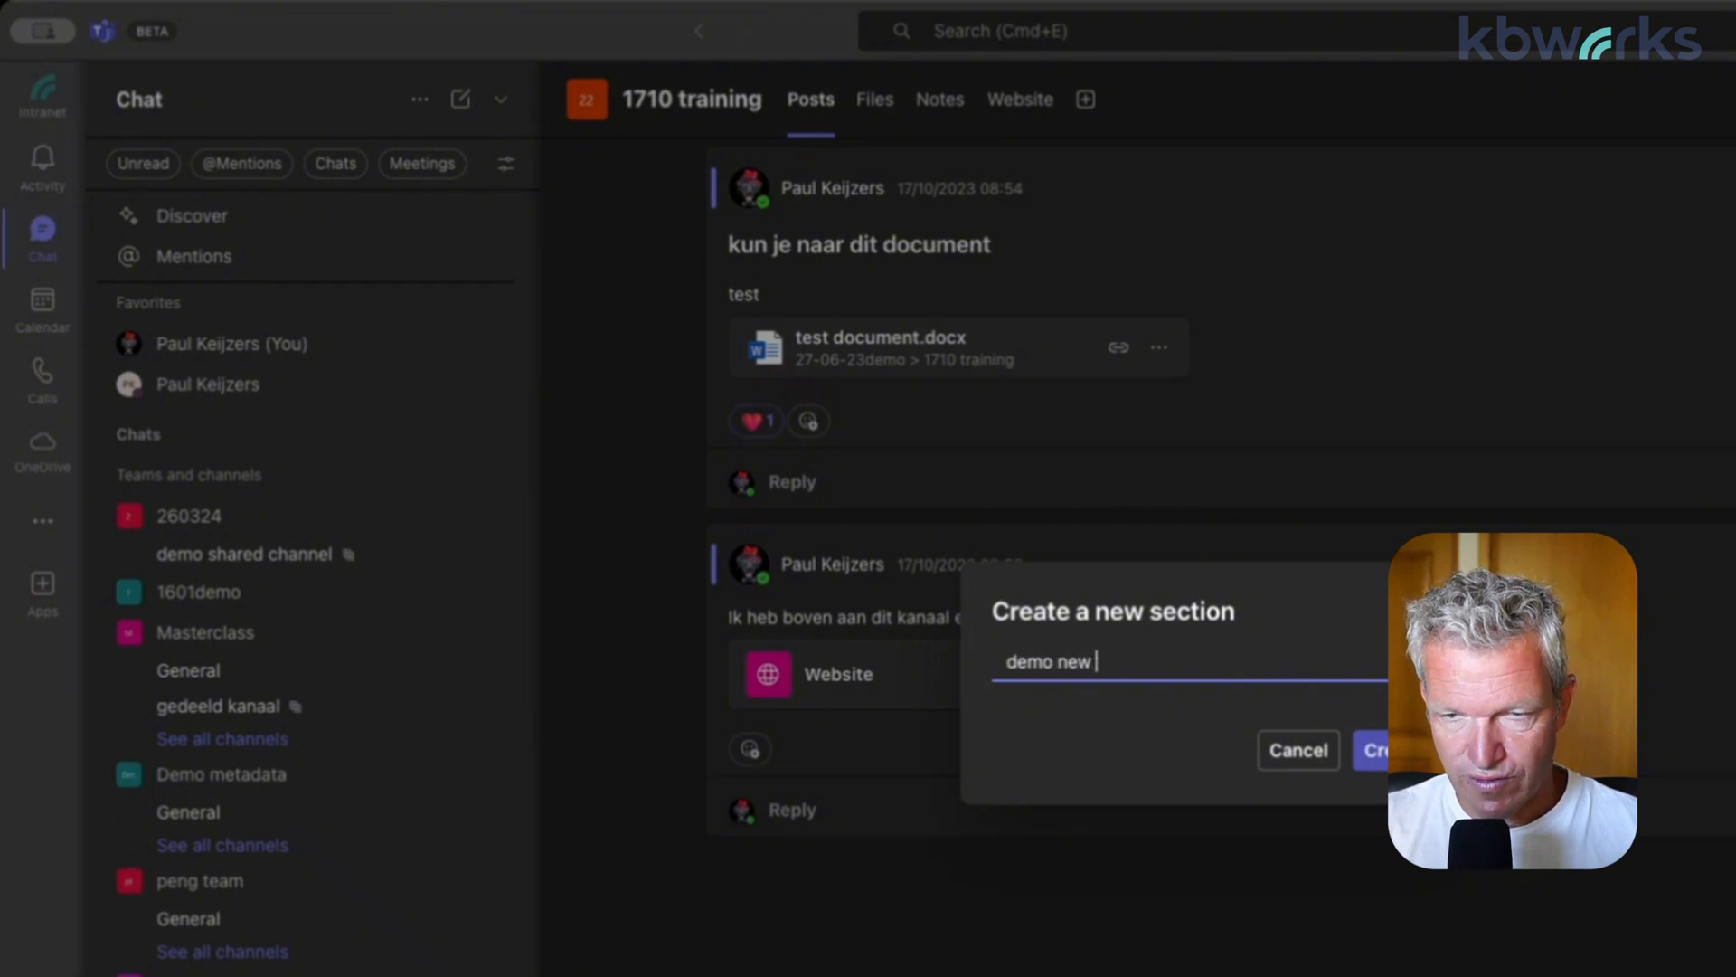
pyautogui.write('chat and')
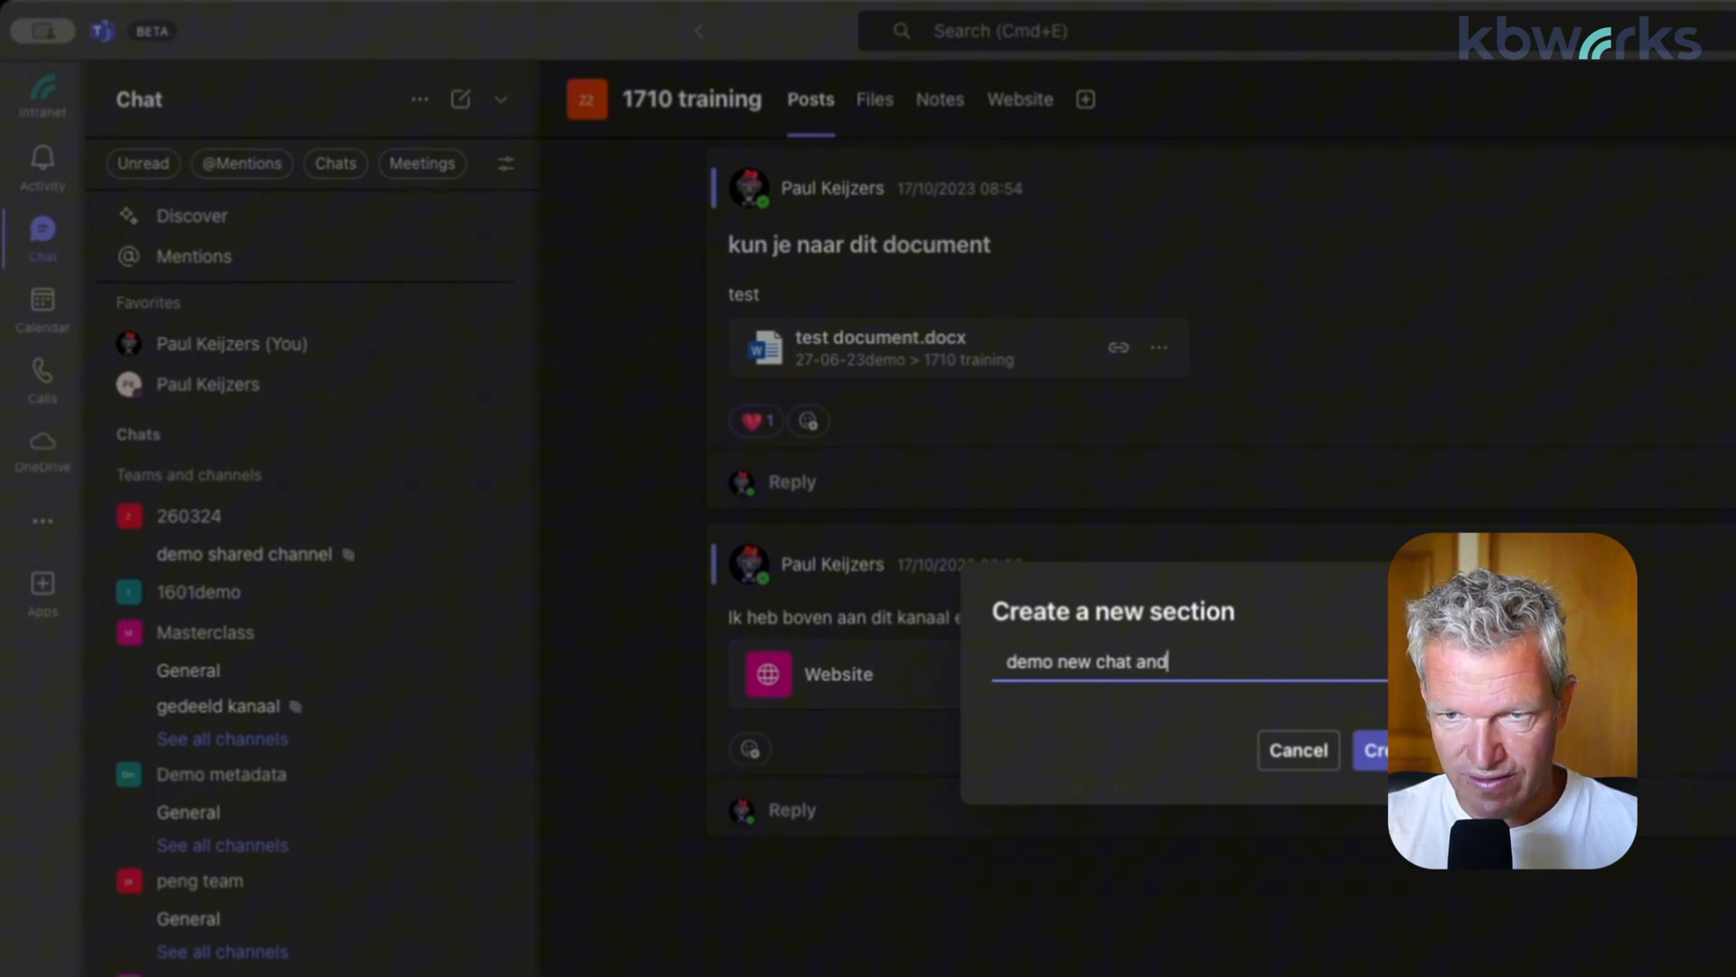
pyautogui.write('teams exper')
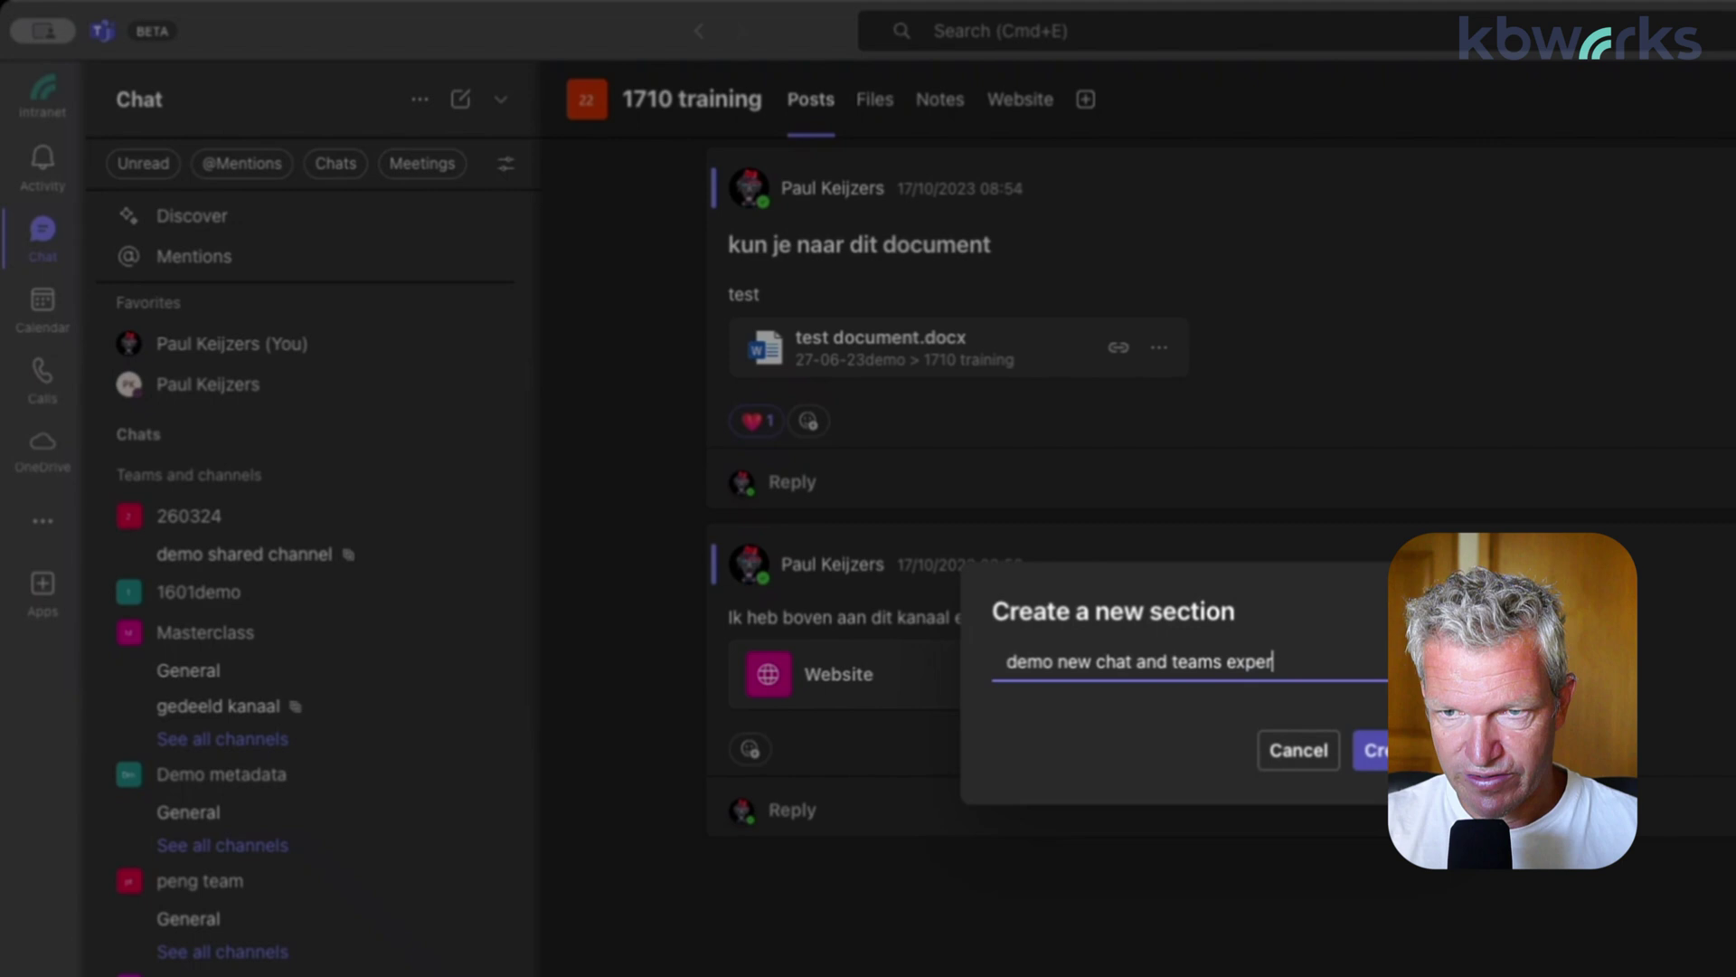
pyautogui.write('ience')
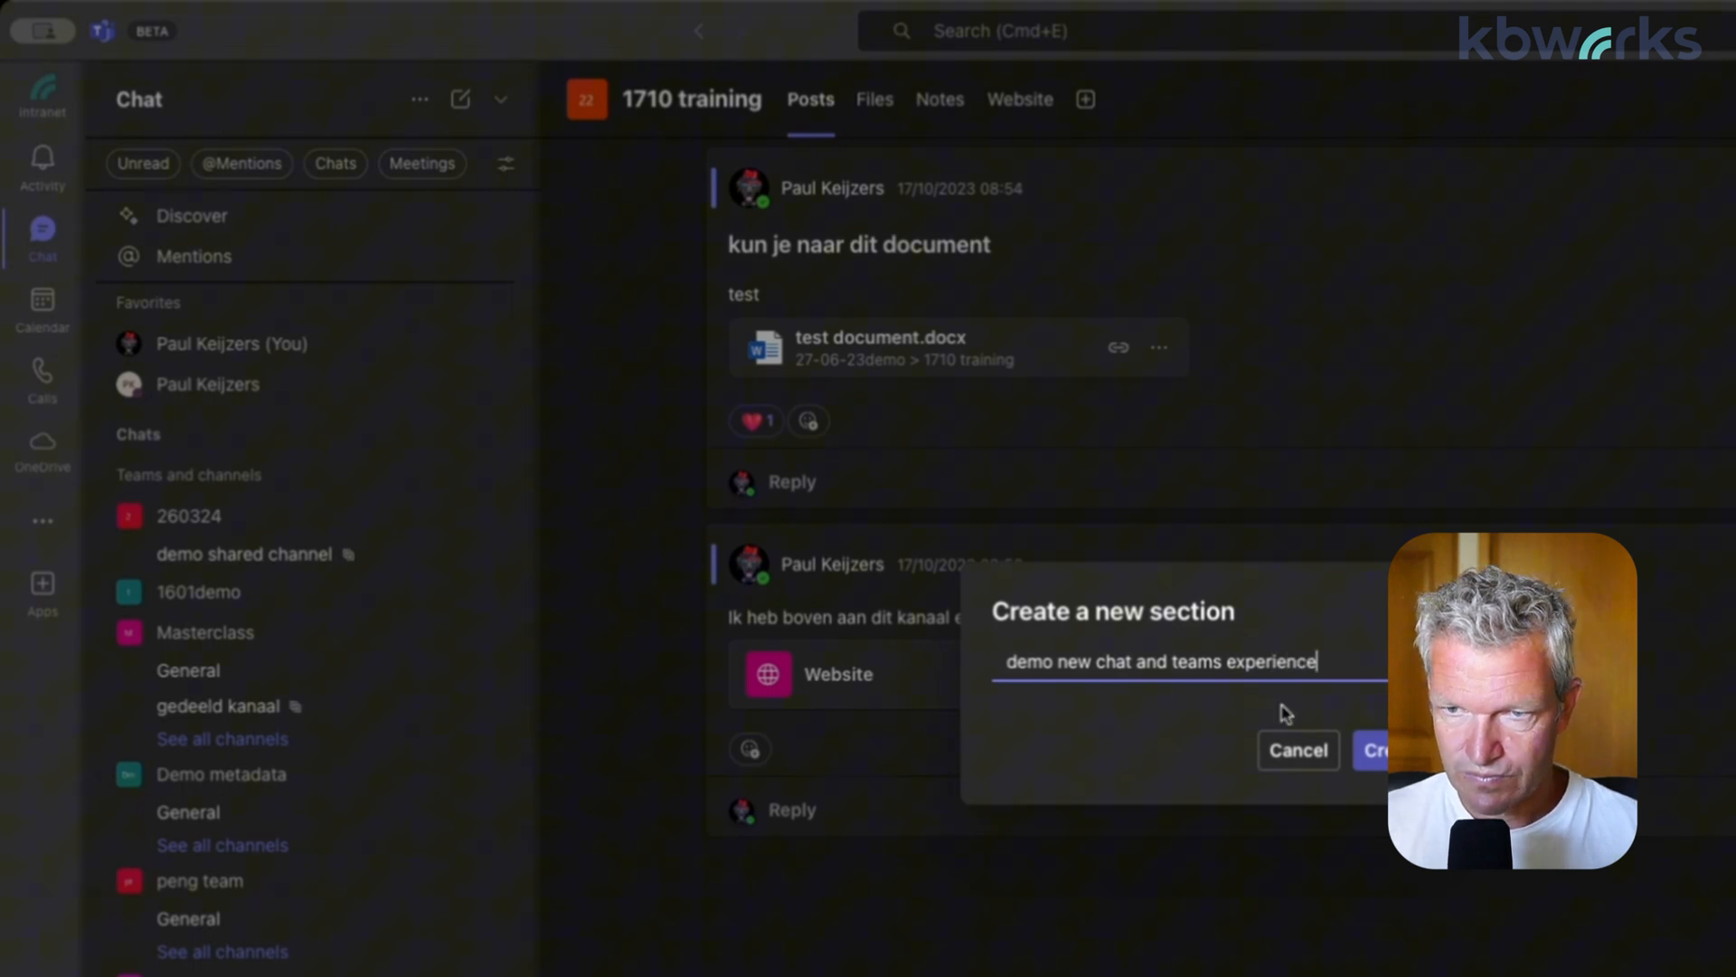
pyautogui.click(1382, 750)
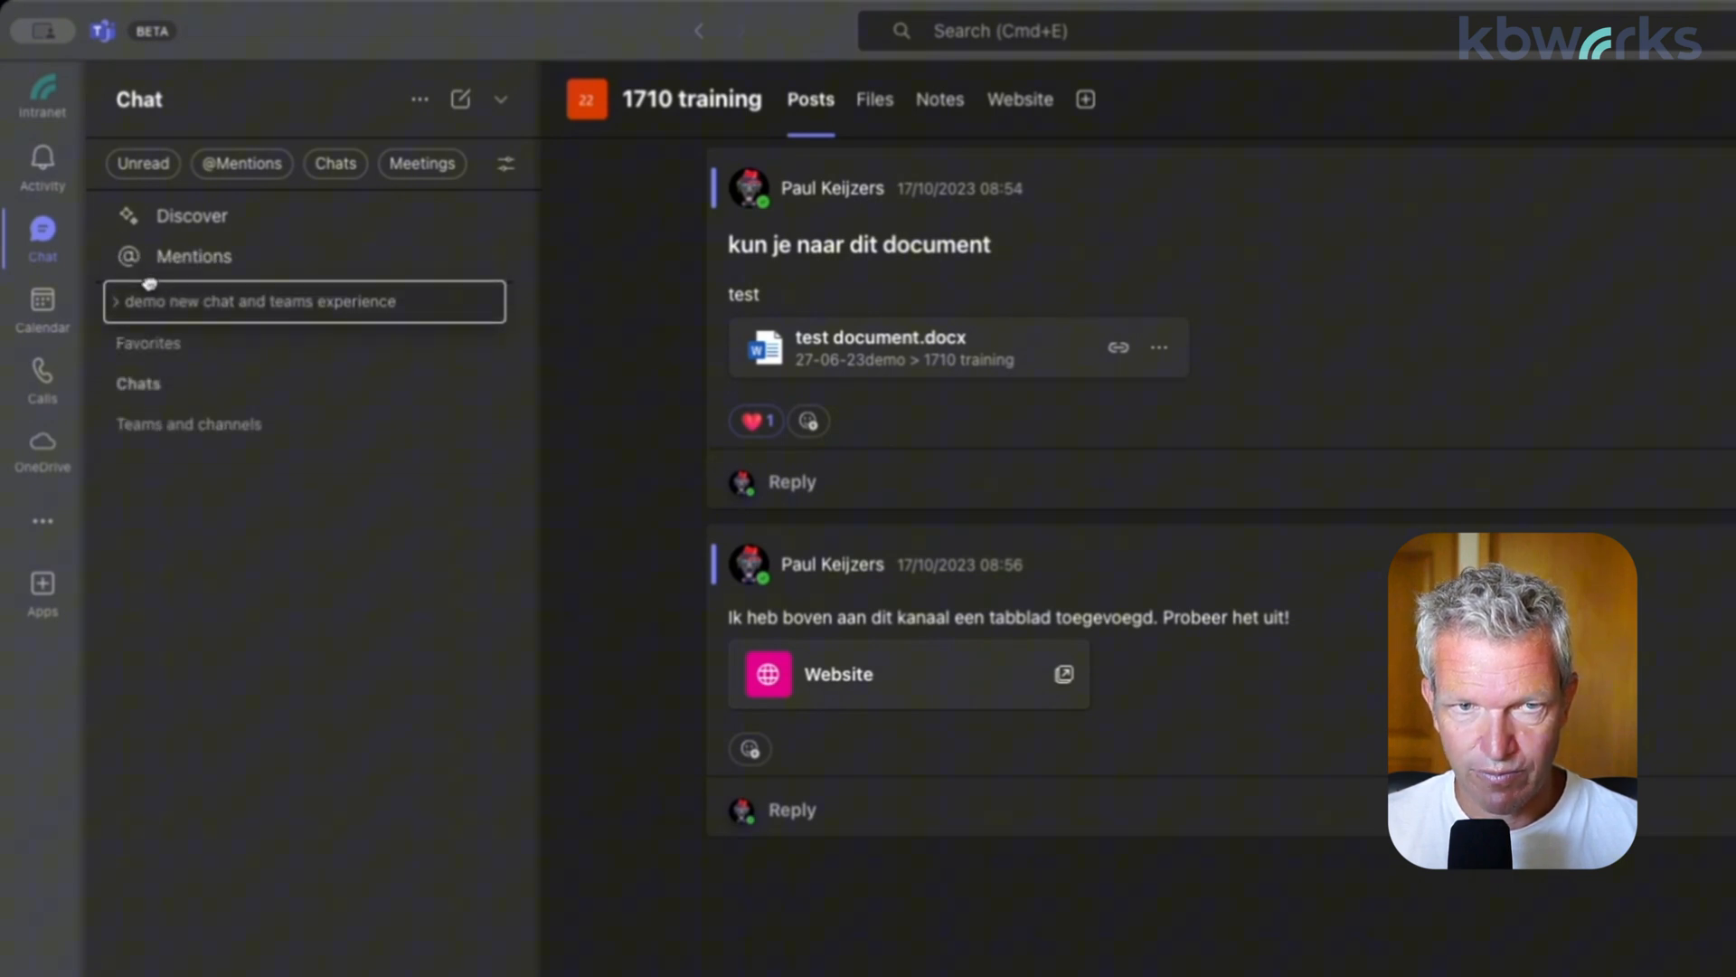
# Expand the new section and use 1710 training's 'Show in' option to place it there
pyautogui.click(115, 302)
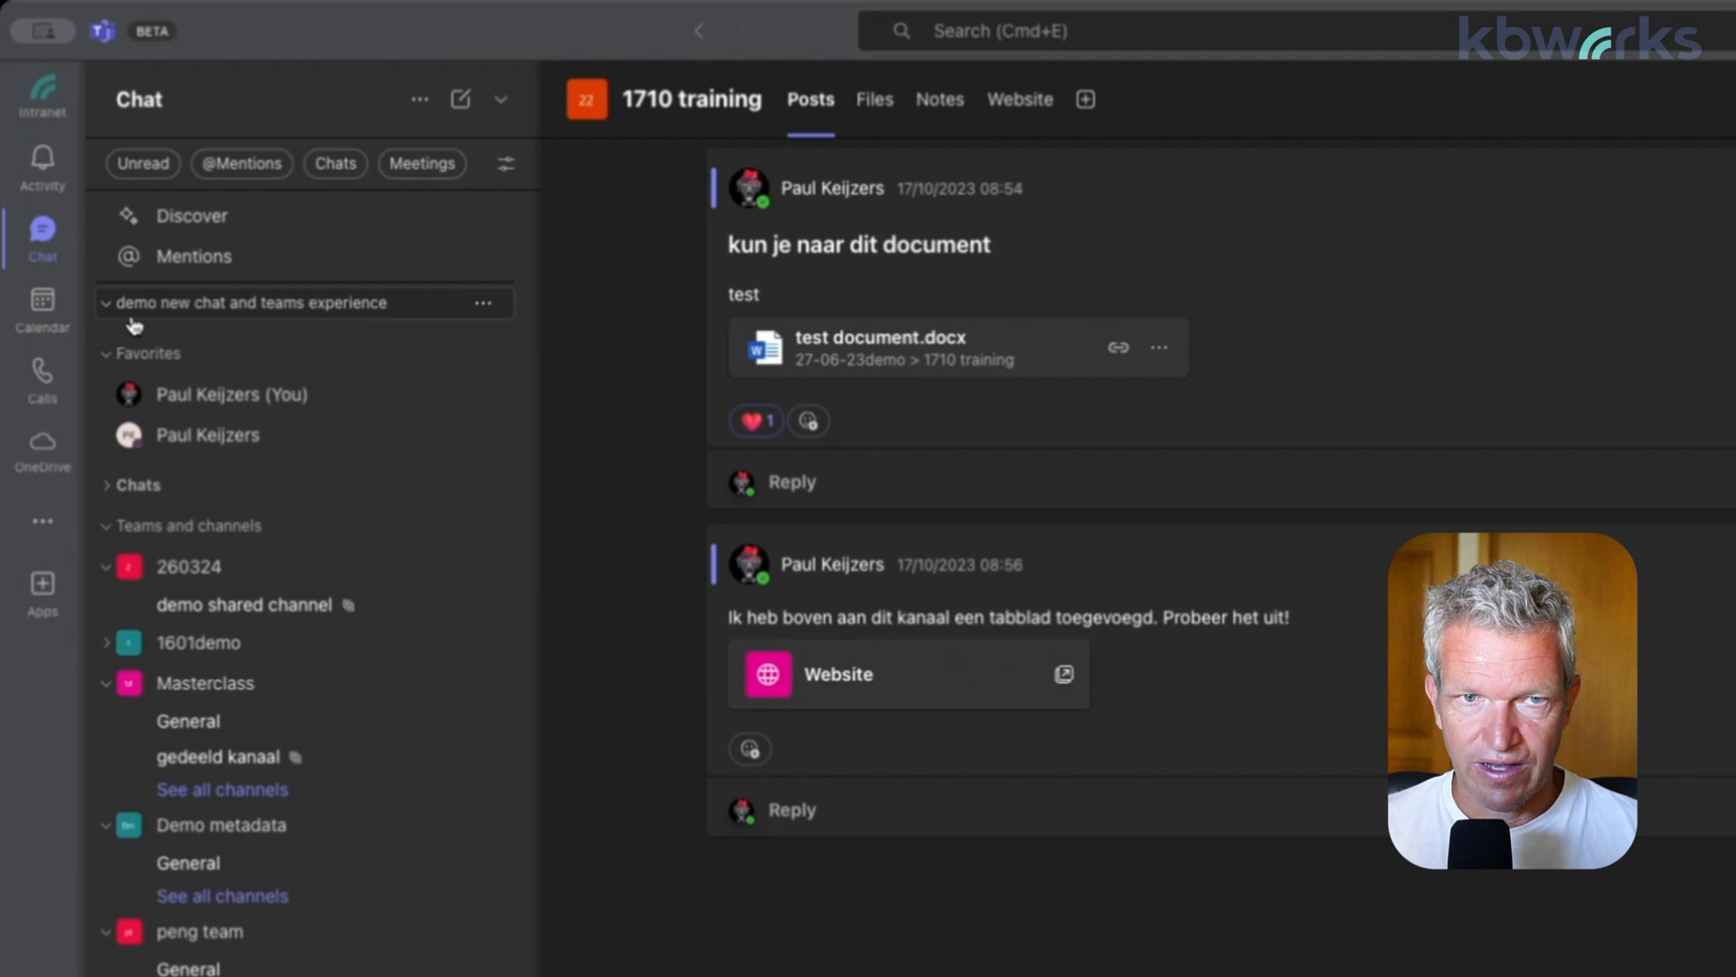
pyautogui.scroll(-3)
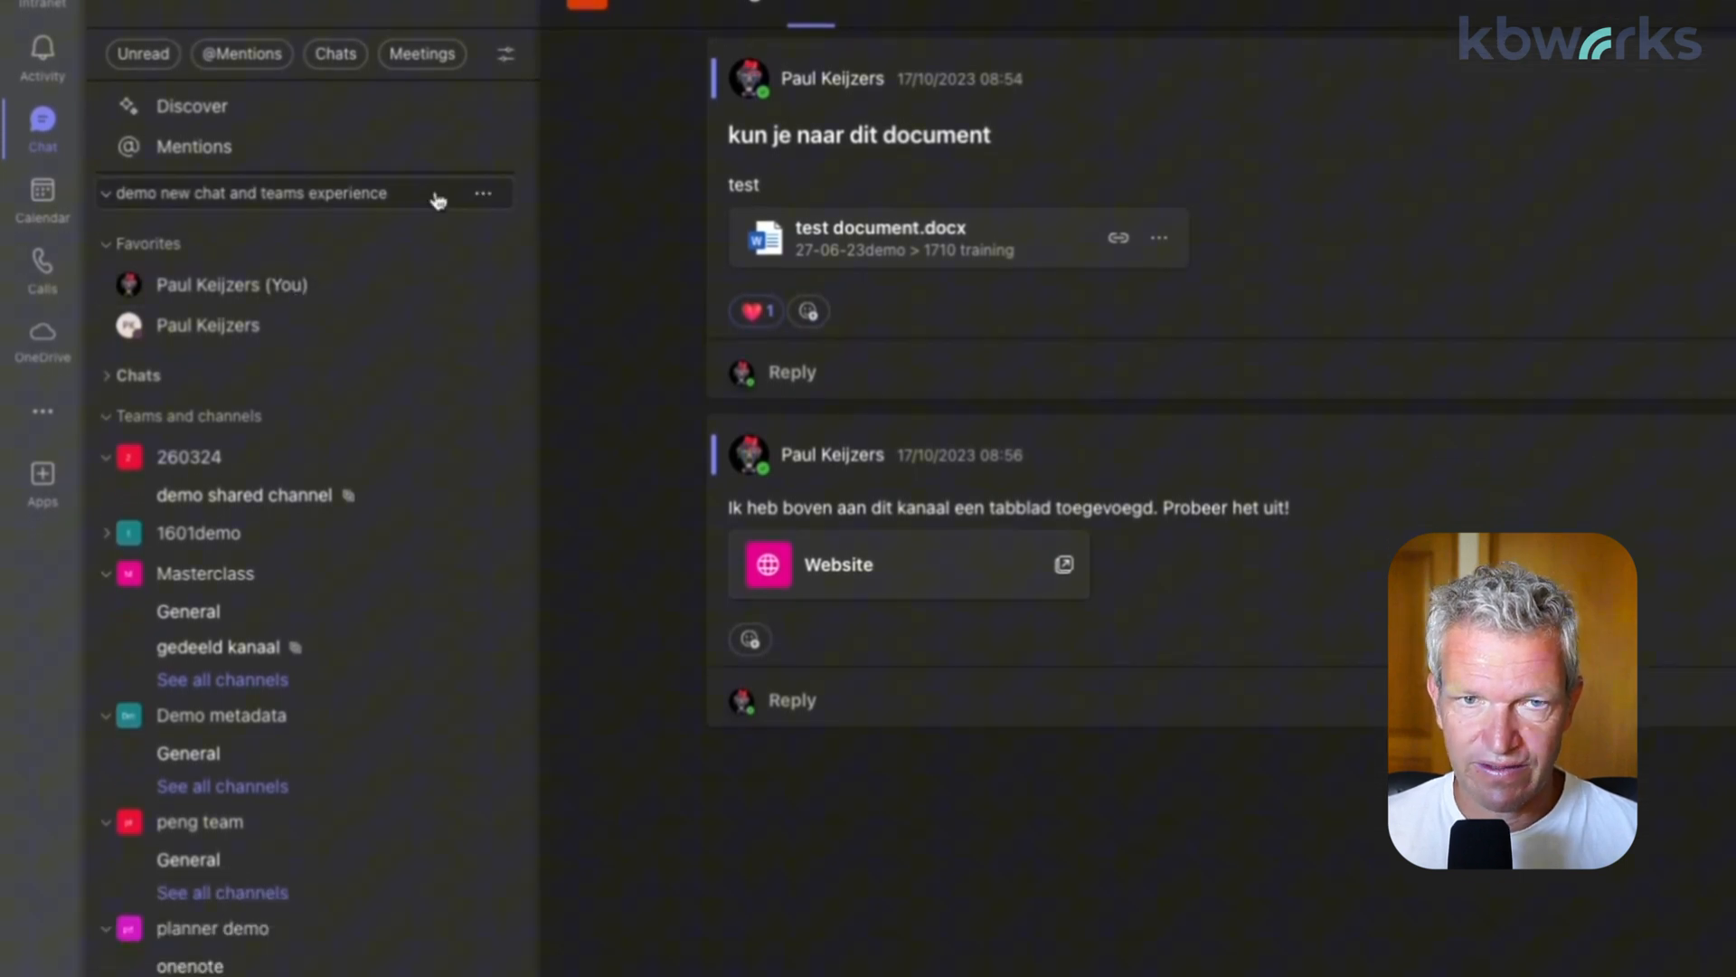
pyautogui.scroll(-3)
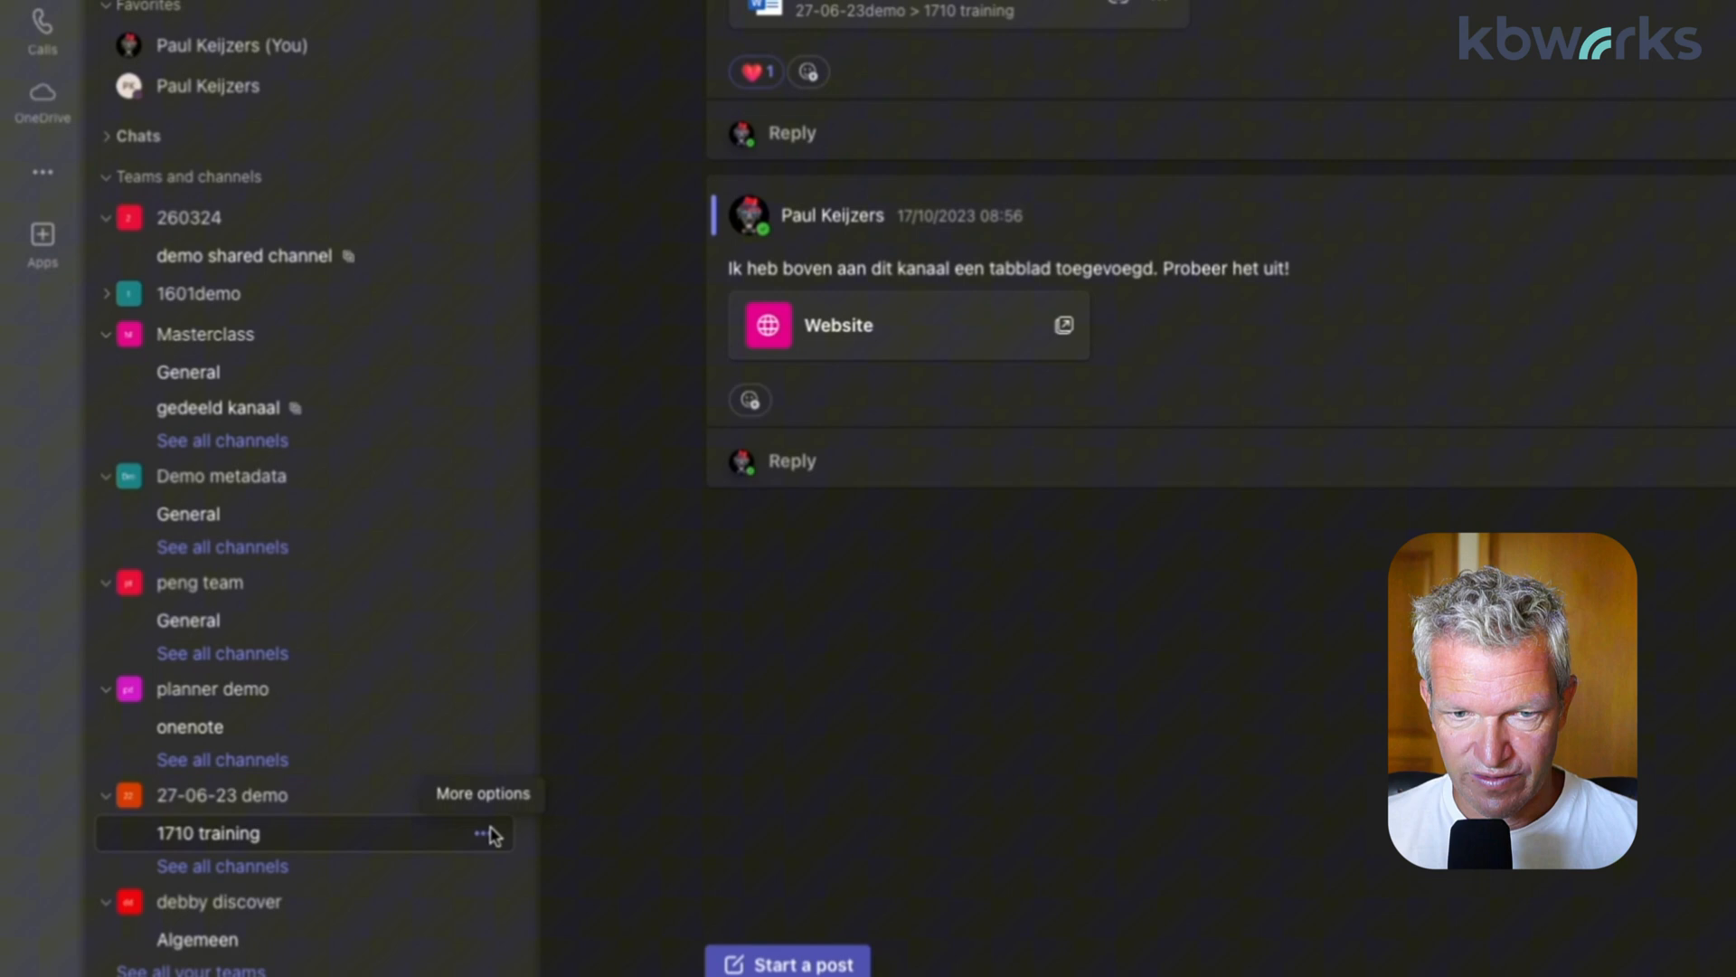
pyautogui.click(481, 834)
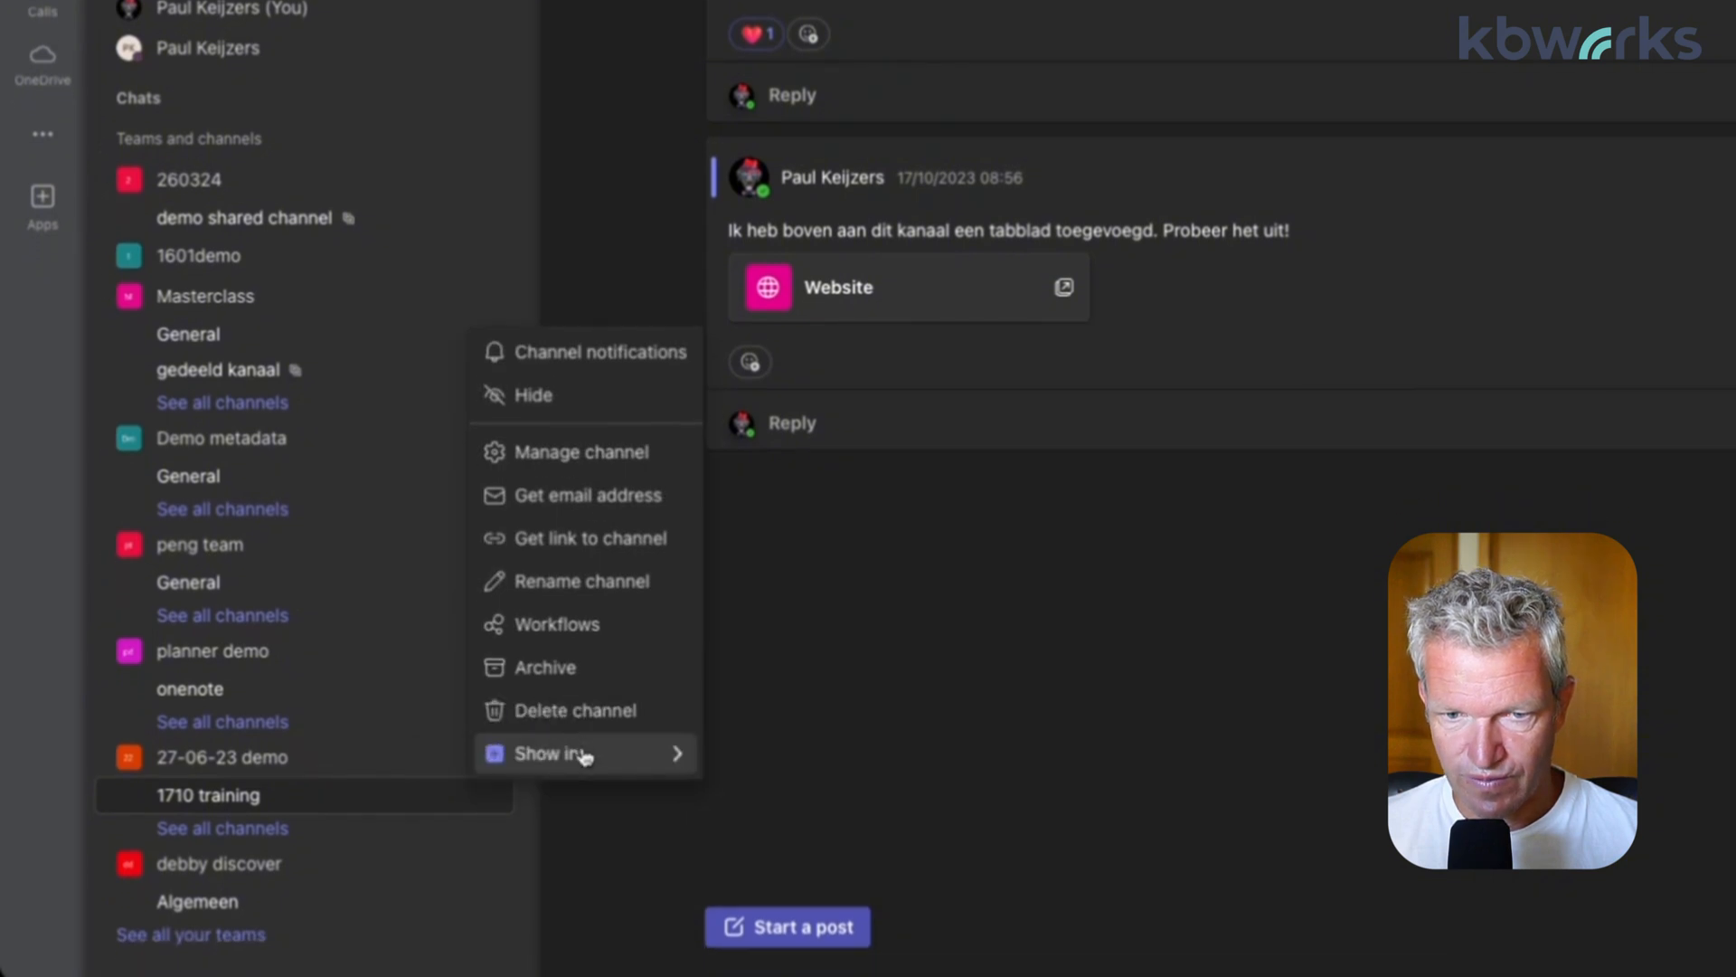
pyautogui.click(555, 753)
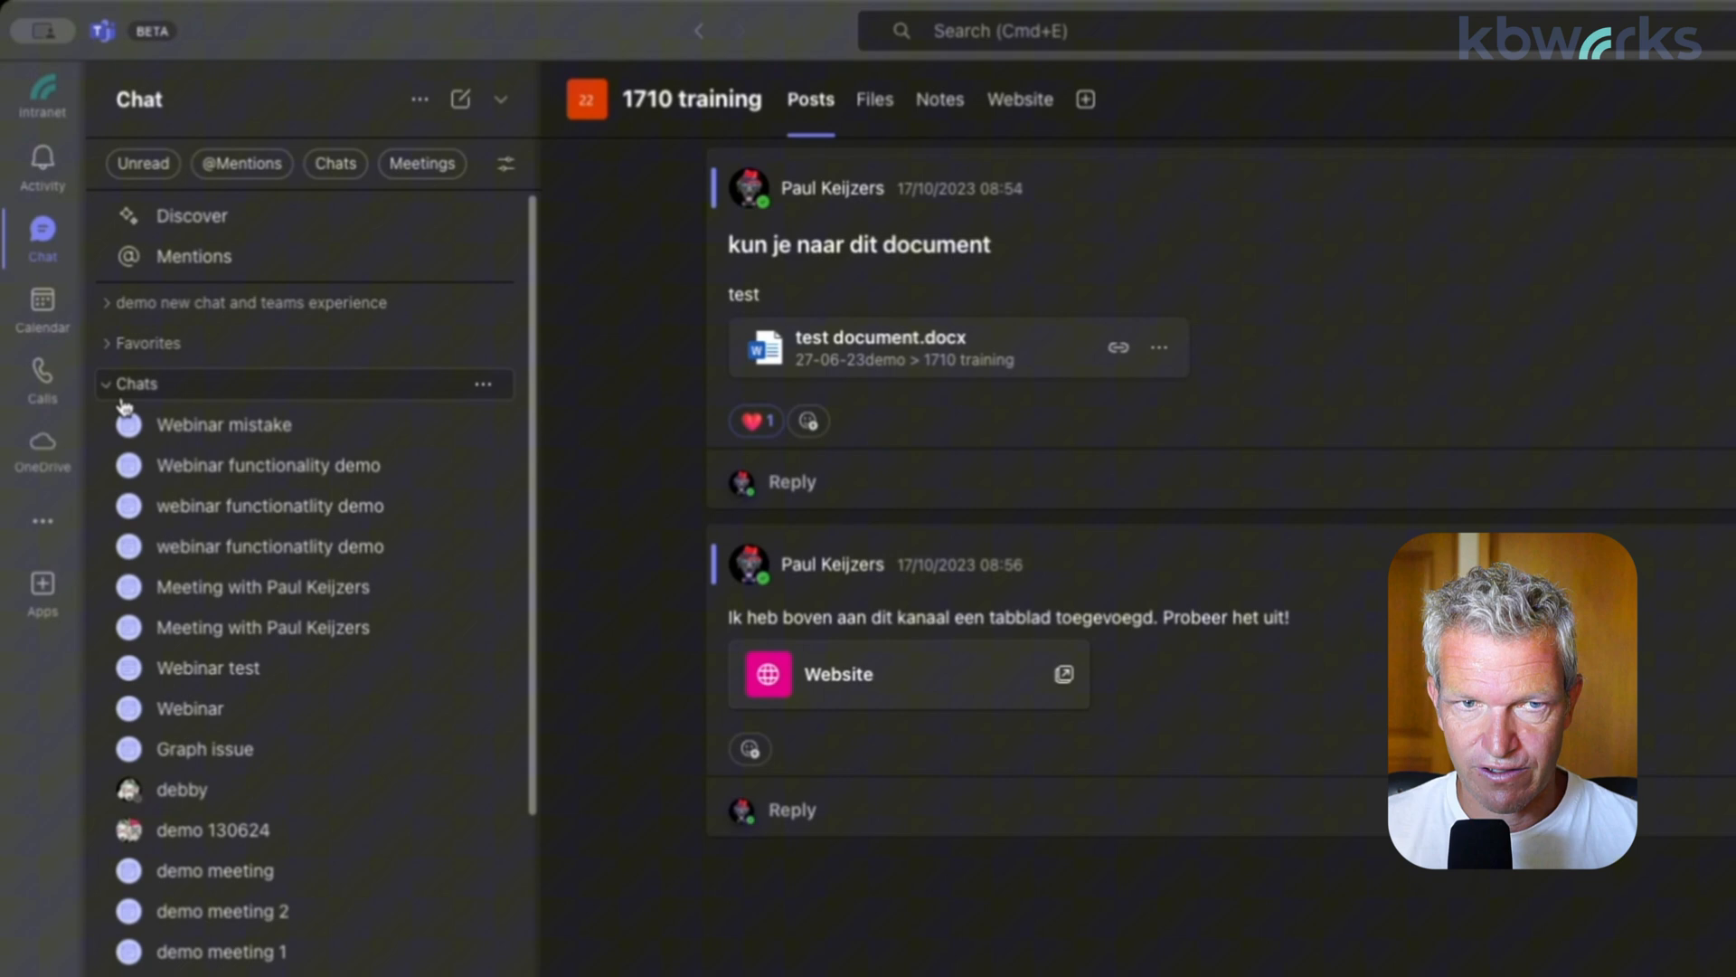
# Collapse the Chats header, expand it again, then collapse it once more
pyautogui.click(106, 384)
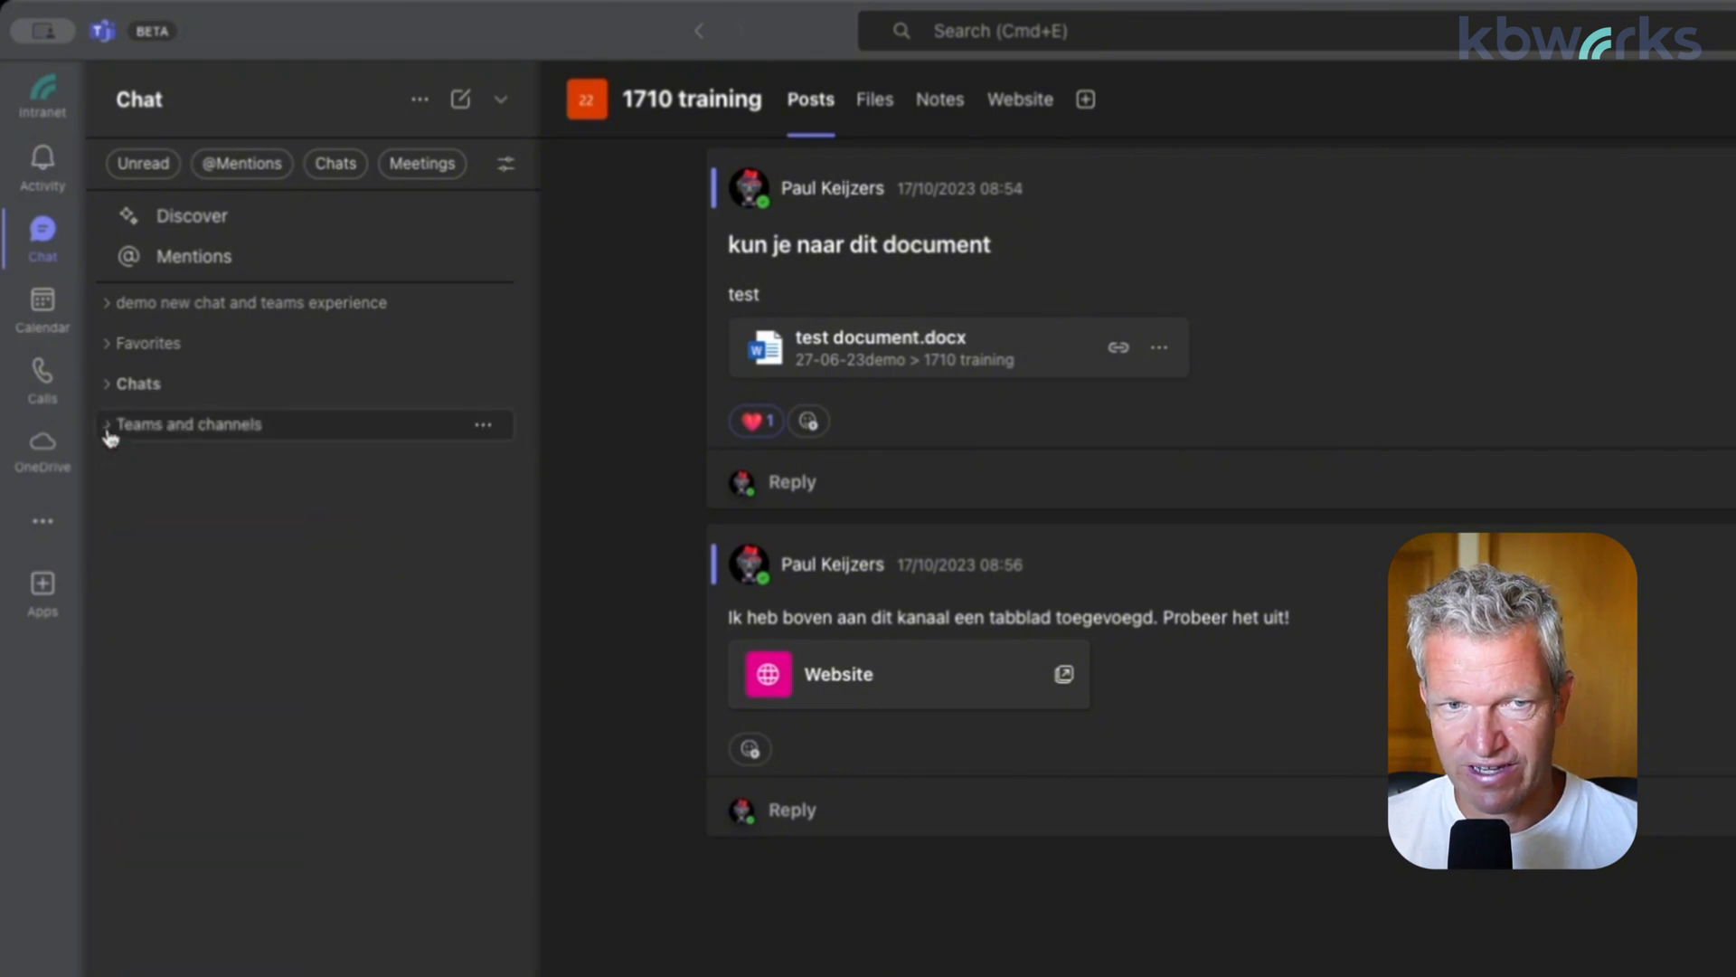
pyautogui.moveTo(254, 455)
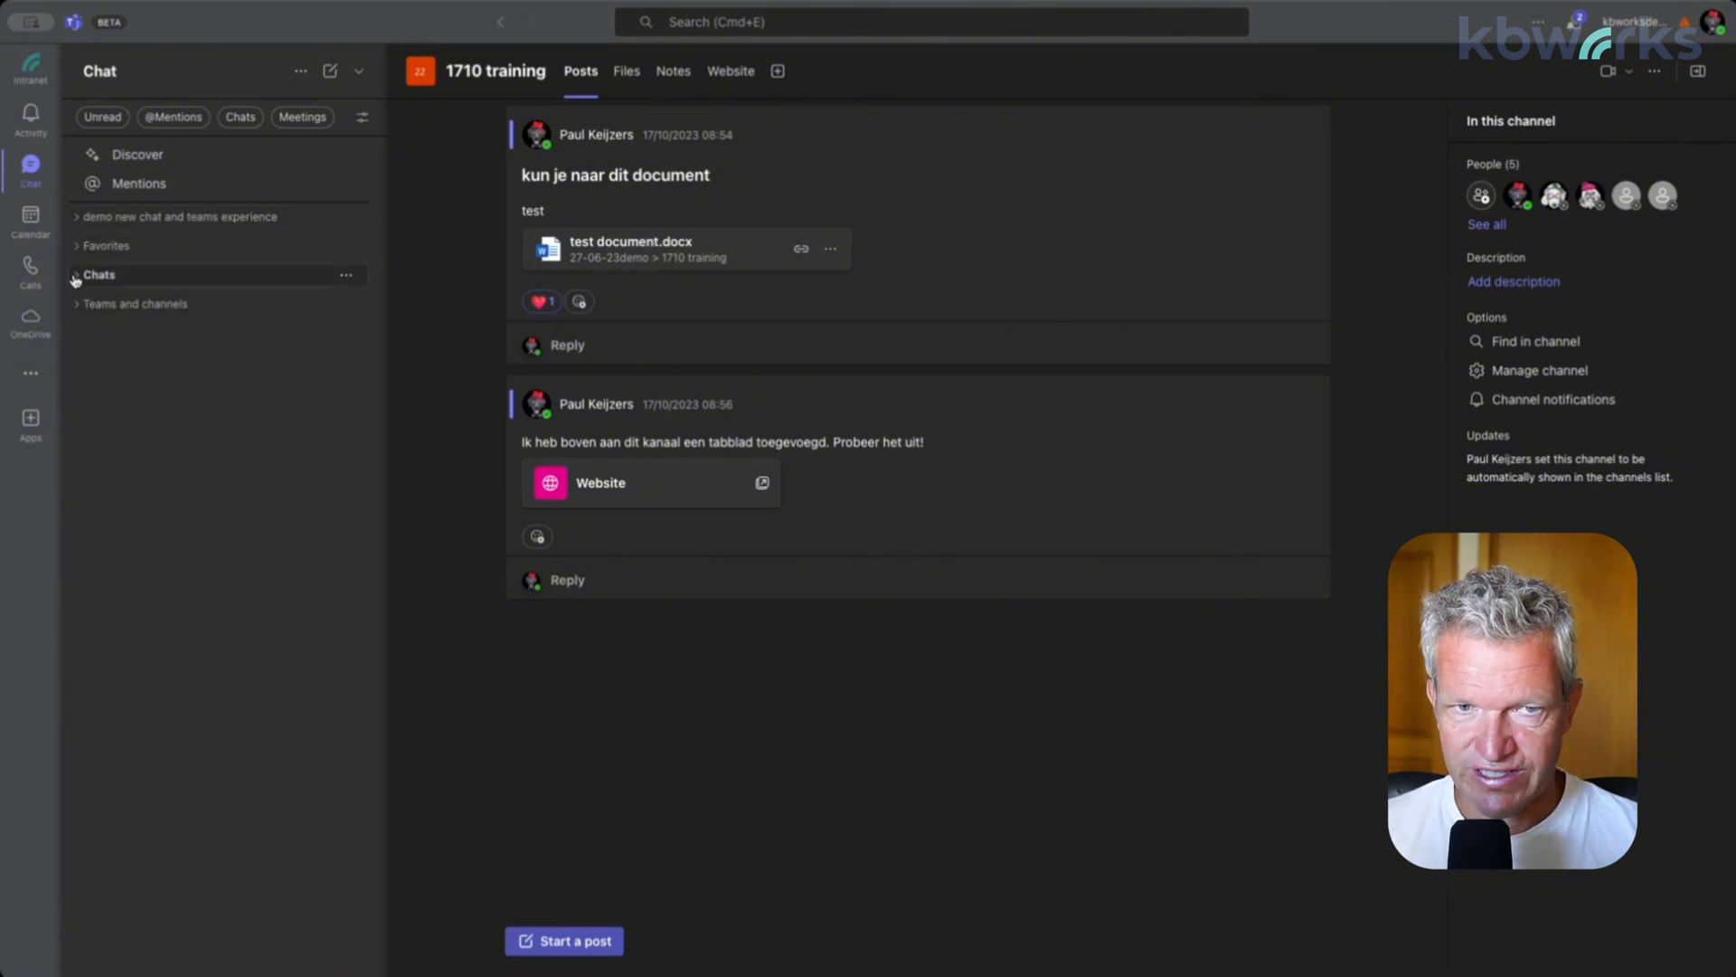
pyautogui.click(100, 275)
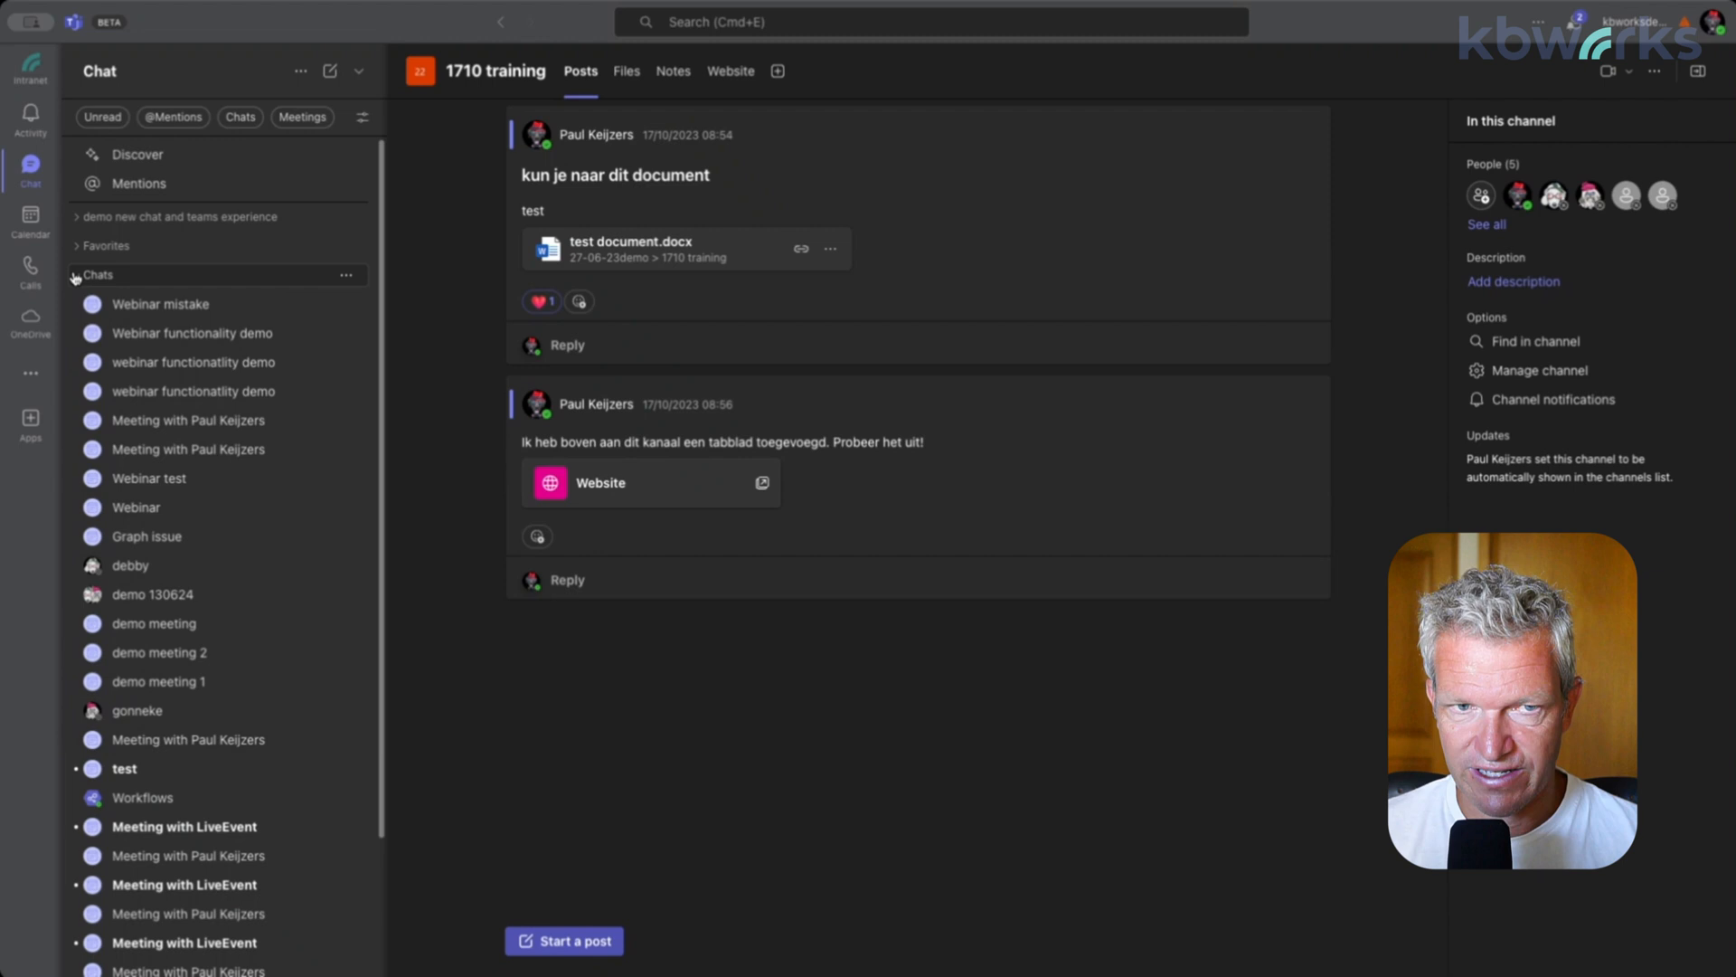
pyautogui.click(77, 275)
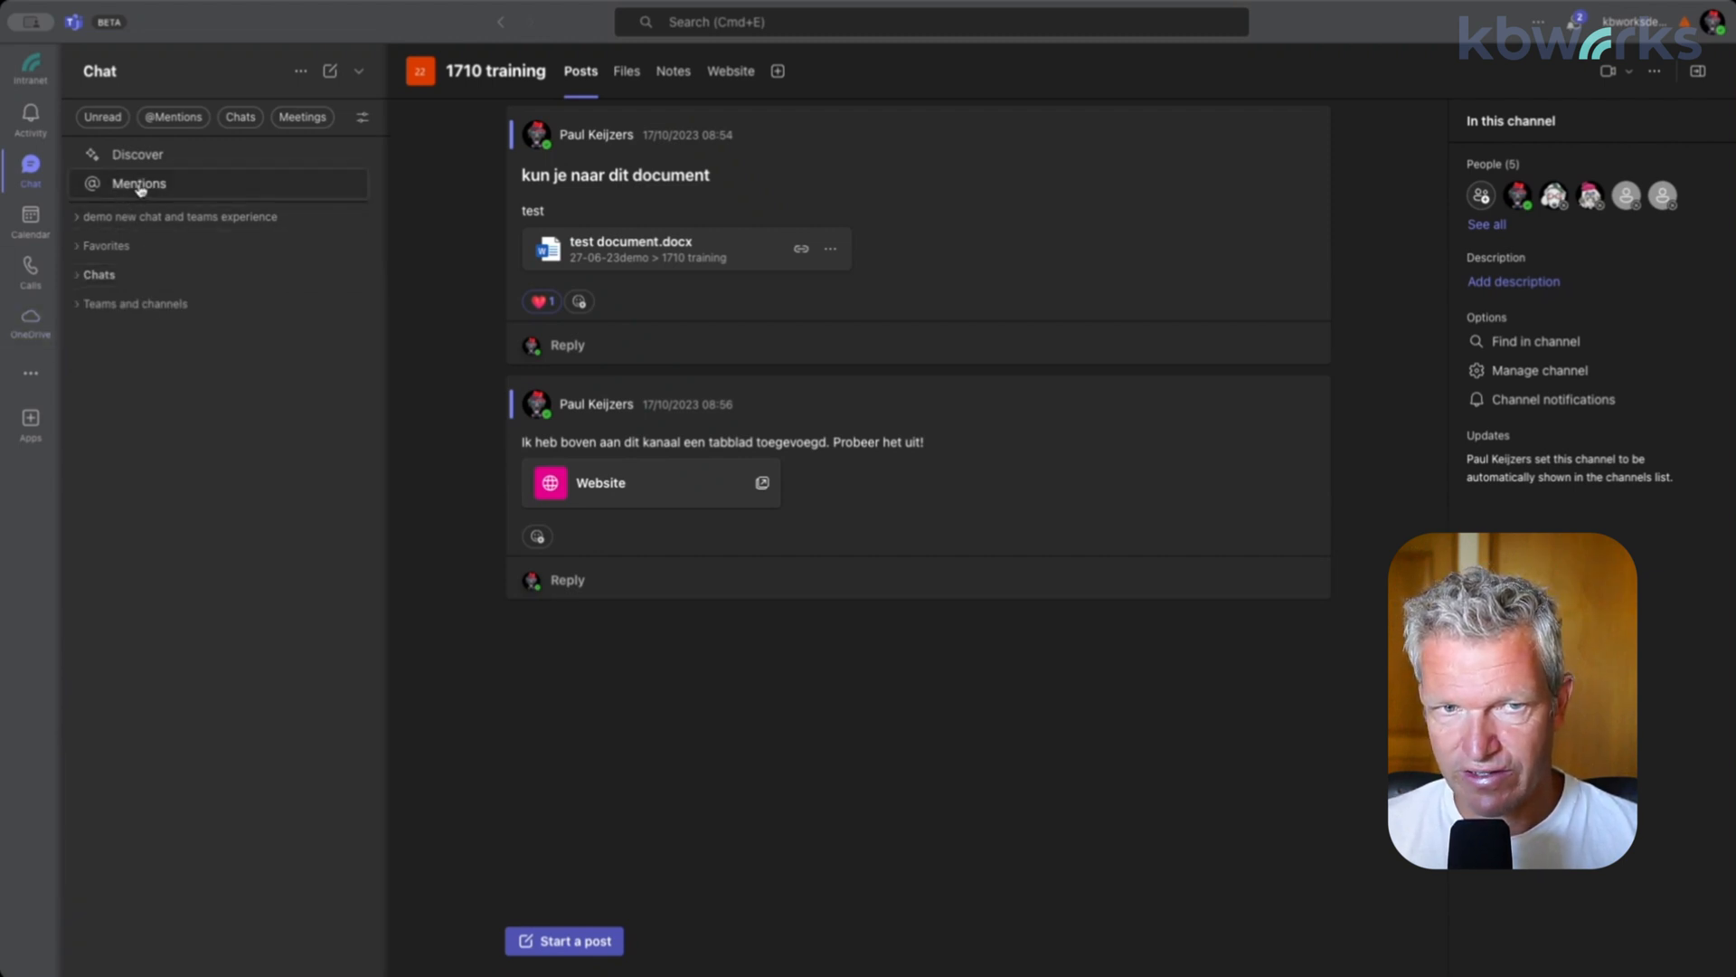
# Open Mentions at the top of the chat list
pyautogui.click(139, 184)
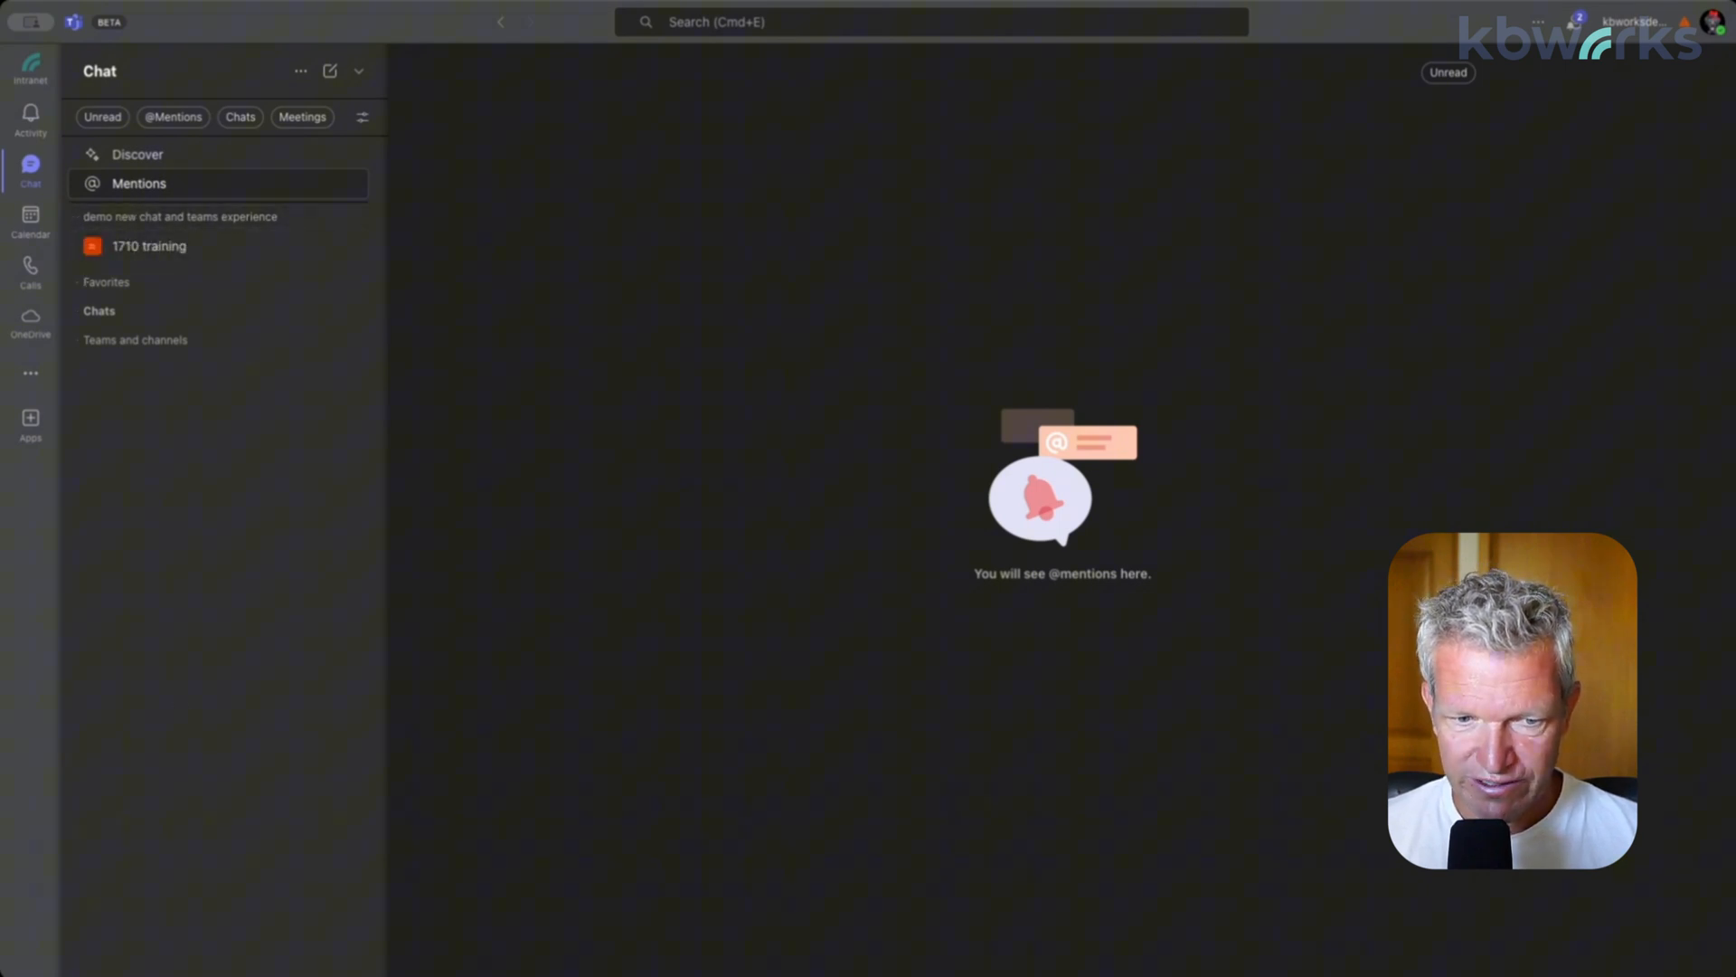
pyautogui.moveTo(568, 74)
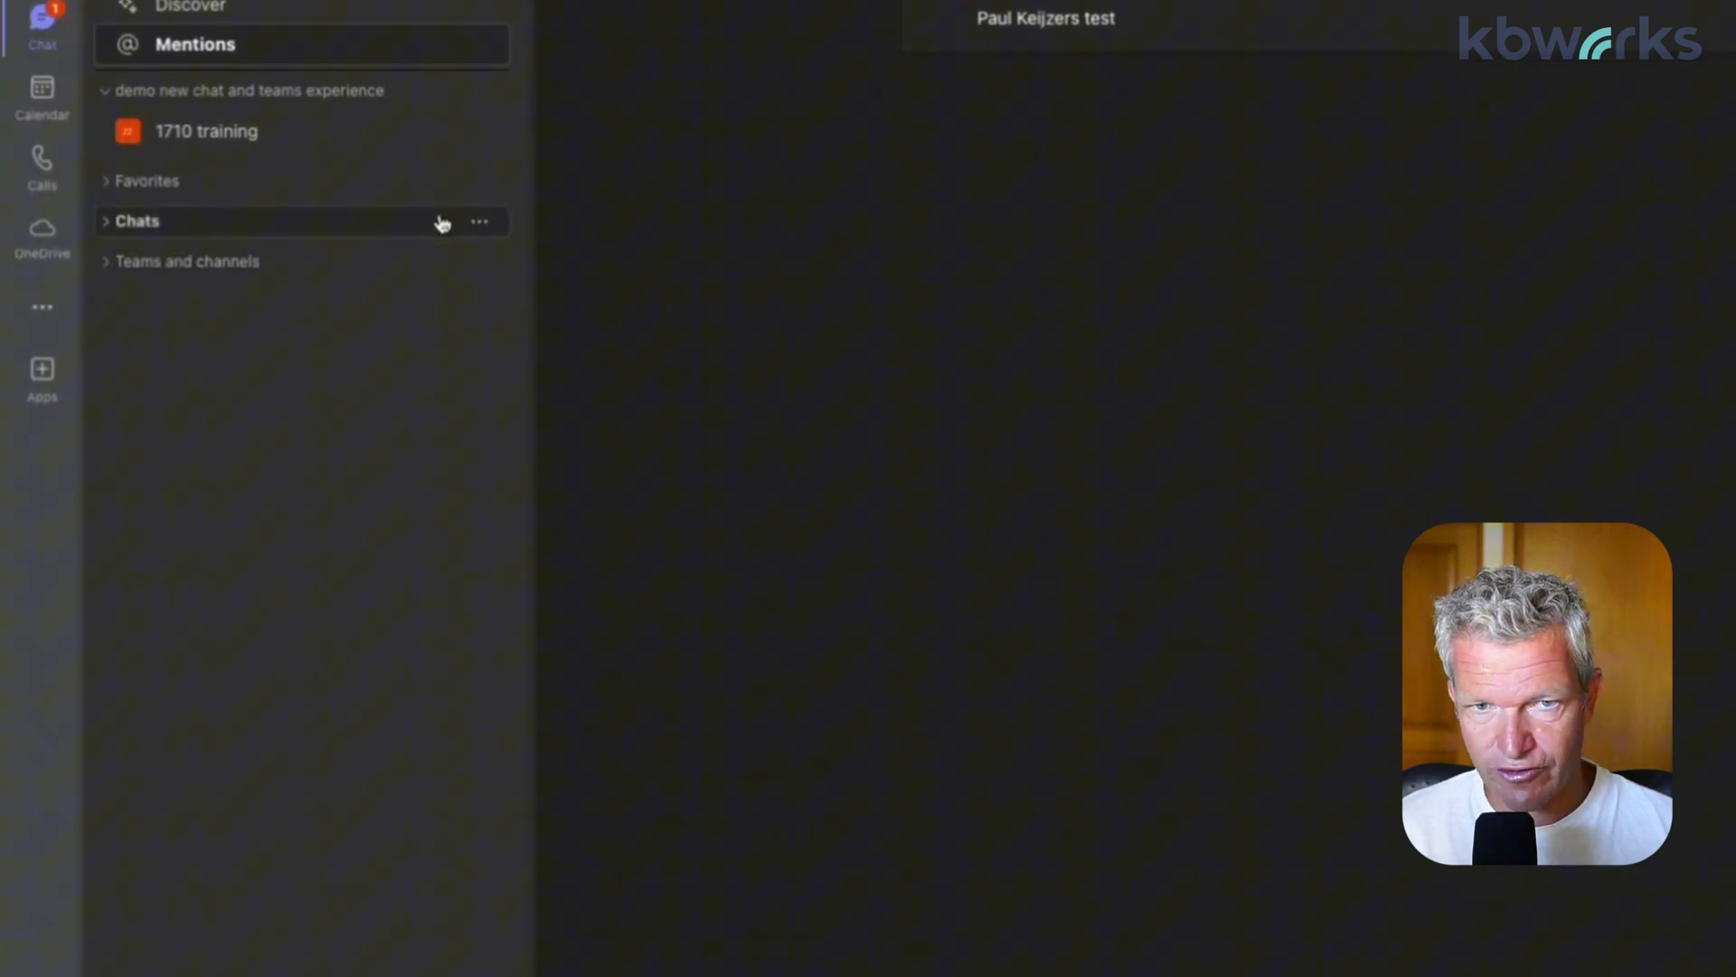
# Expand the Chats and Favorites groups and open the second favorite contact's chat
pyautogui.click(109, 222)
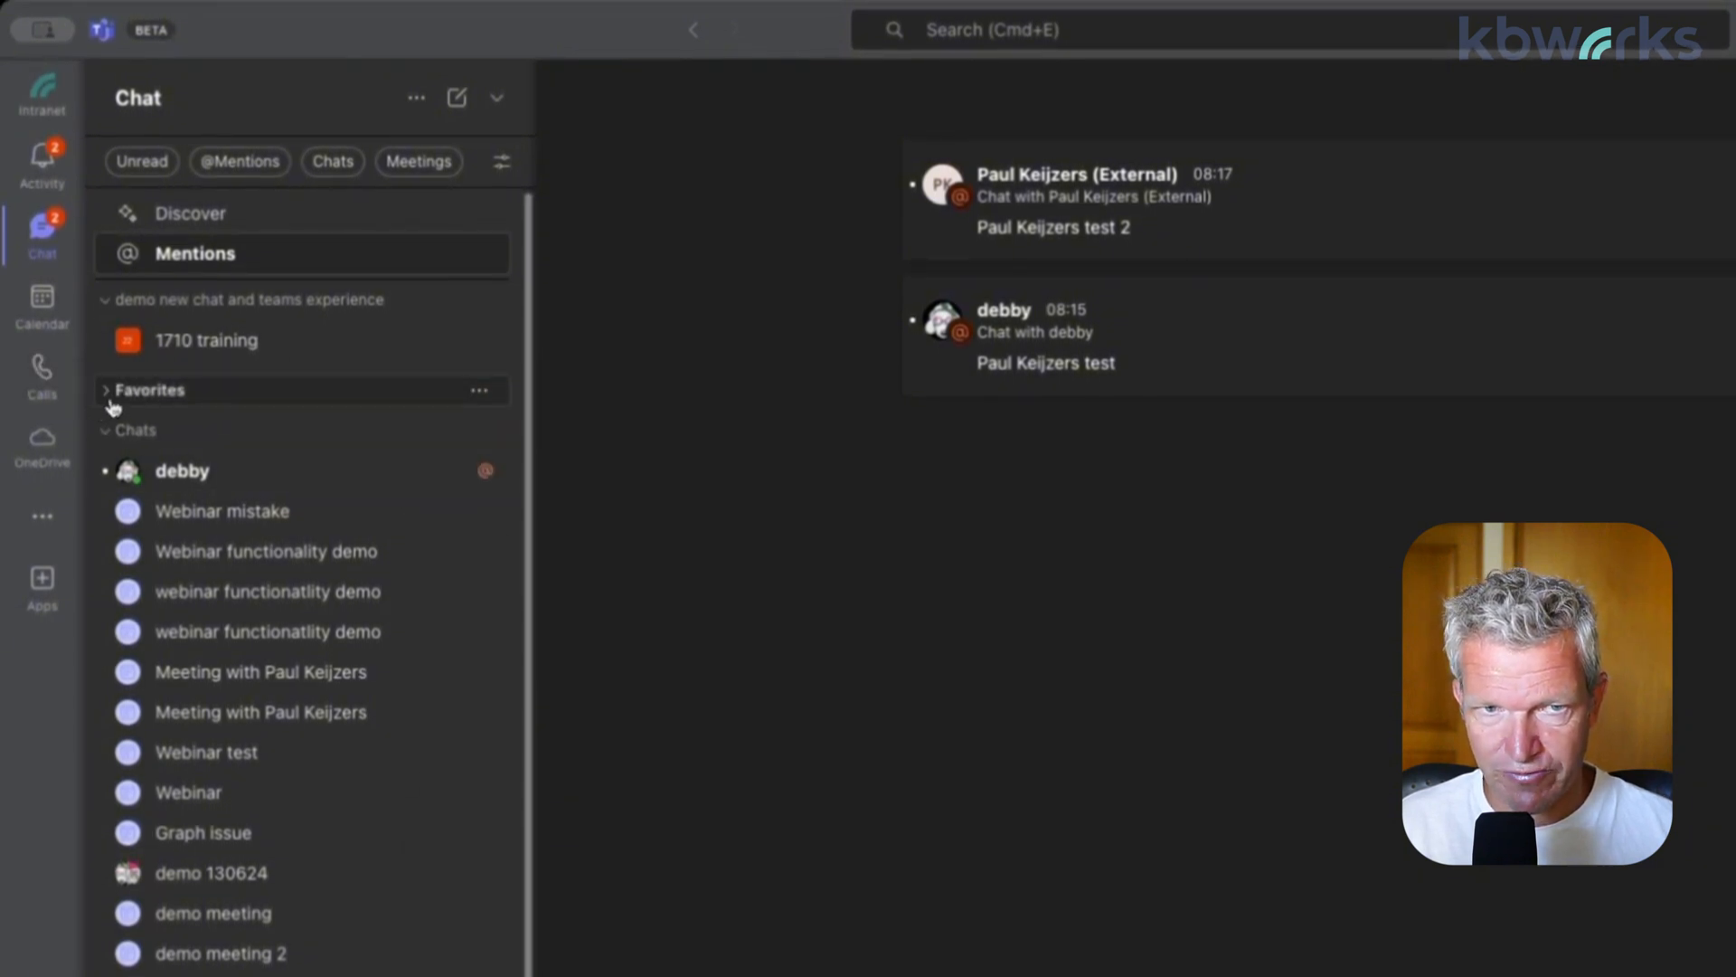
pyautogui.click(107, 390)
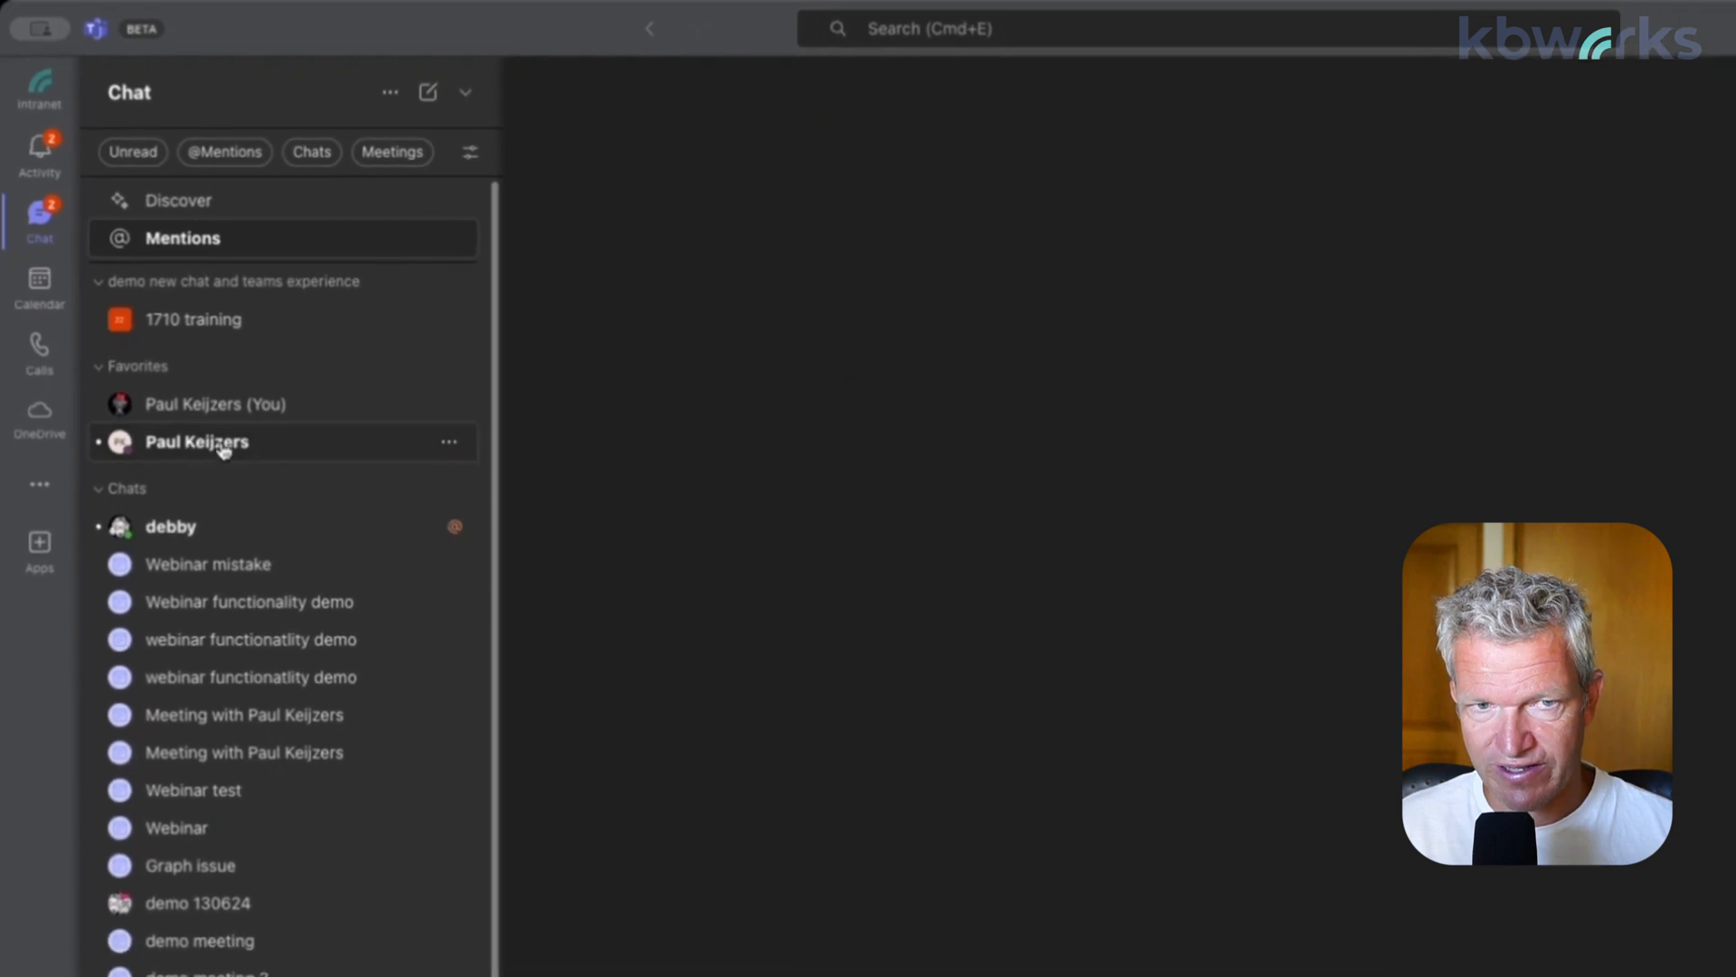
pyautogui.click(196, 441)
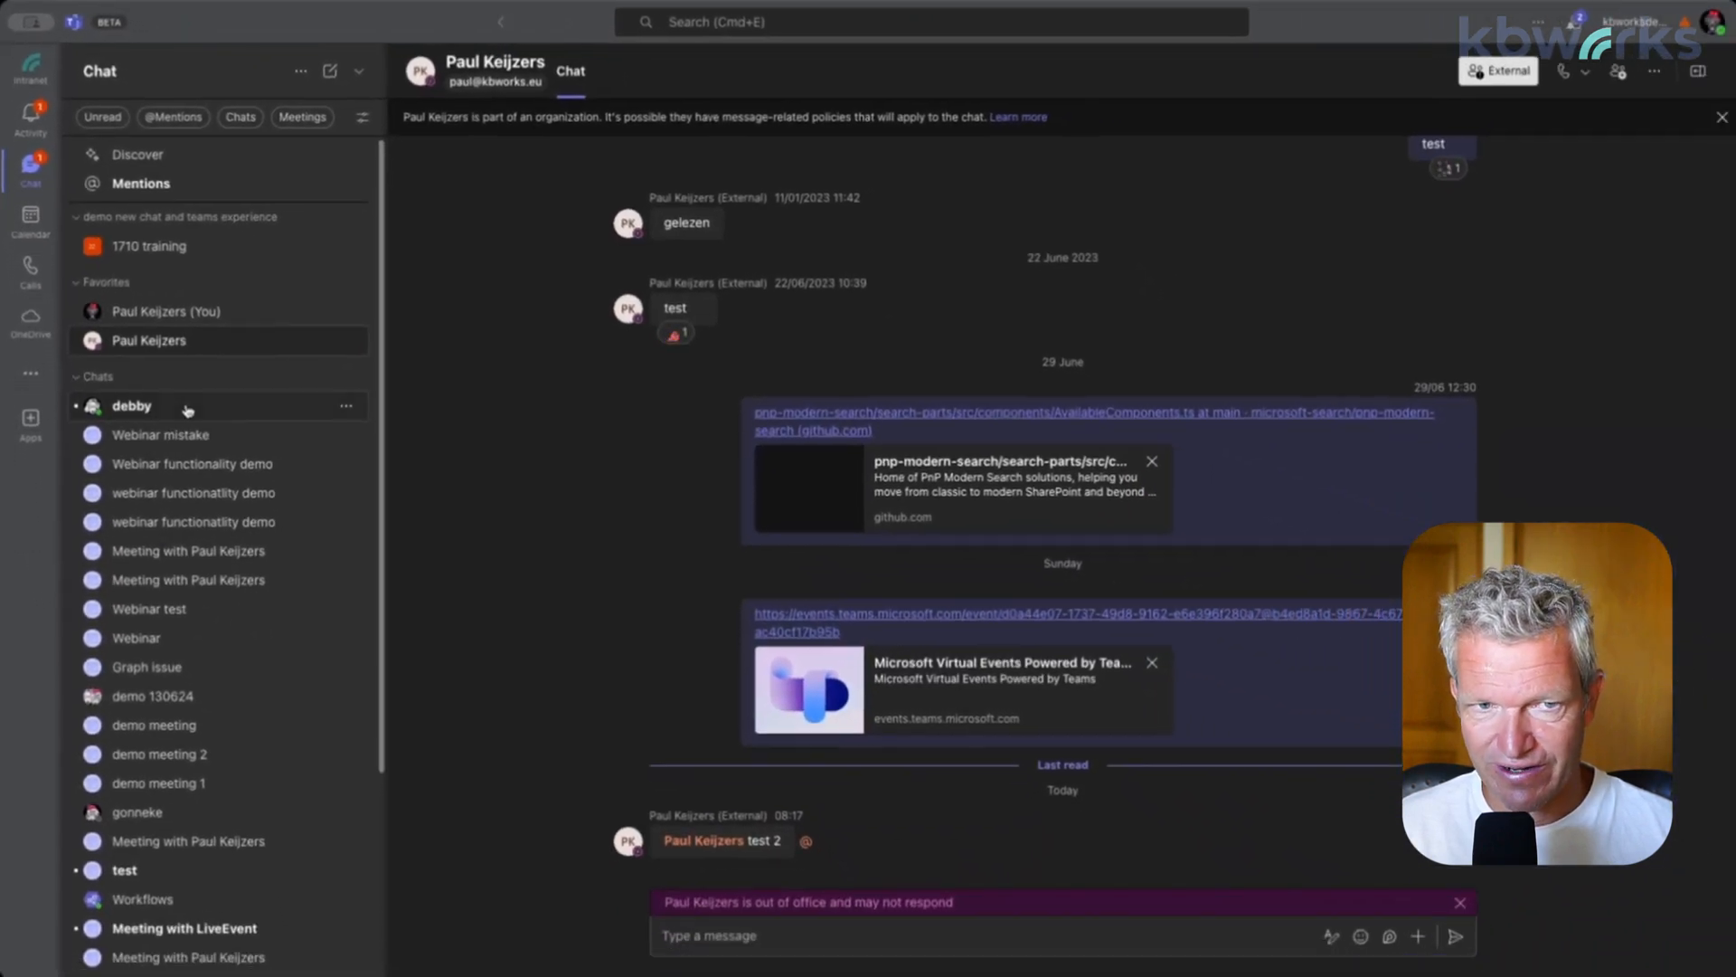
# Open Debby's mention chat at the top of Chats, then collapse the Chats group
pyautogui.click(131, 405)
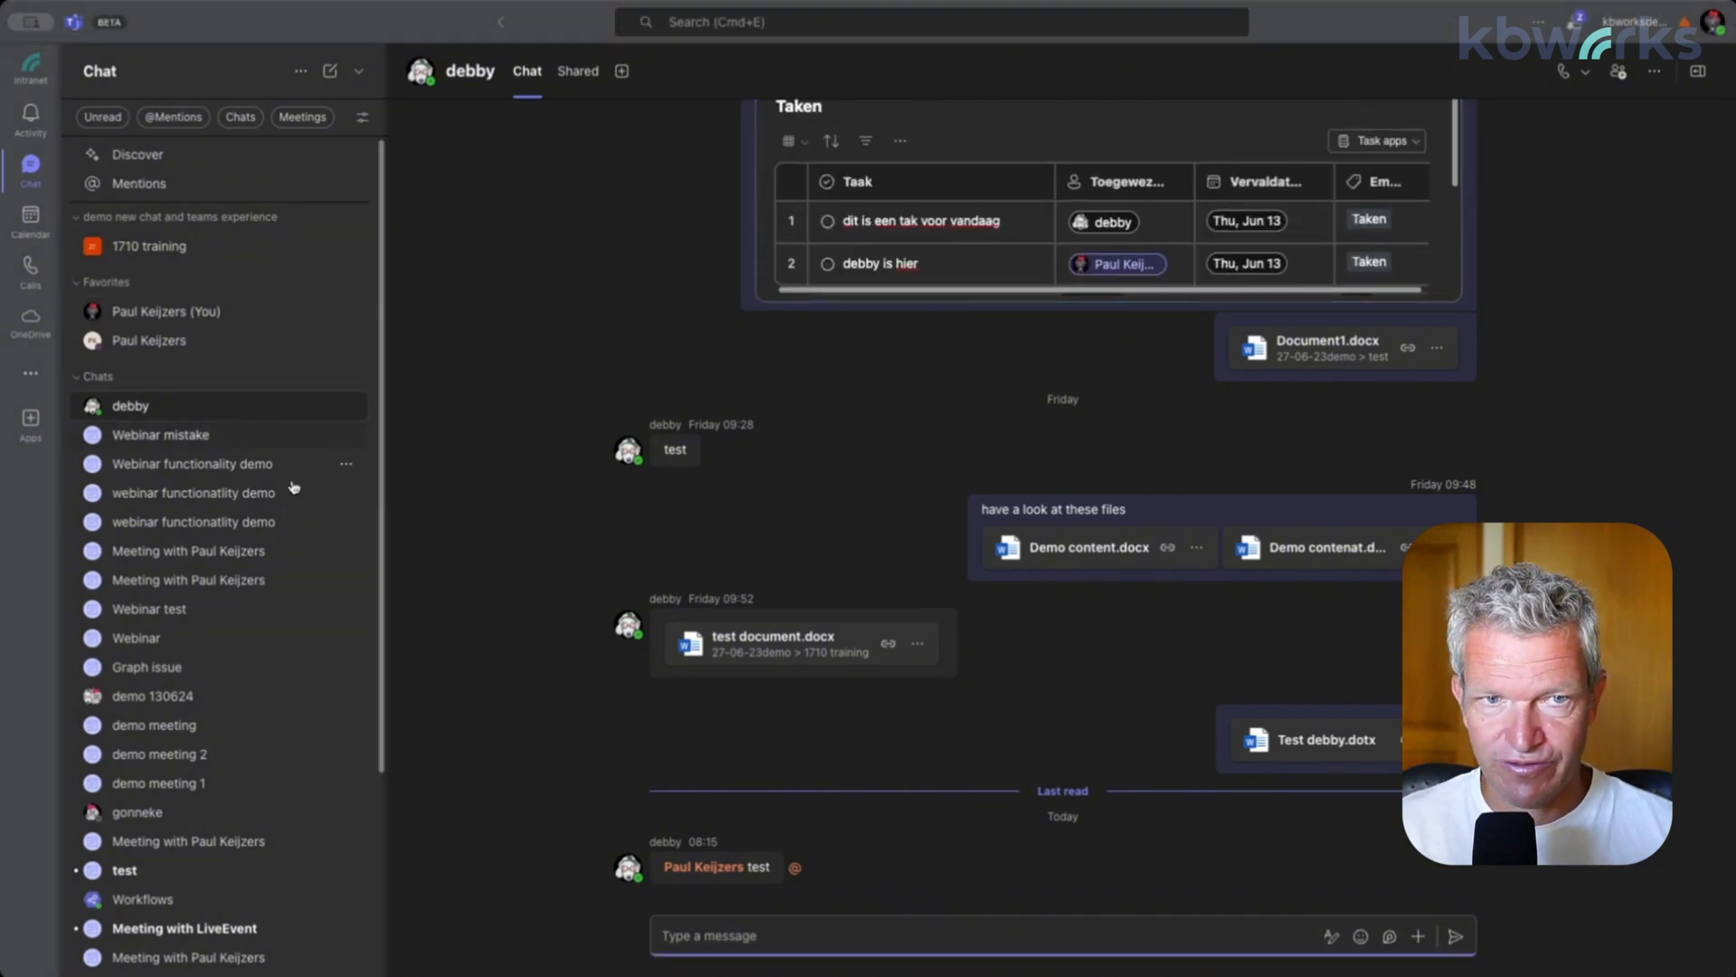
pyautogui.scroll(-3)
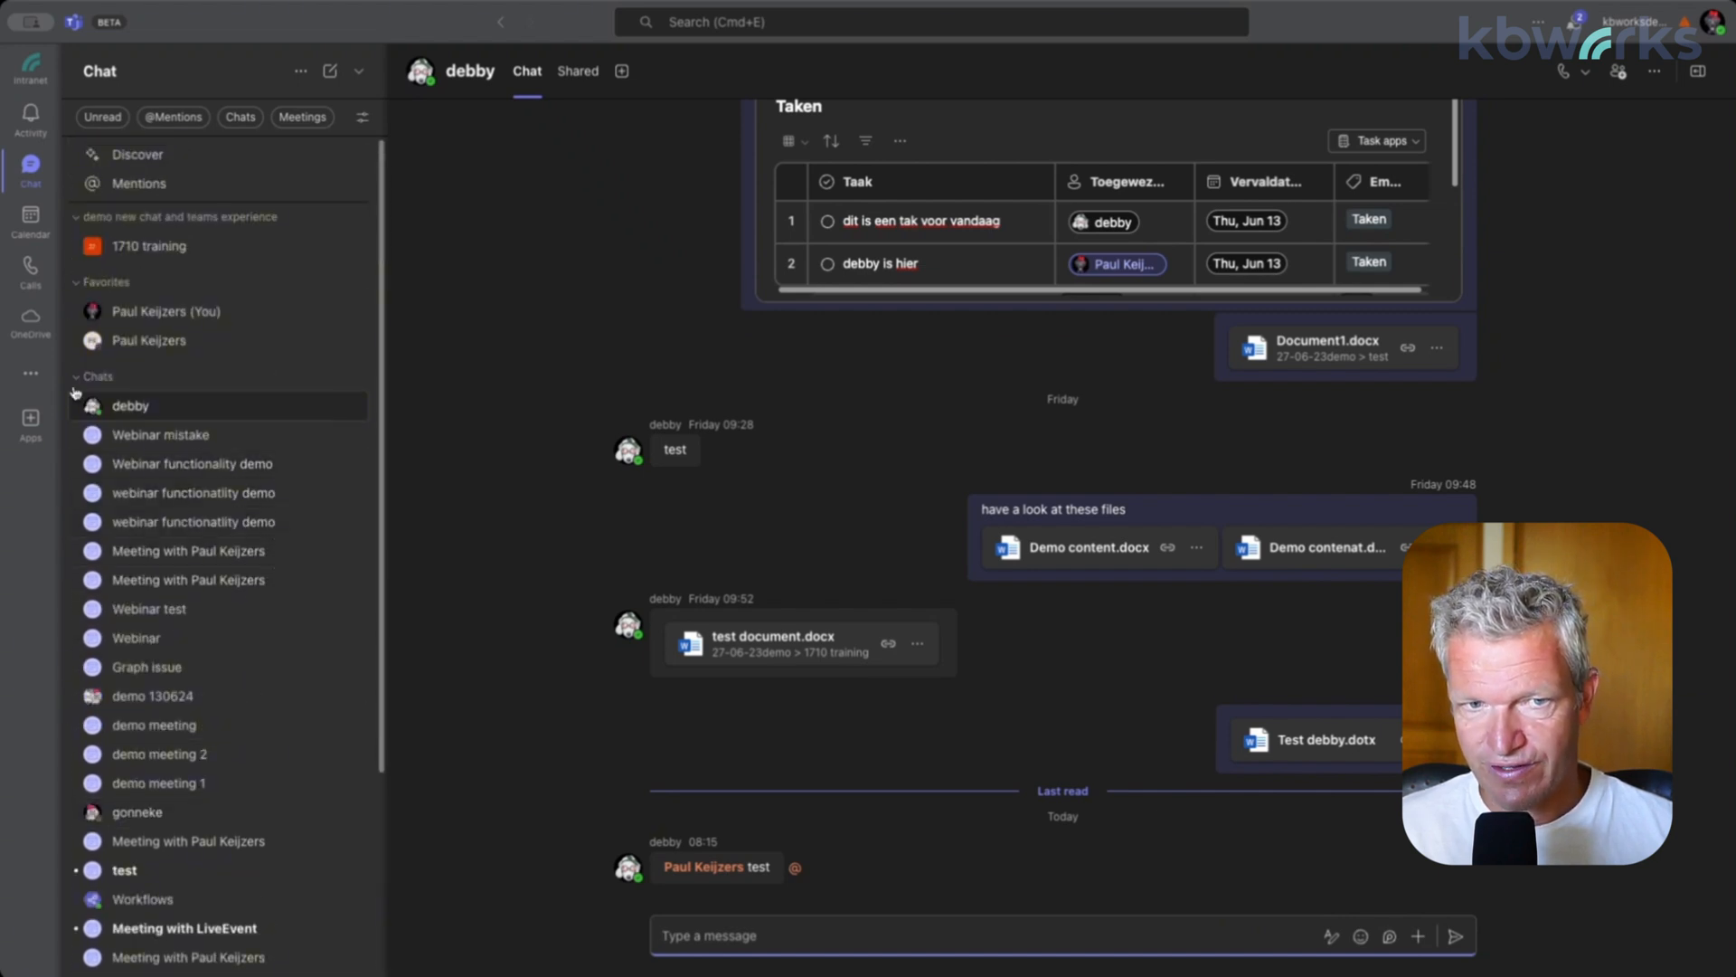
pyautogui.click(76, 376)
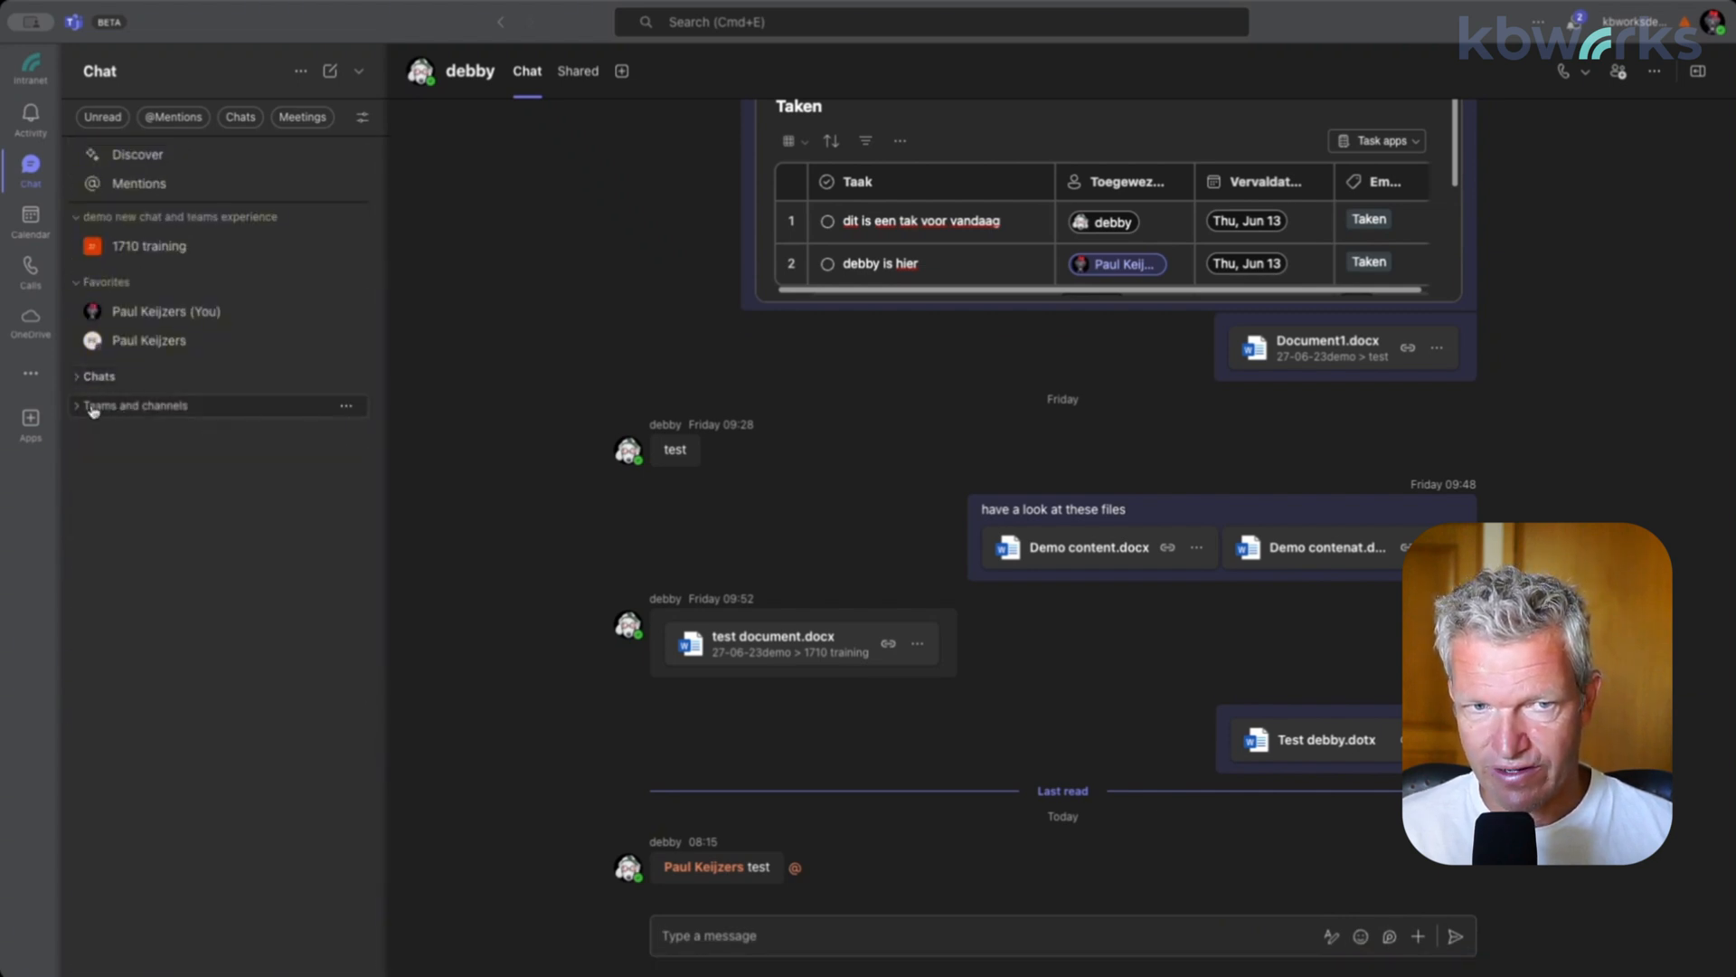